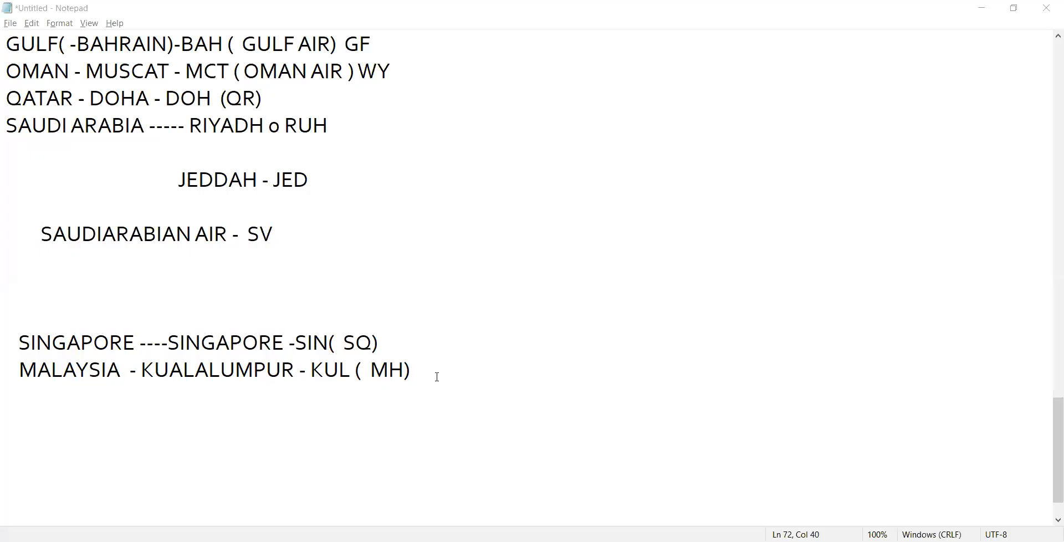
# Add a Thailand line reading 'Thailand ---- Bangkok - bkk' below the Malaysia entry.
pyautogui.click(410, 370)
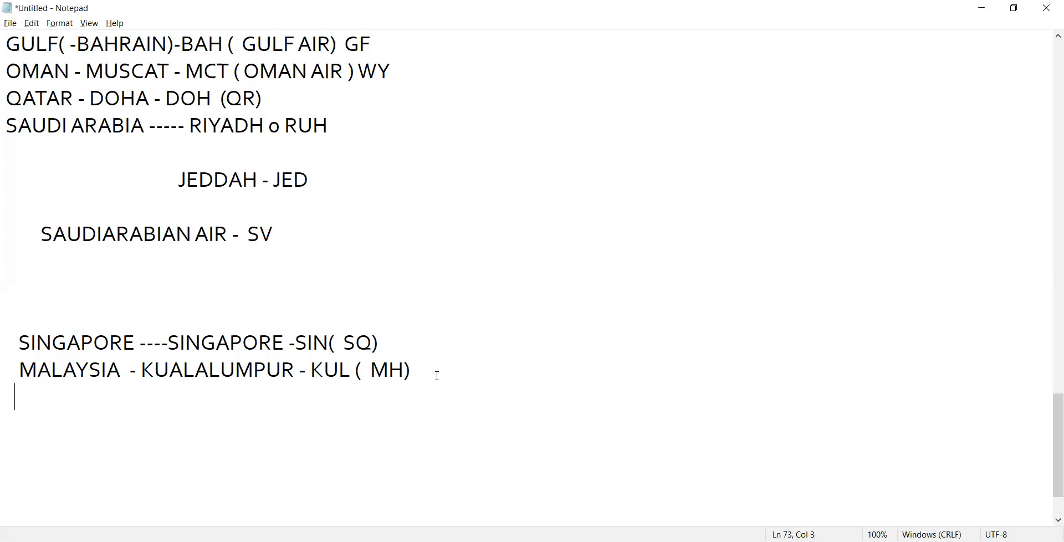
pyautogui.write('T')
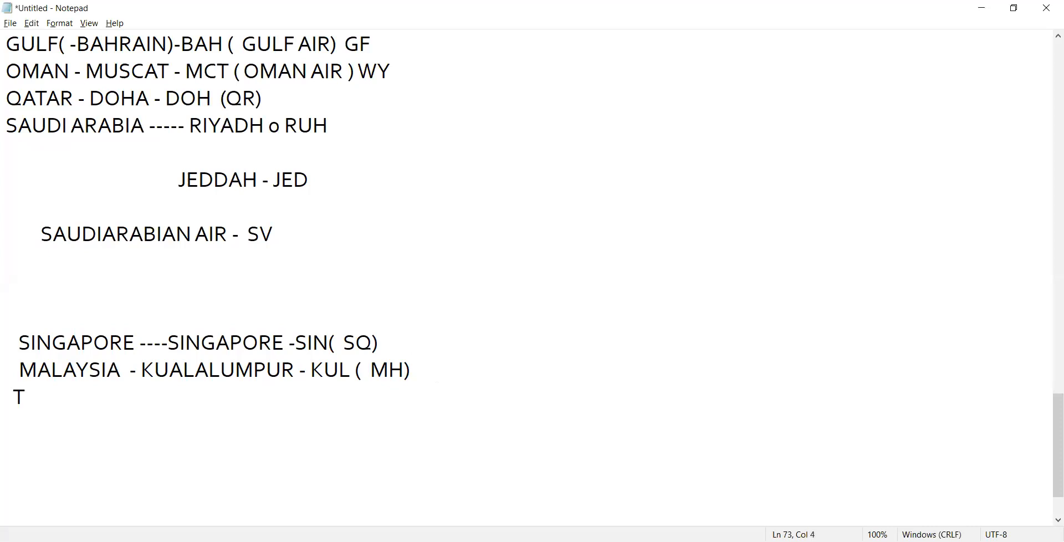
pyautogui.write('haila')
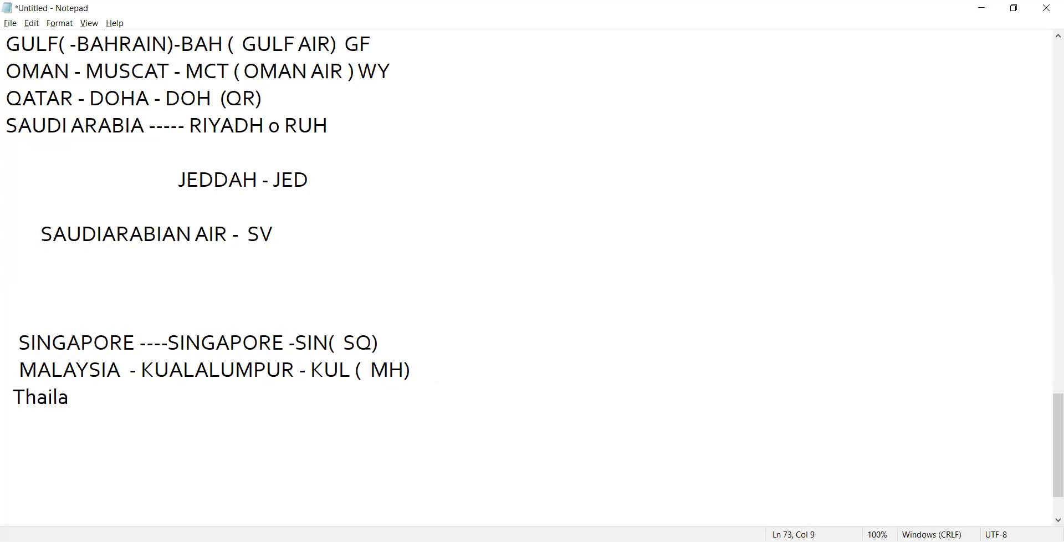
pyautogui.write('nd')
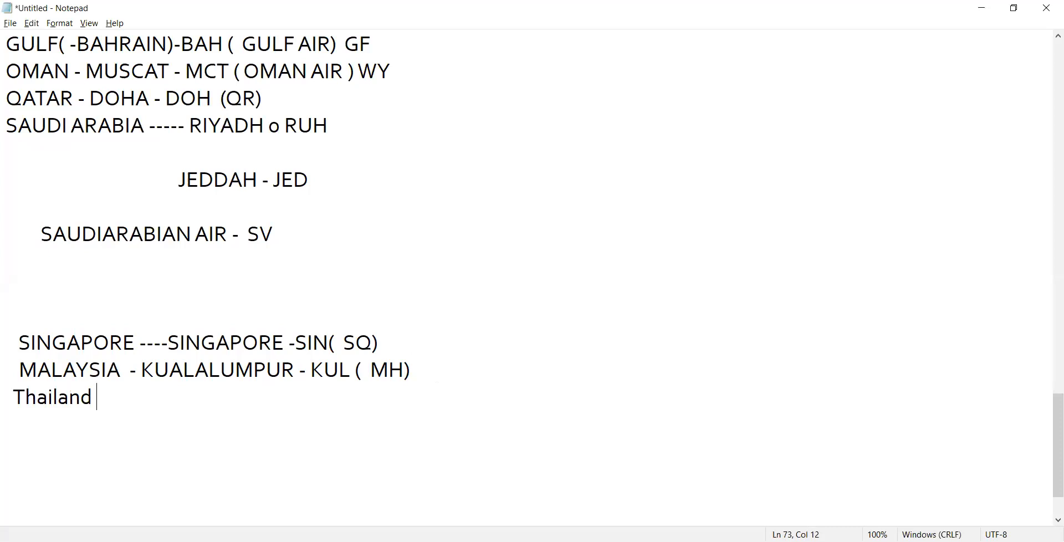
pyautogui.write('---- b')
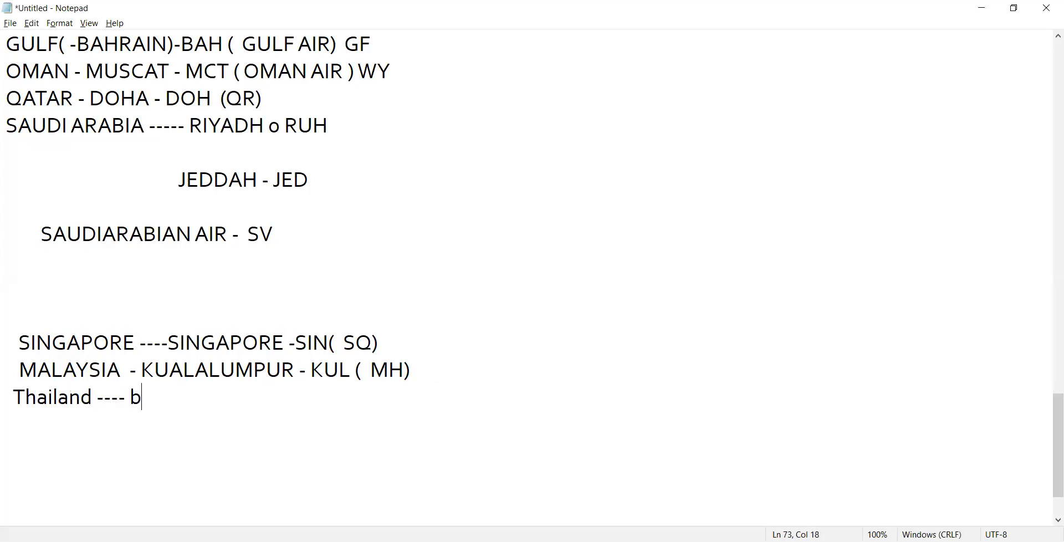
pyautogui.press('Backspace')
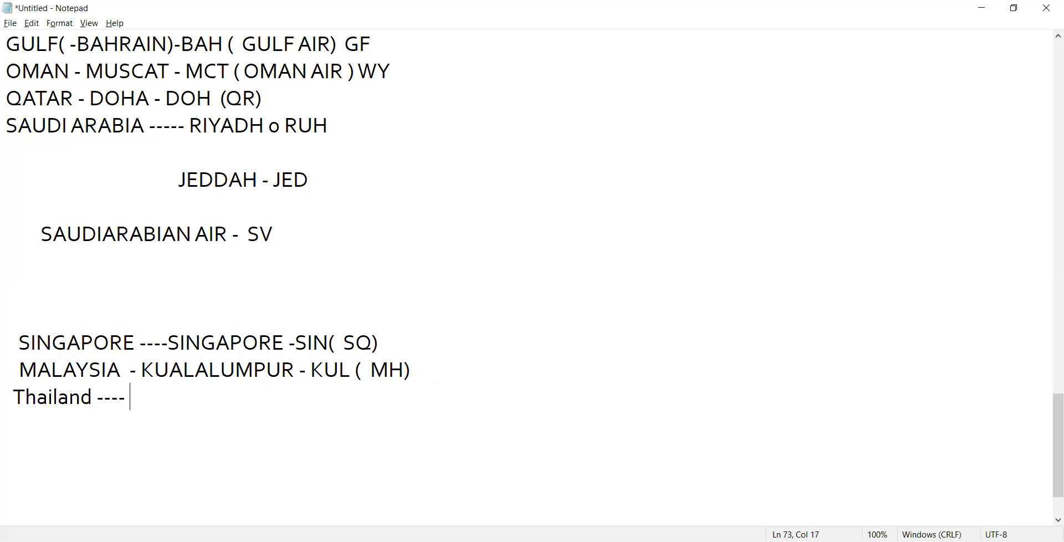
pyautogui.write('Bangkok')
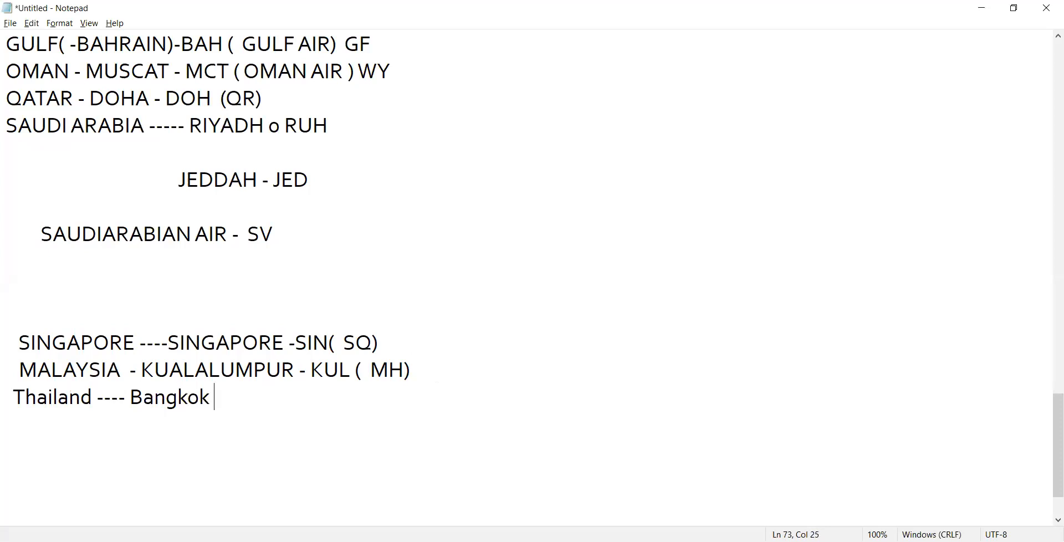
pyautogui.write('-  bkk')
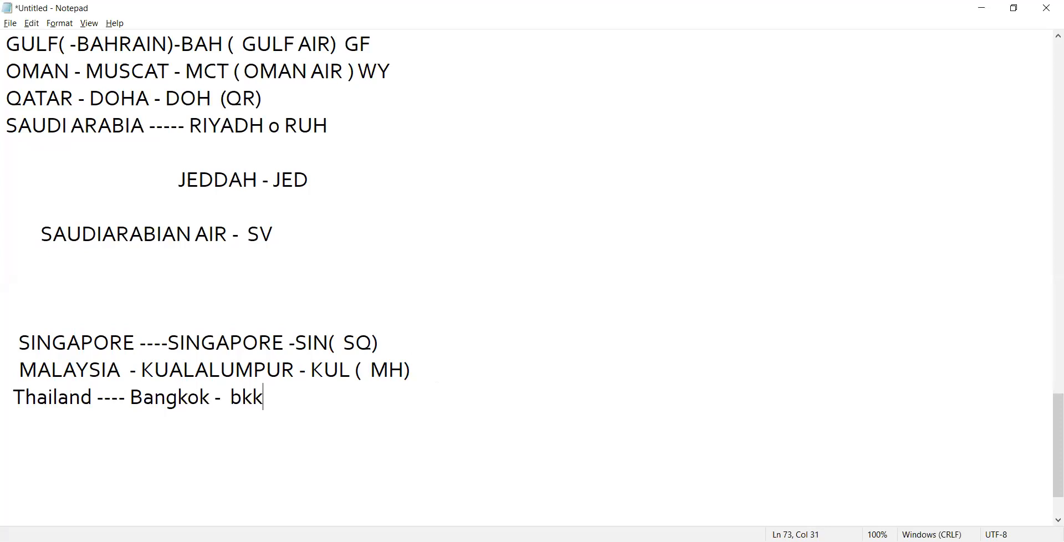
pyautogui.press('enter')
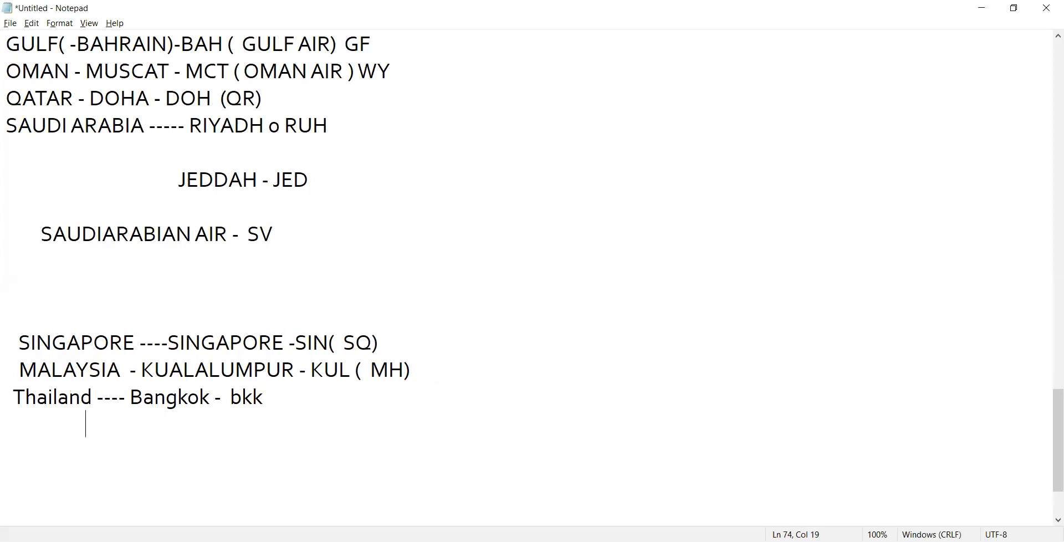
# Add the line 'phuket - hkt ( thai airways ) tg' beneath the Thailand entry.
pyautogui.write('p')
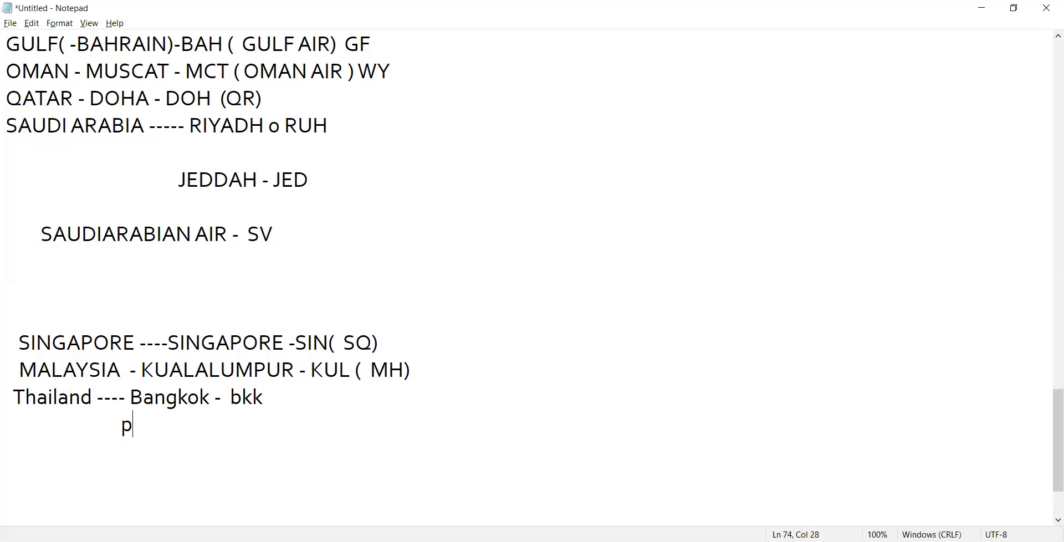
pyautogui.write('huket -')
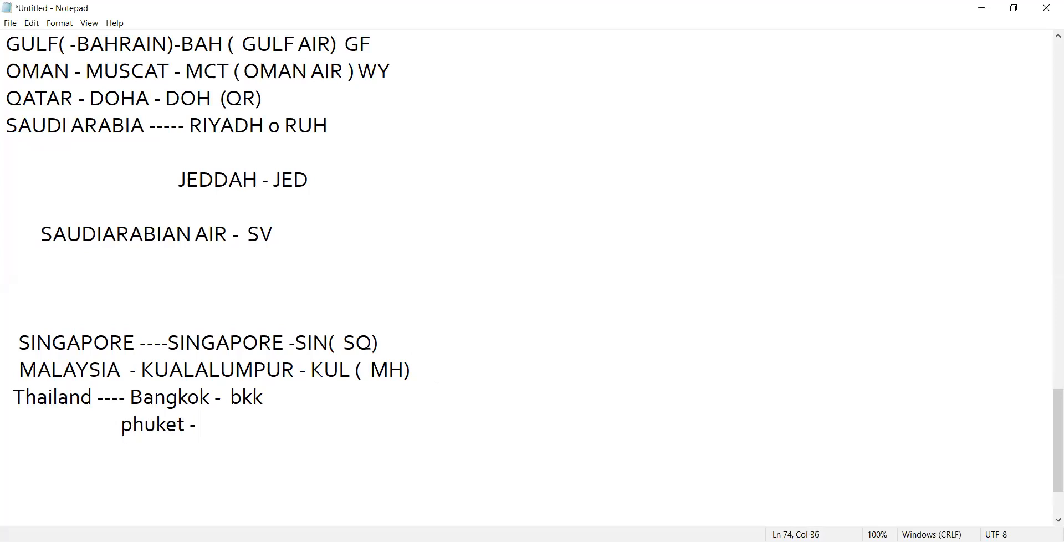
pyautogui.write('hkt')
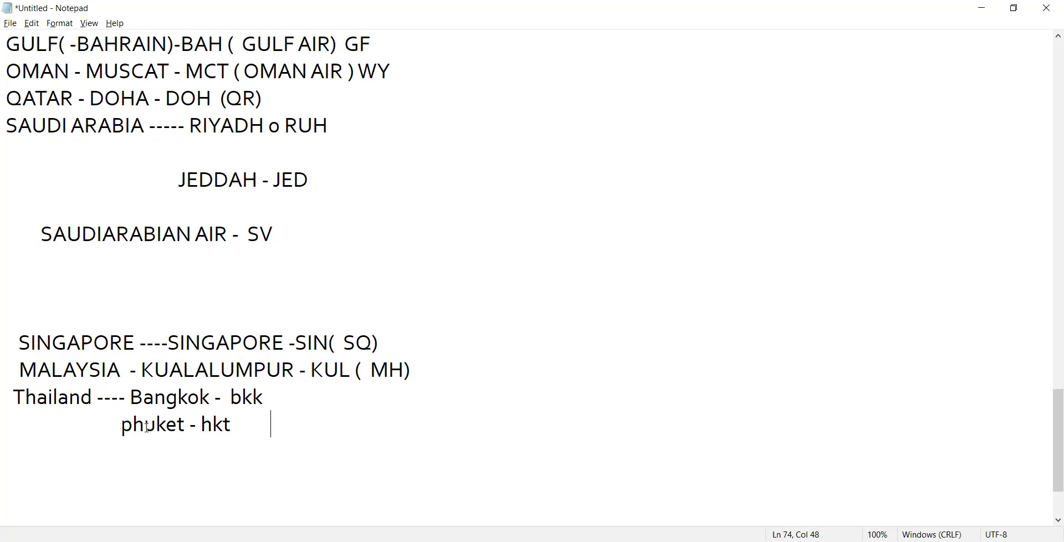
pyautogui.moveTo(289, 428)
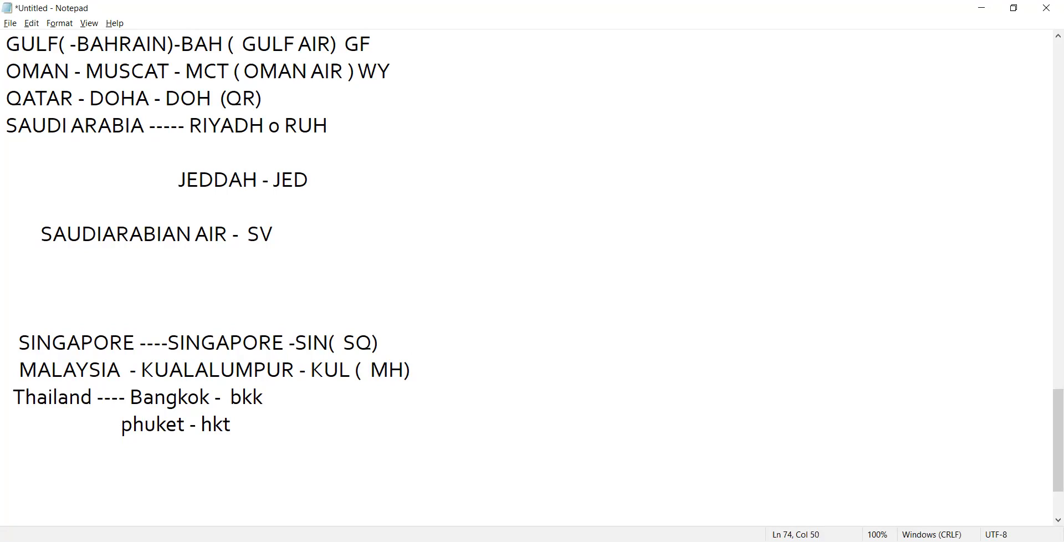
pyautogui.write('(')
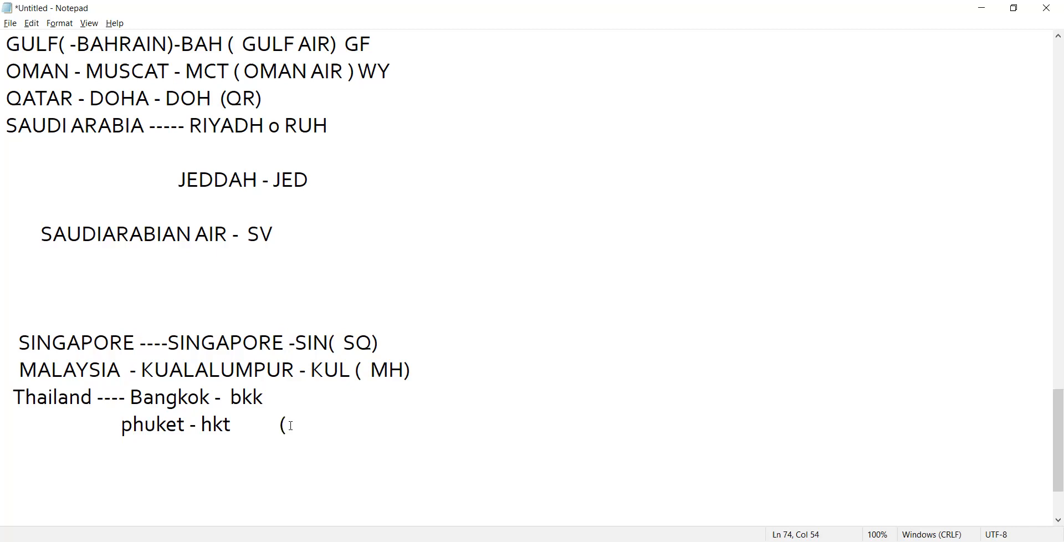
pyautogui.write('thai')
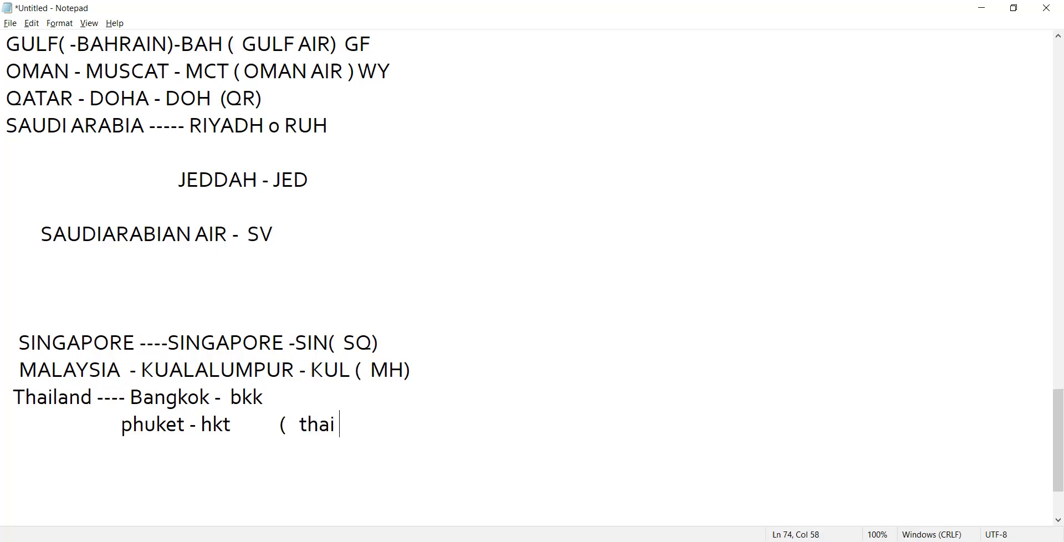
pyautogui.write('airways')
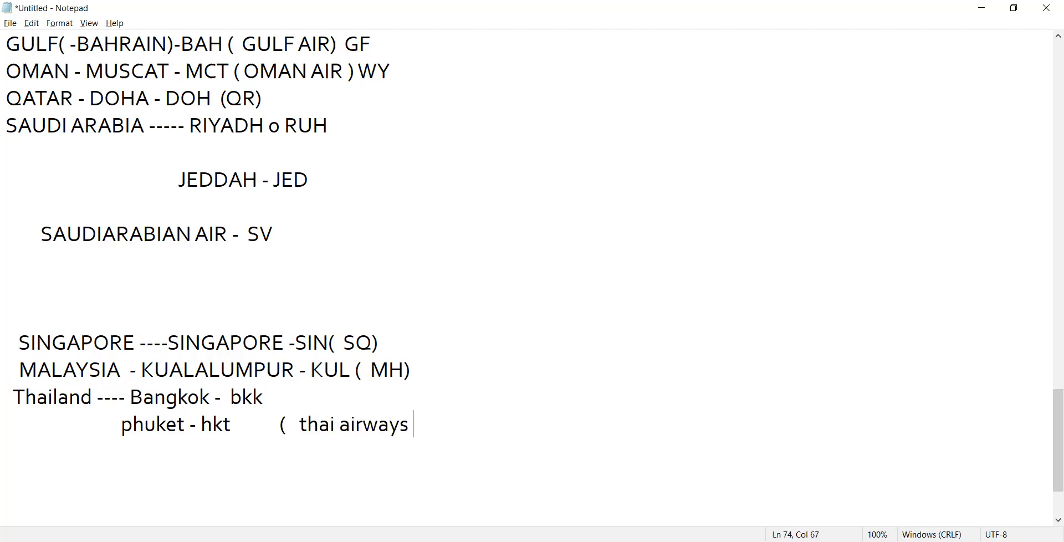
pyautogui.write(') tg')
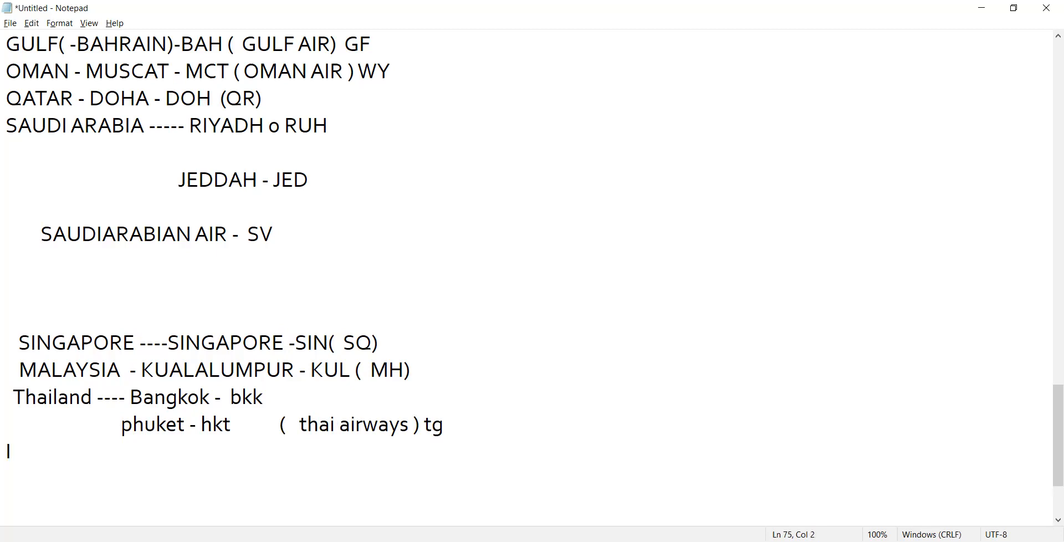
# Write 'Indonesia - jakarta - JKT ( DENPASAR BALI ) ---' under the Thailand entries.
pyautogui.write('ndi')
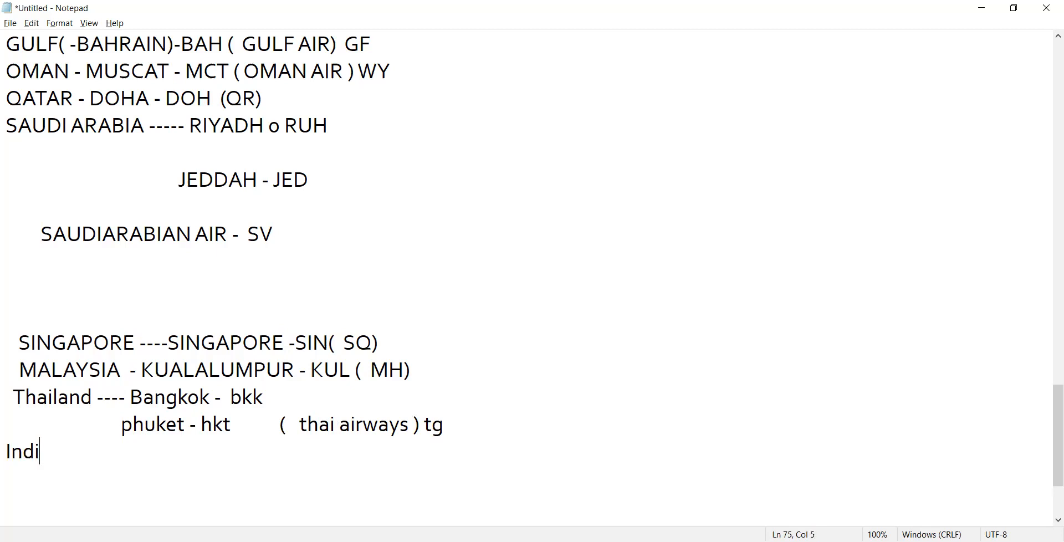
pyautogui.write('onesia - j')
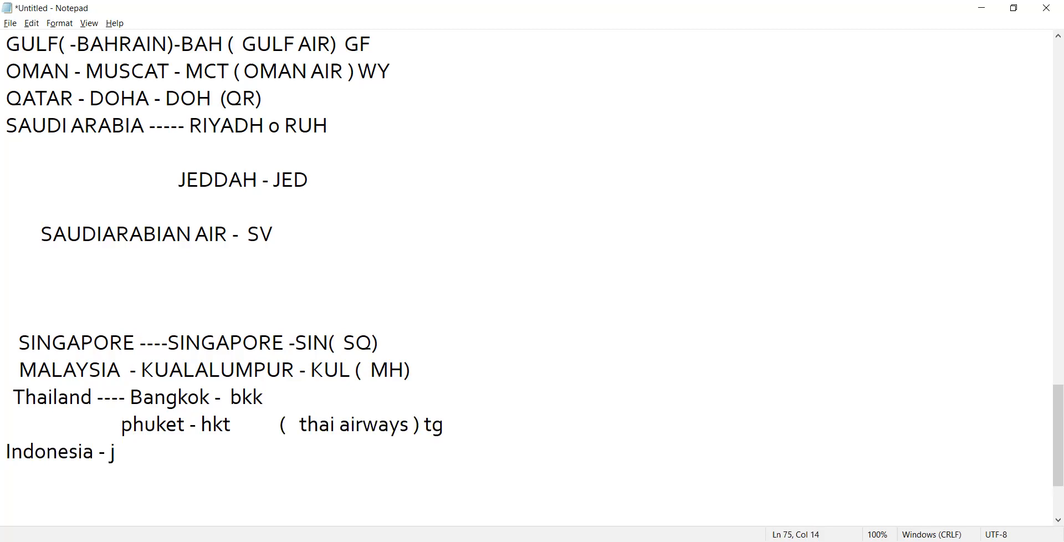
pyautogui.write('akarta')
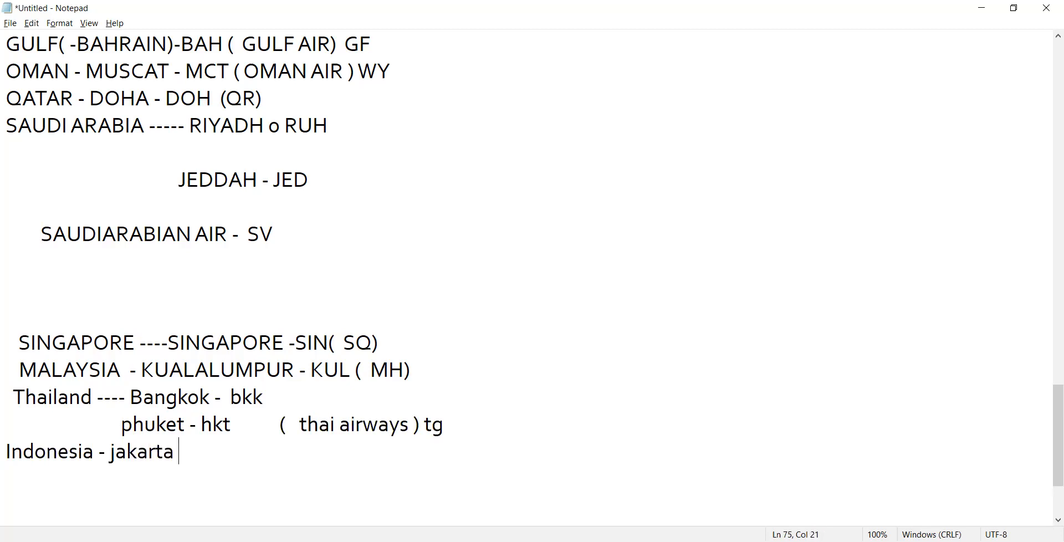
pyautogui.write('- JK')
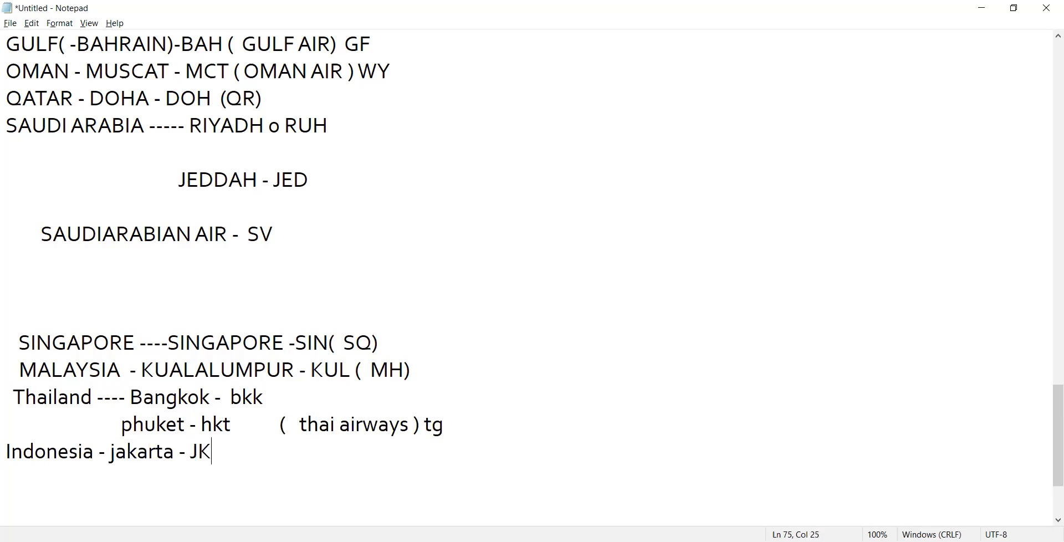
pyautogui.write('T ( DE')
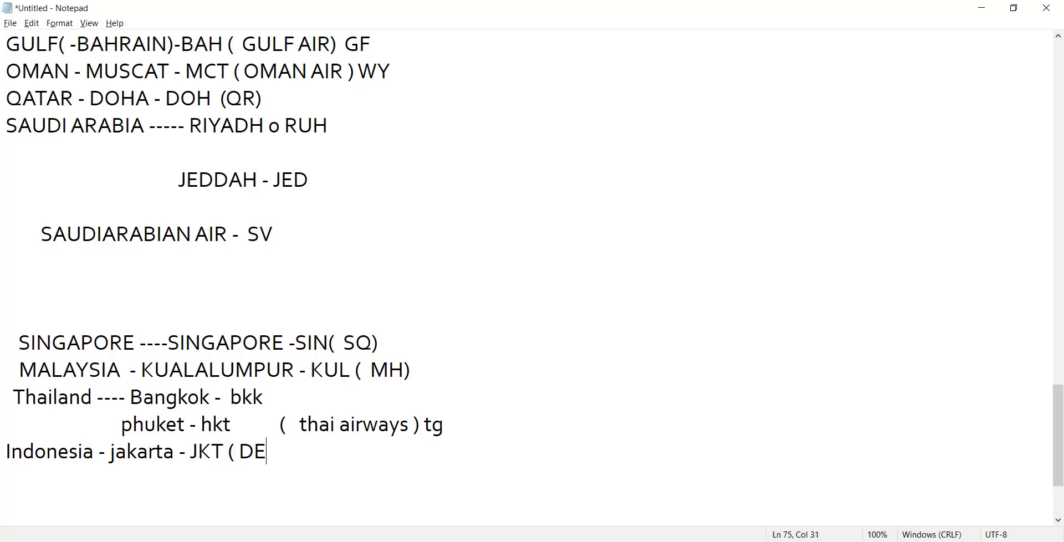
pyautogui.write('NPAS')
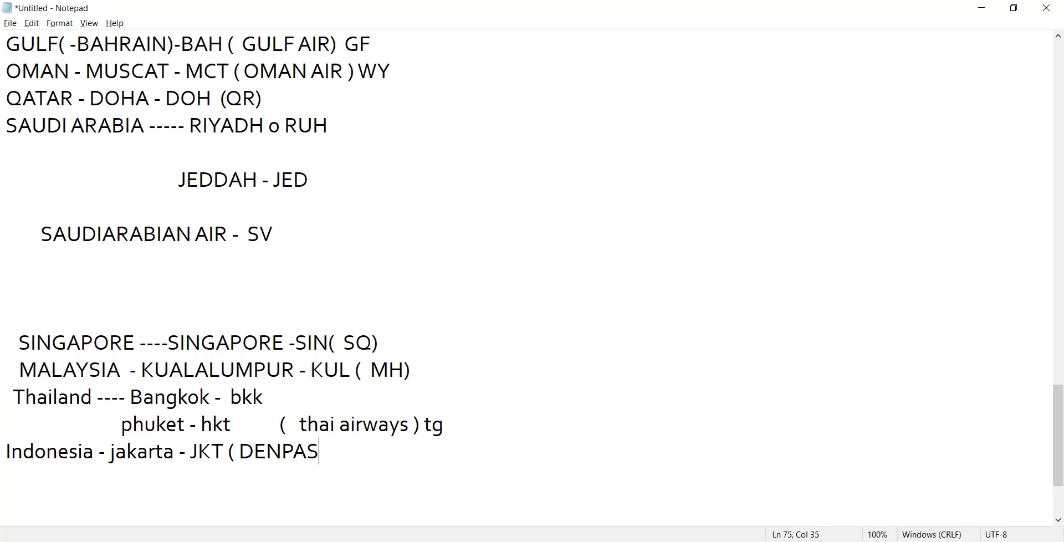
pyautogui.write('AR BA')
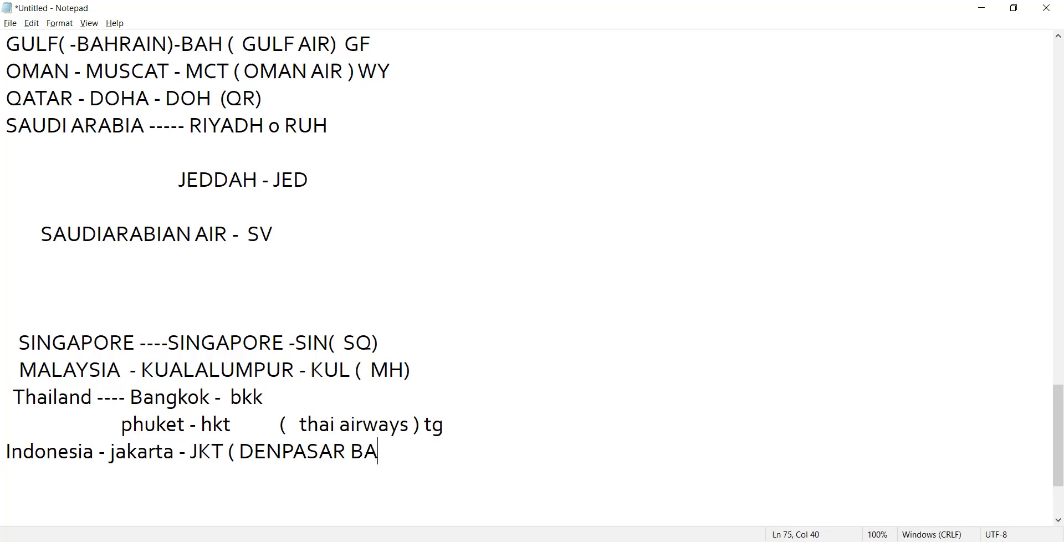
pyautogui.write('LI )')
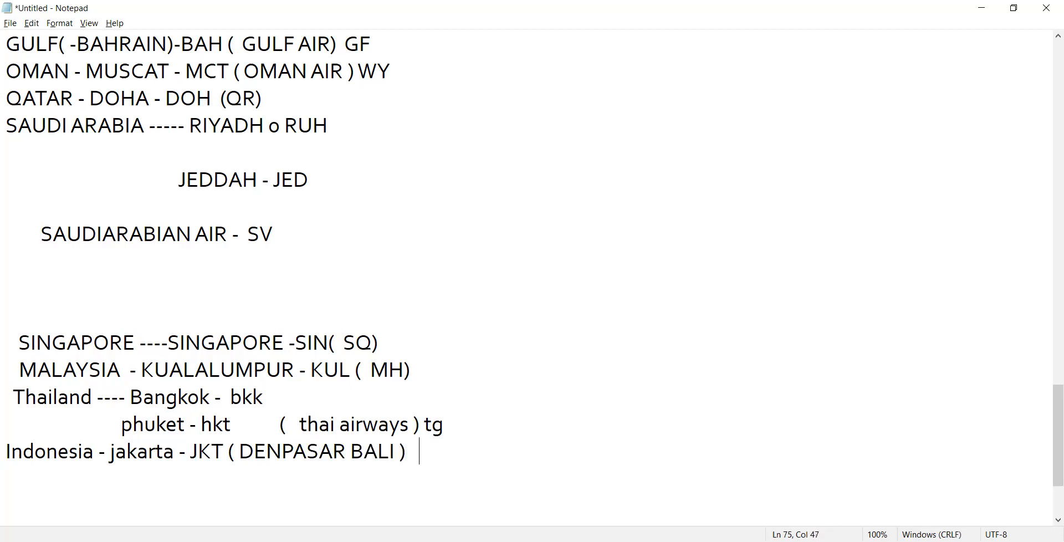
pyautogui.write('---')
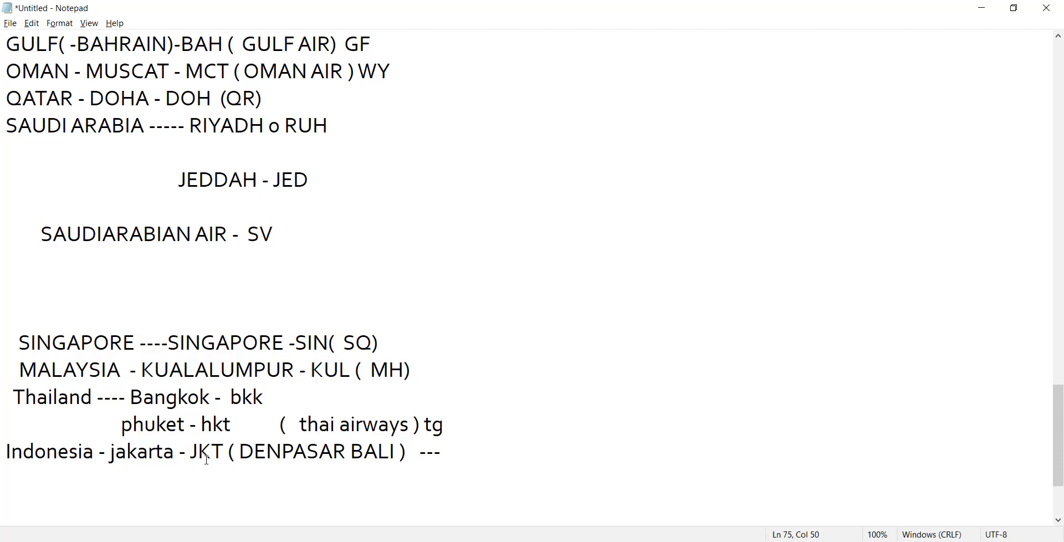
pyautogui.moveTo(477, 440)
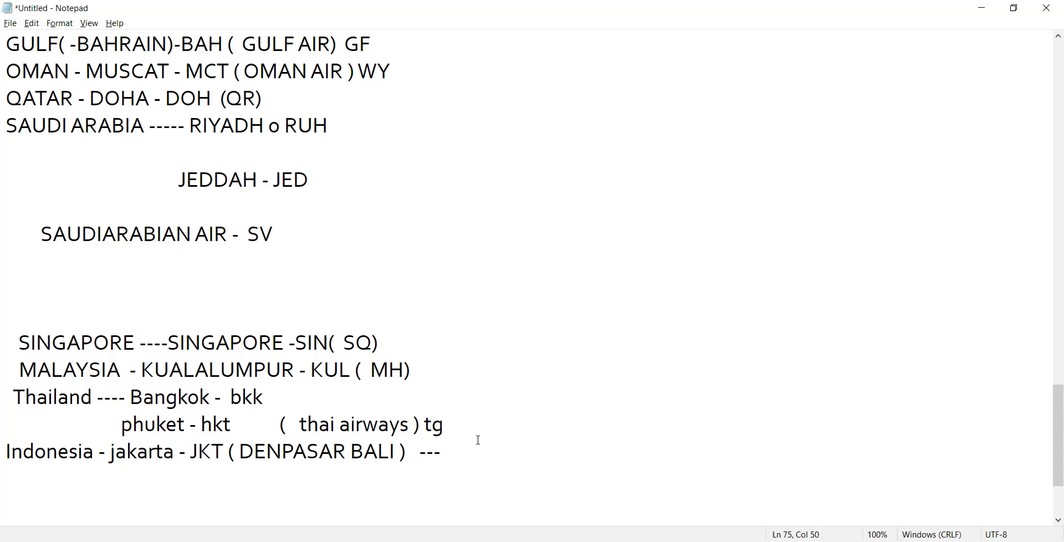
pyautogui.click(468, 464)
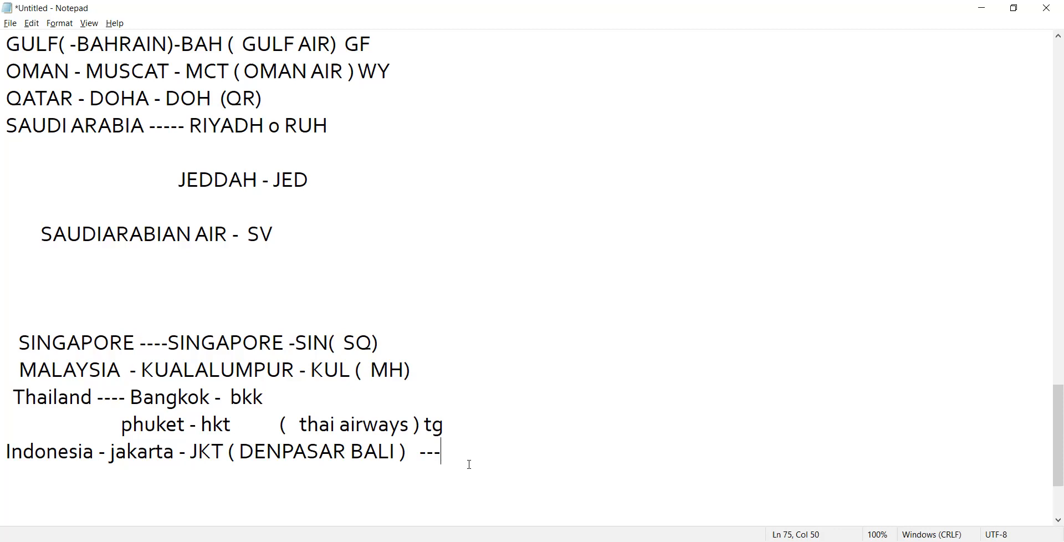
pyautogui.moveTo(480, 459)
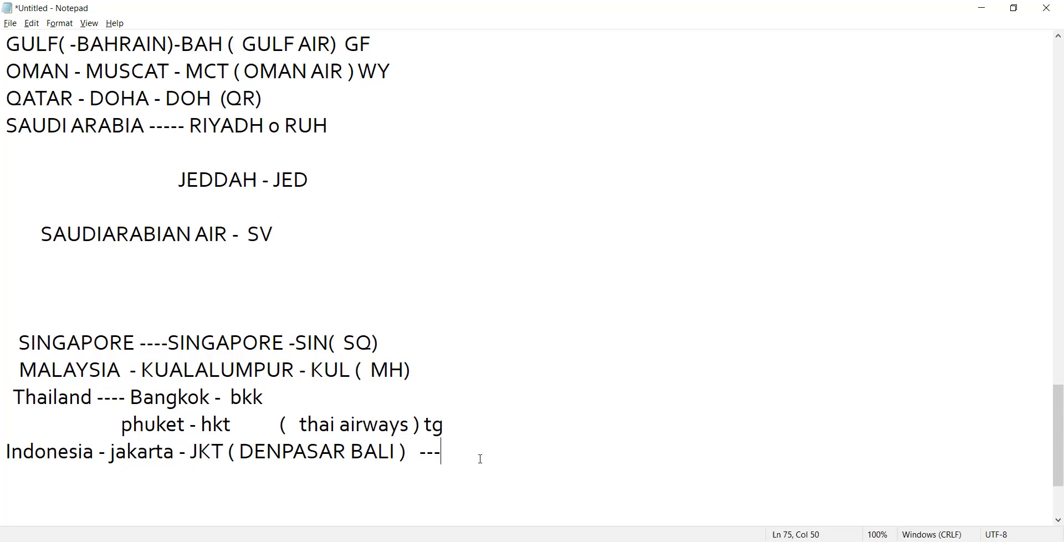
pyautogui.moveTo(461, 462)
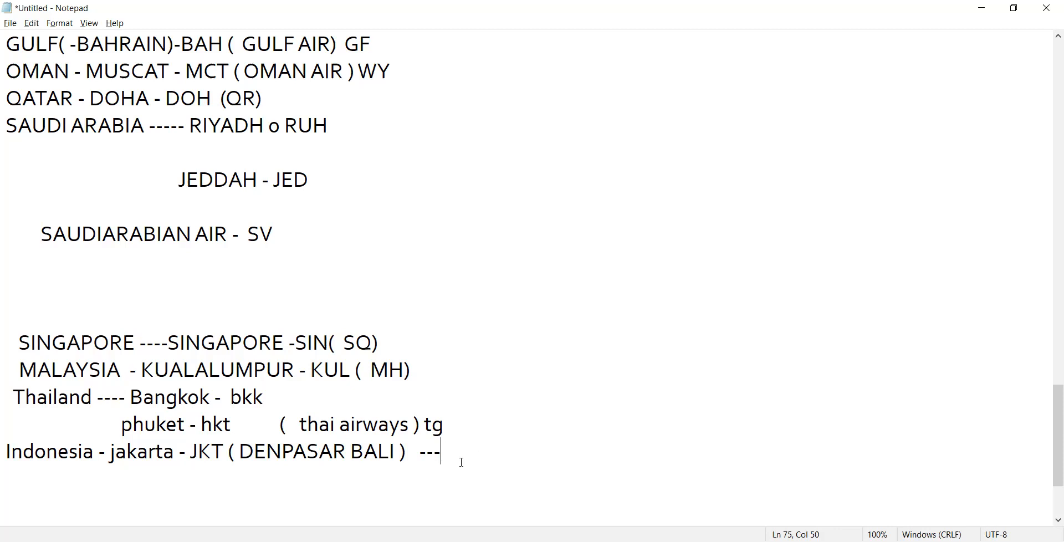
pyautogui.moveTo(294, 470)
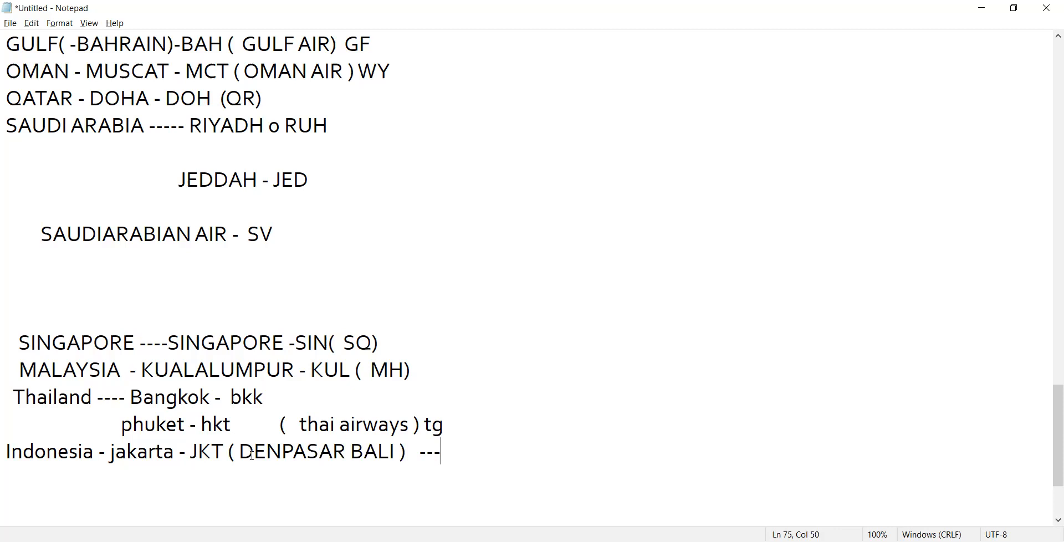
pyautogui.moveTo(341, 460)
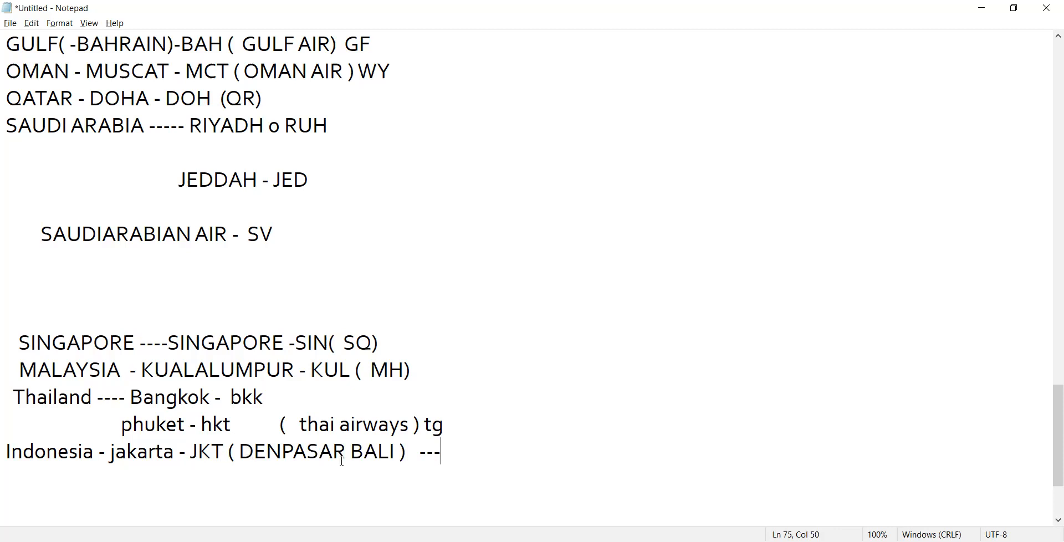
# Add code DPS to Denpasar Bali on its own indented line and move below the Indonesia lines.
pyautogui.write('DPS')
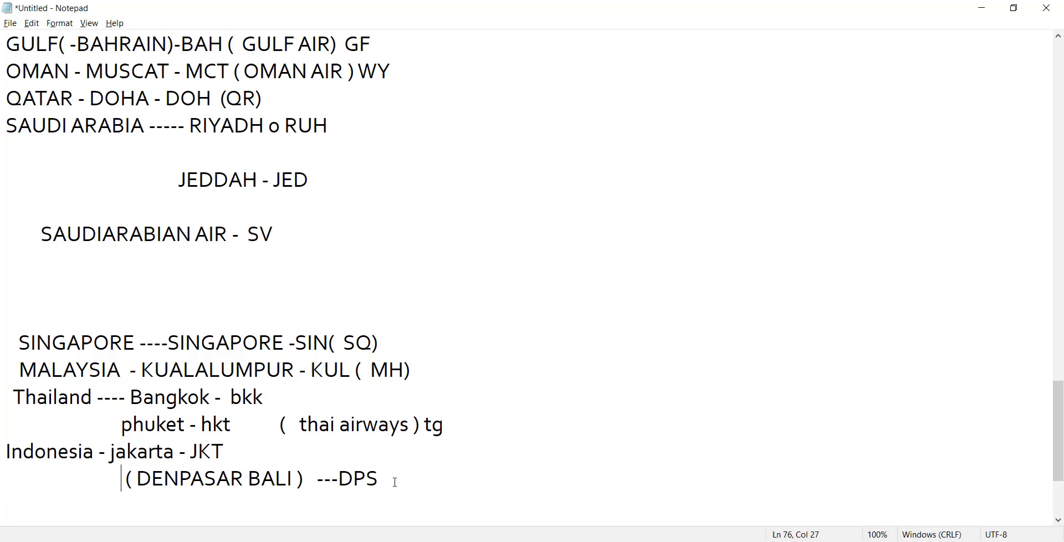
pyautogui.click(393, 478)
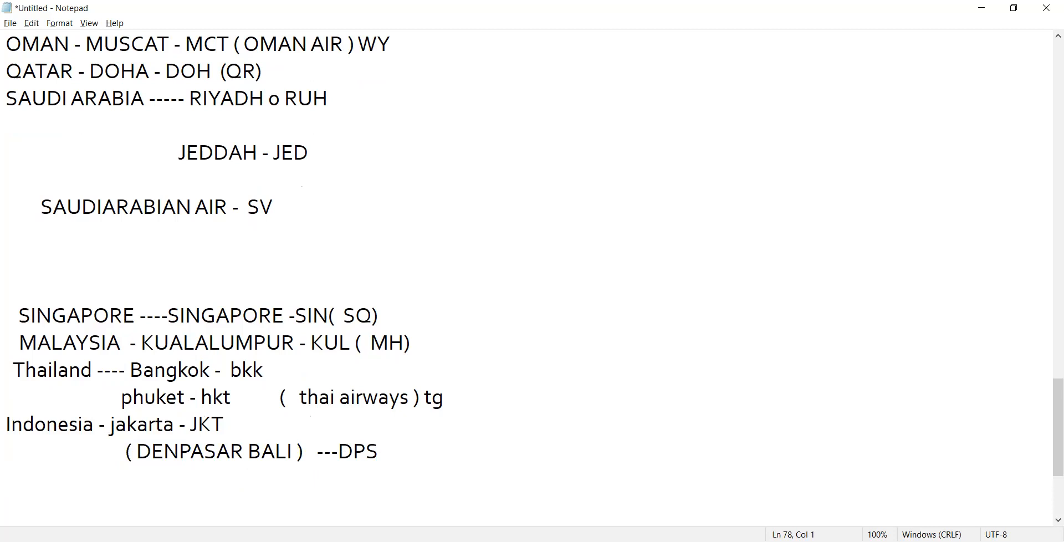
pyautogui.click(7, 506)
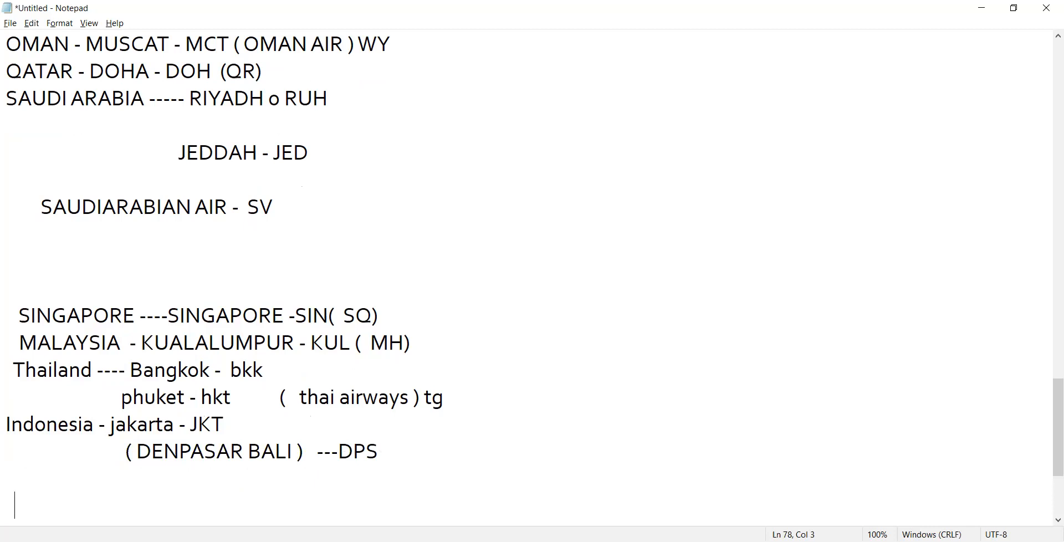
# Write 'MANILA - PHILLIPINE -MNL PHILIPINE AIR ( PR)' and begin a dashed separator below it.
pyautogui.write('M')
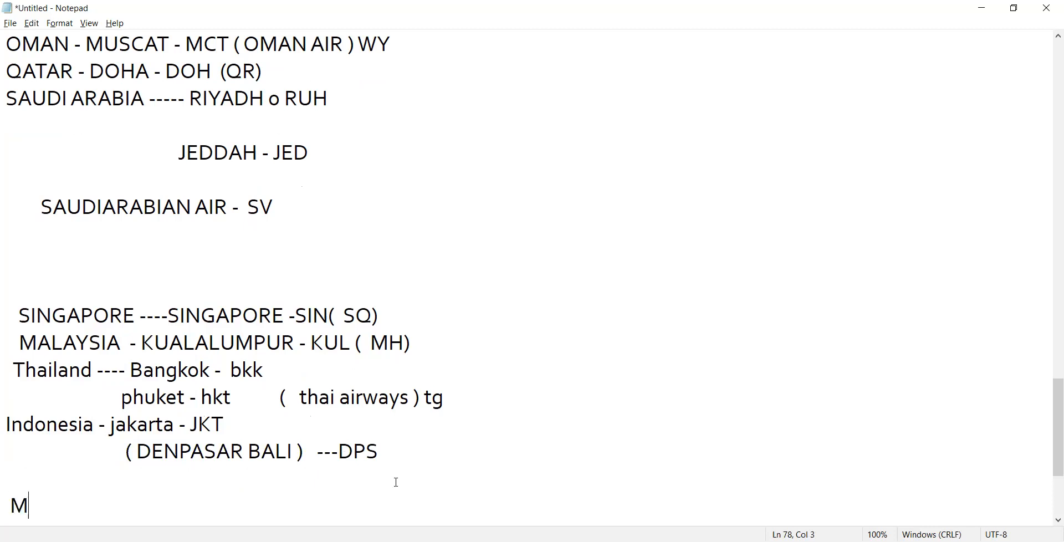
pyautogui.write('ANIL')
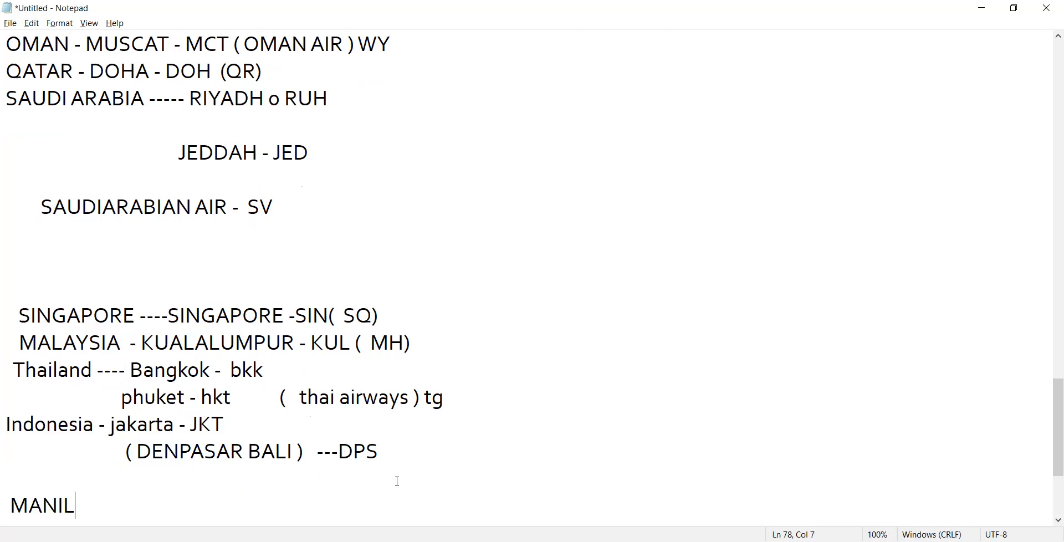
pyautogui.write('A - PH')
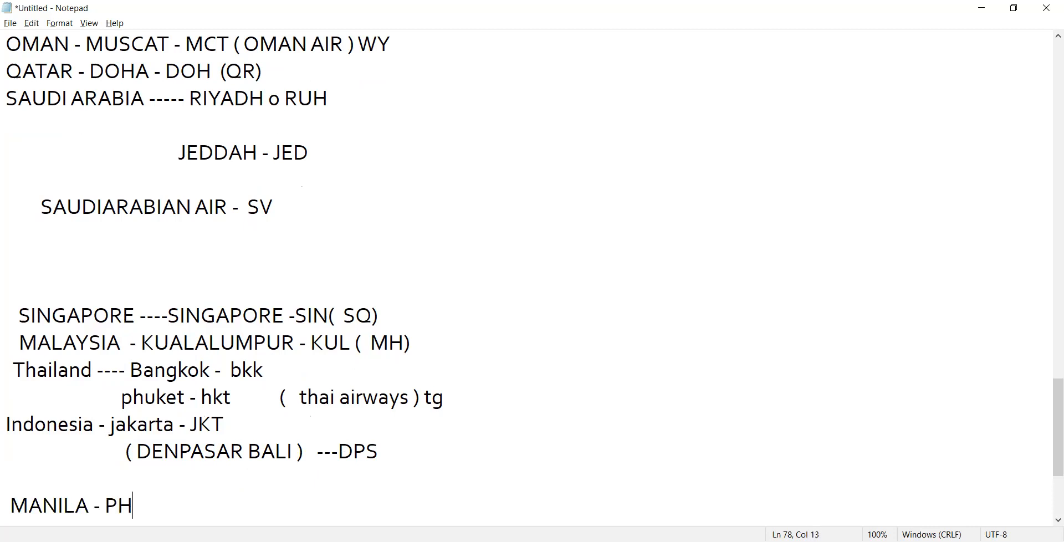
pyautogui.write('LLI')
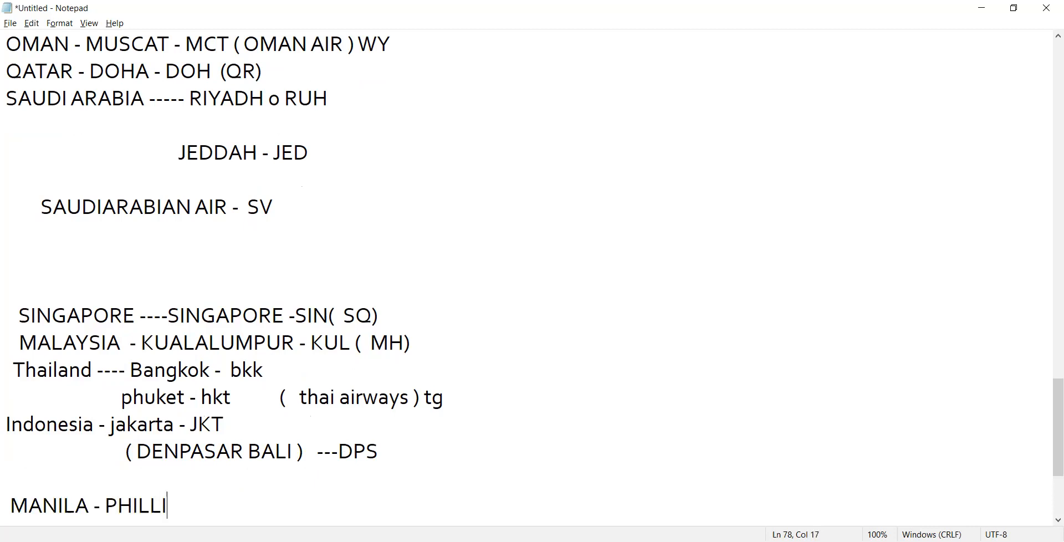
pyautogui.write('PINE -M')
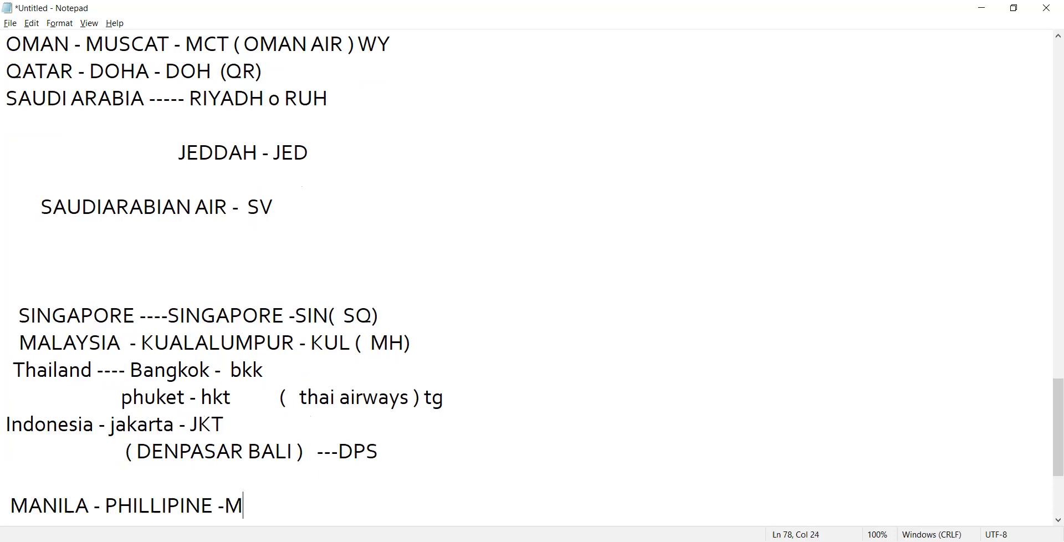
pyautogui.write('NL  PHI')
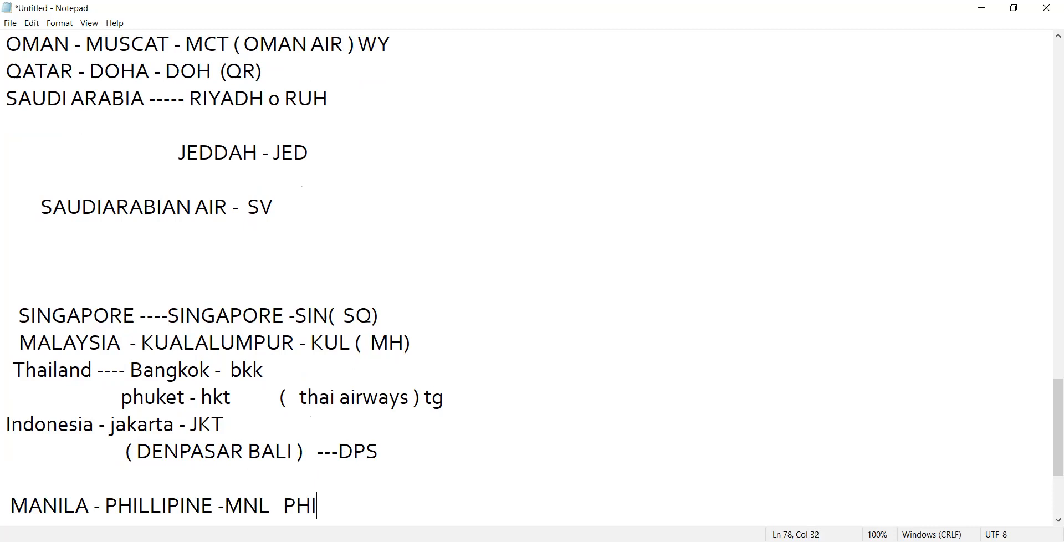
pyautogui.write('LIPINE A')
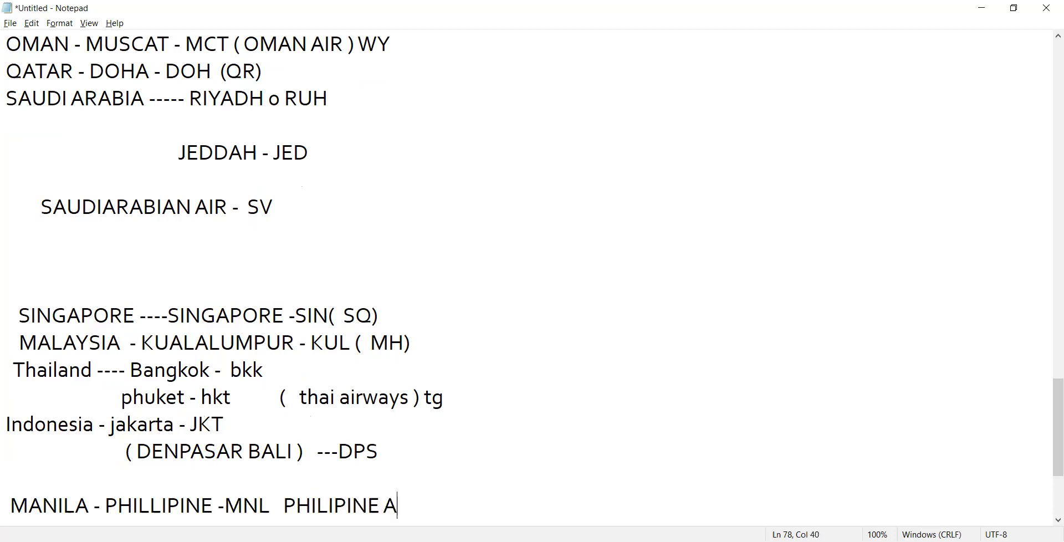
pyautogui.write('IR )')
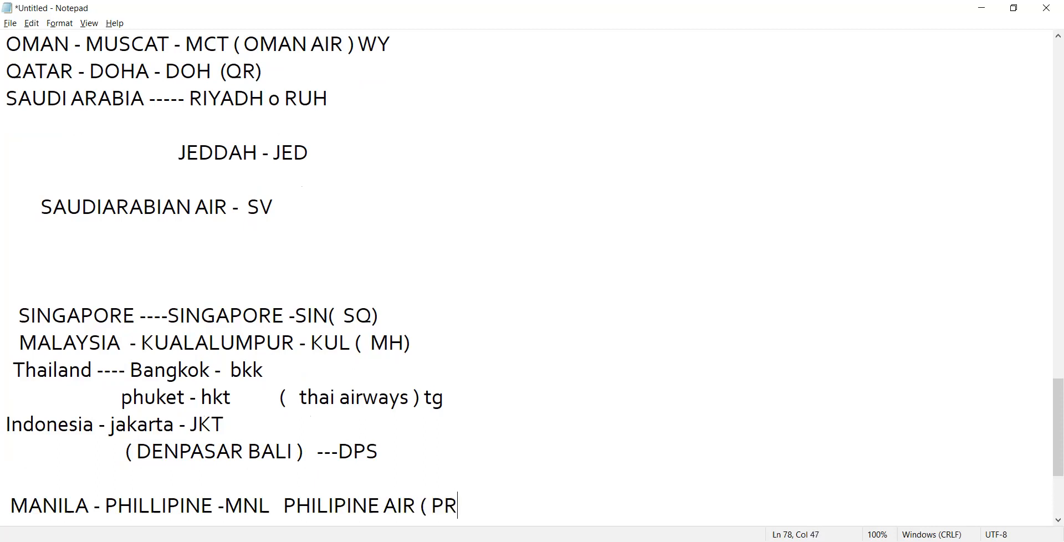
pyautogui.press('enter')
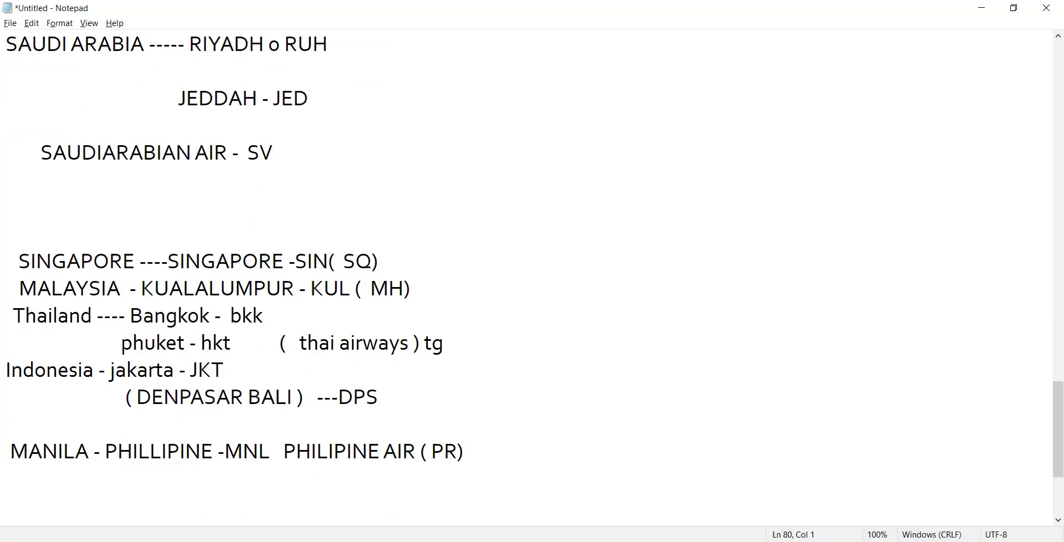
pyautogui.write('-')
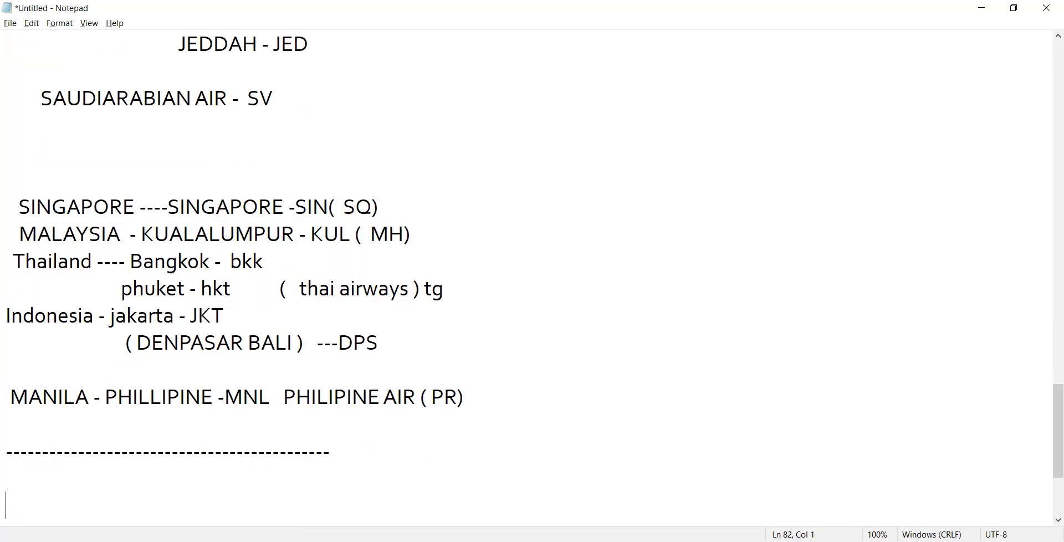
# Start an INDIA heading followed by a 'DELHI - DEL' line.
pyautogui.write('INDIA')
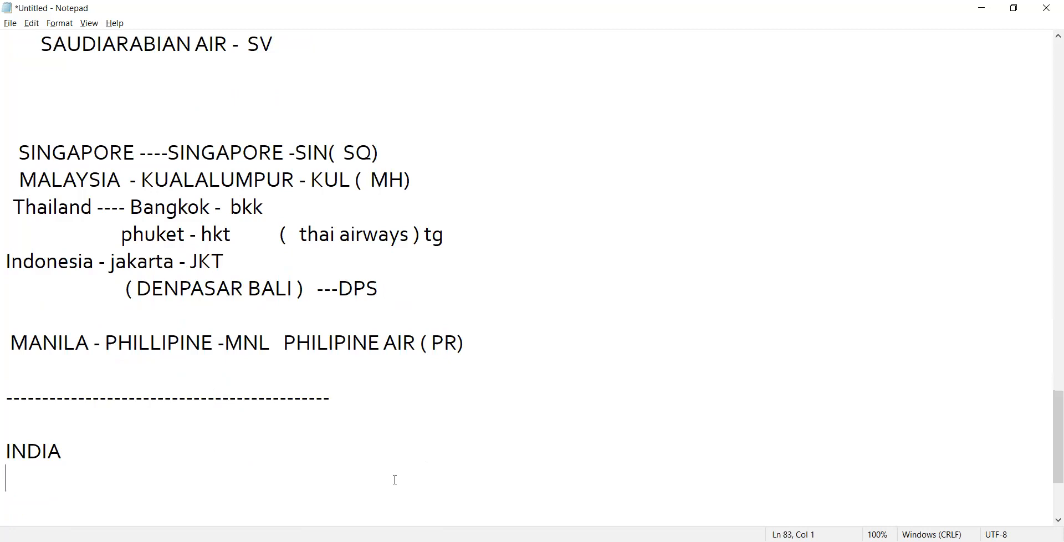
pyautogui.write('DEL;H')
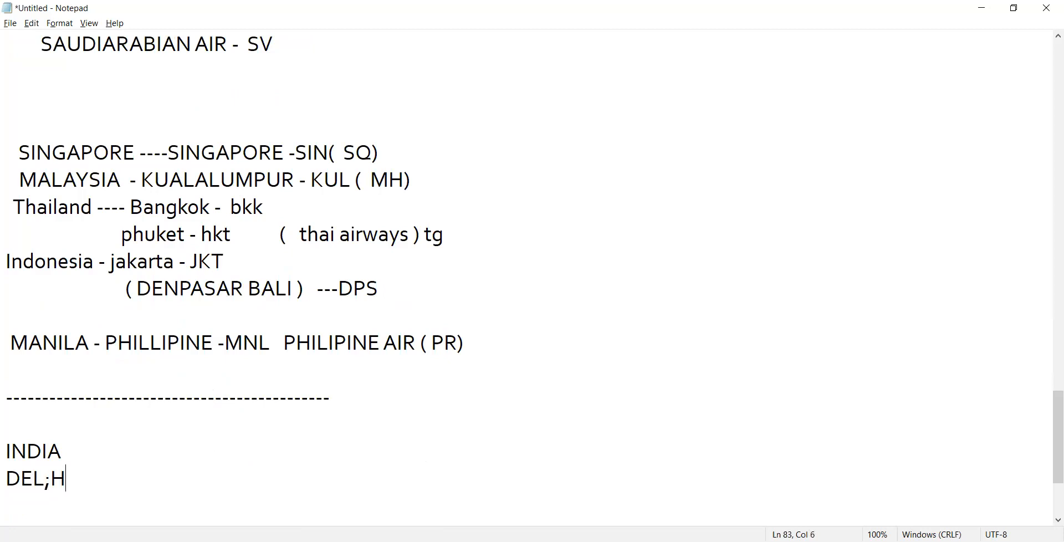
pyautogui.write('HI')
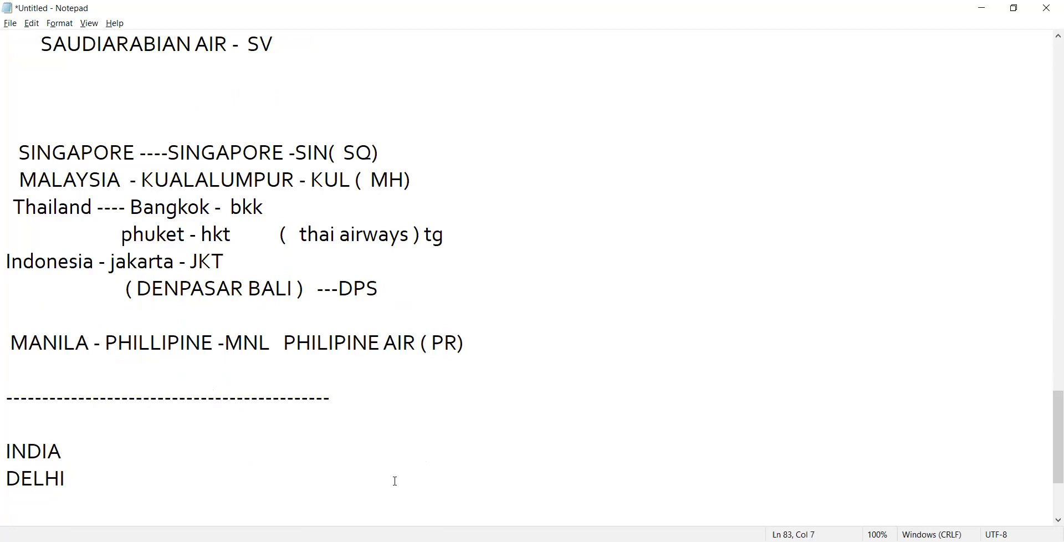
pyautogui.write('- DEL')
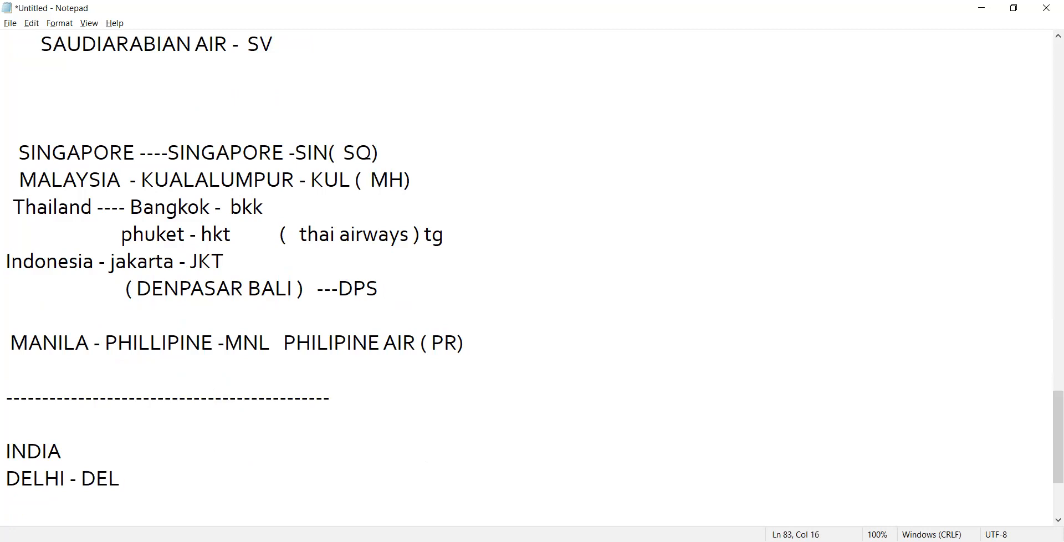
pyautogui.click(136, 478)
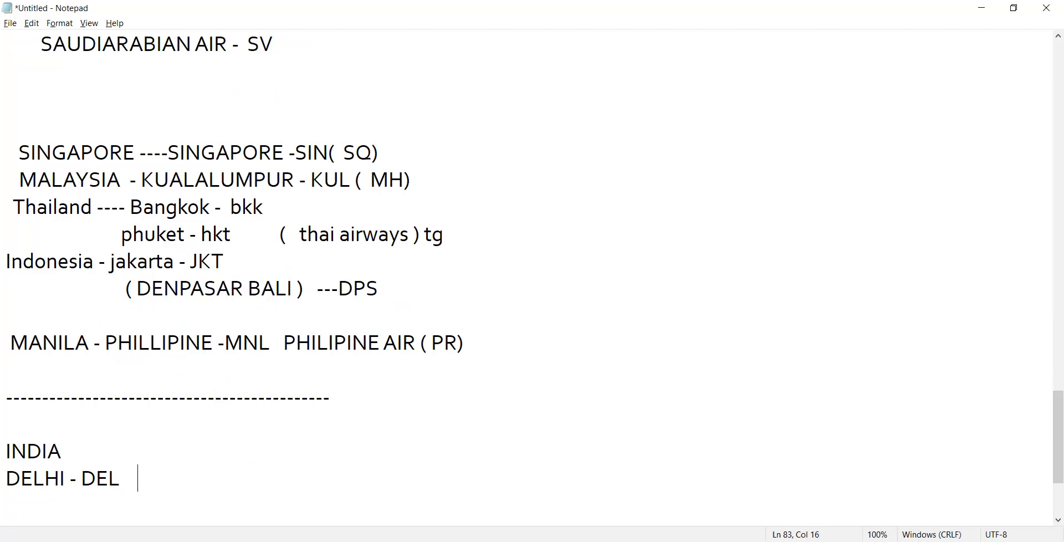
pyautogui.moveTo(1048, 71)
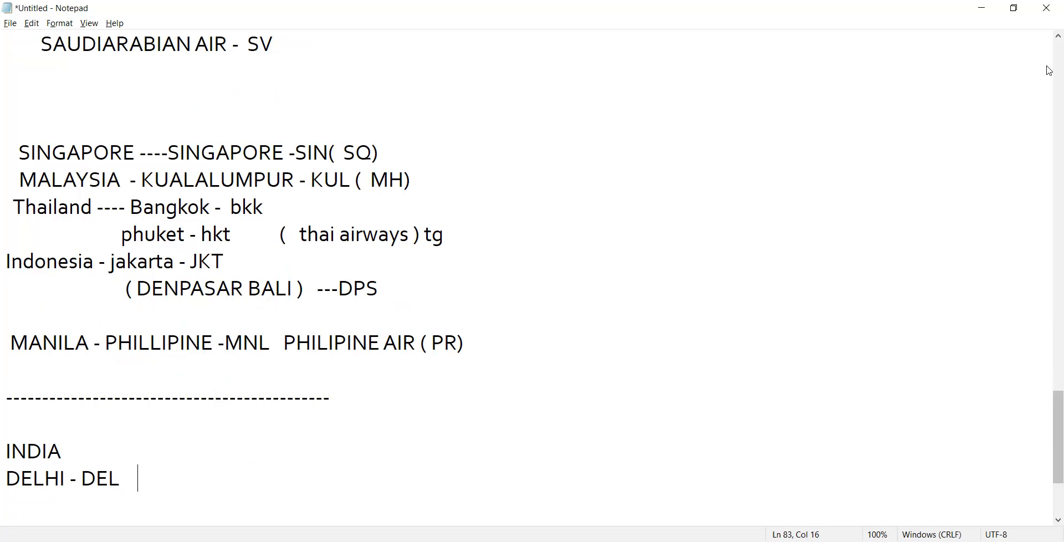
pyautogui.moveTo(1043, 71)
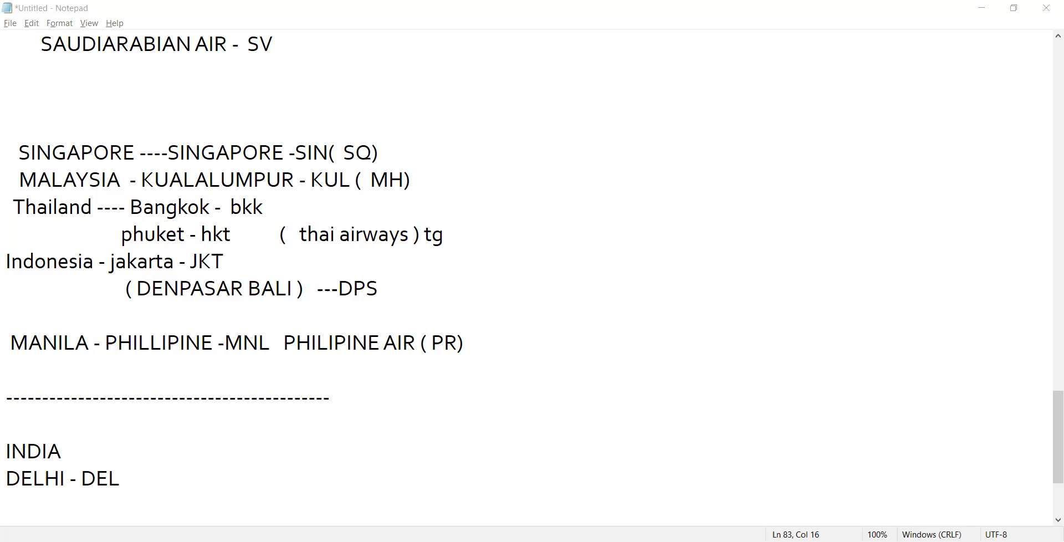
pyautogui.moveTo(756, 130)
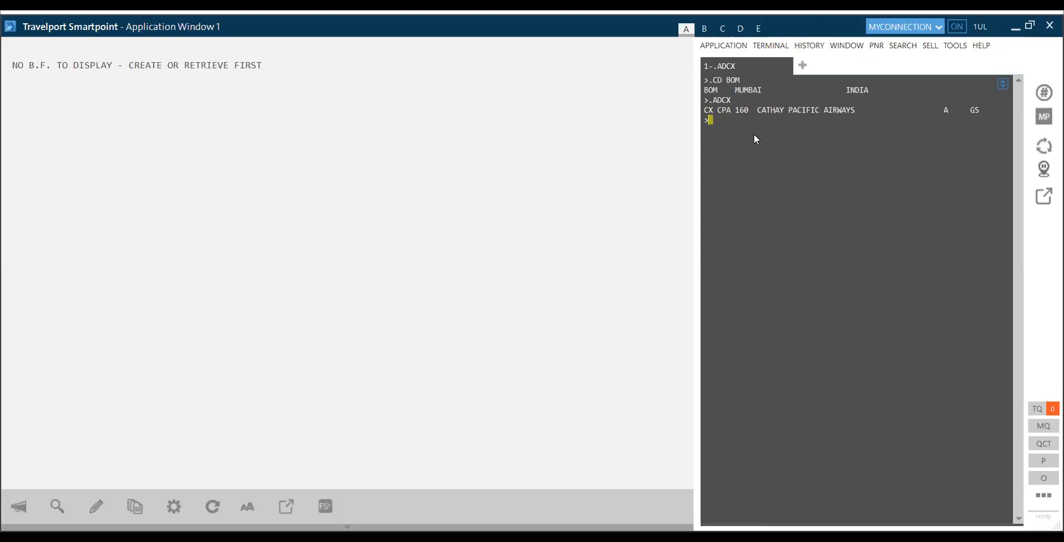
# Enter the city-code lookup .CEKOLKATA in the terminal, correcting mistyped letters along the way.
pyautogui.write('.')
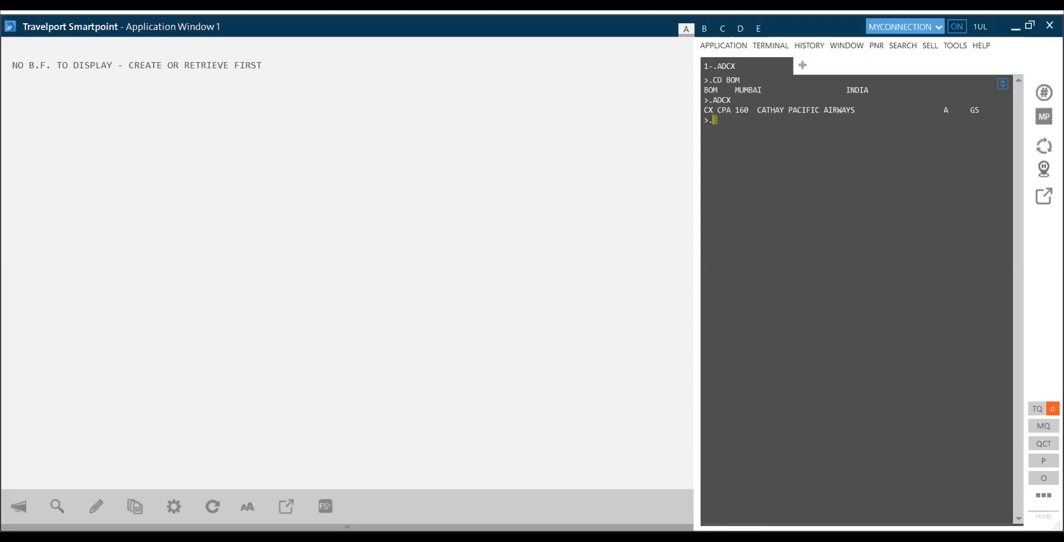
pyautogui.write('CE')
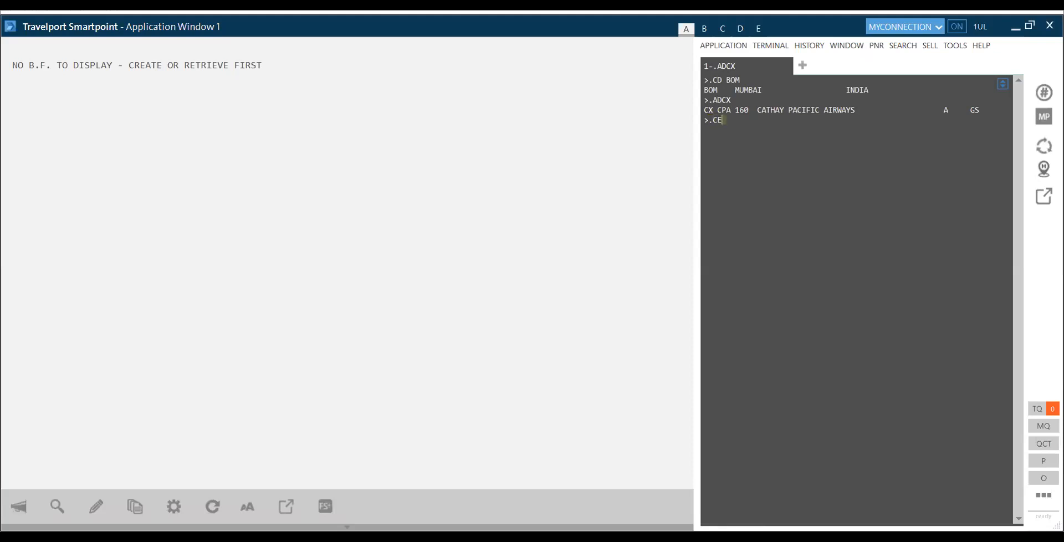
pyautogui.write('CA')
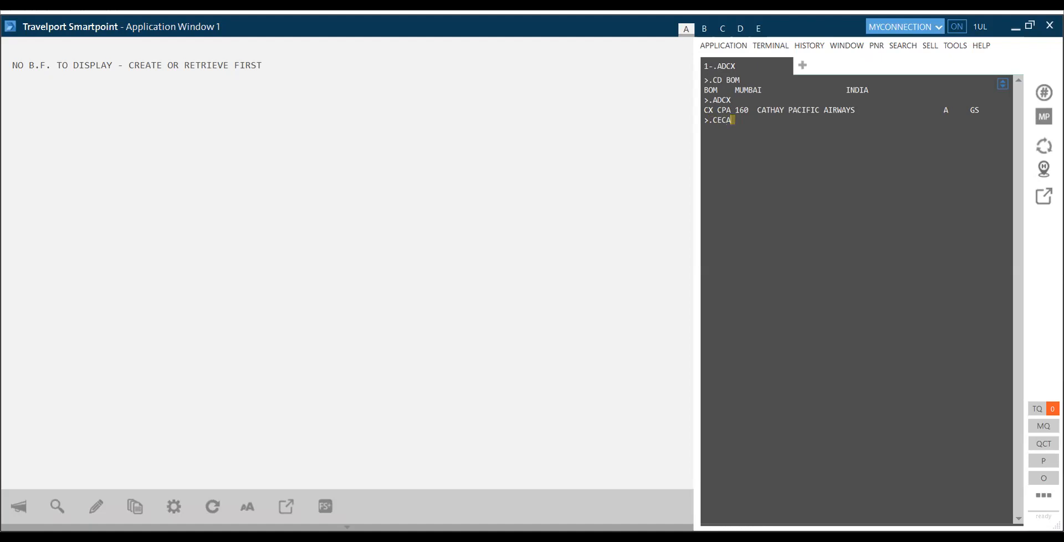
pyautogui.write('LL')
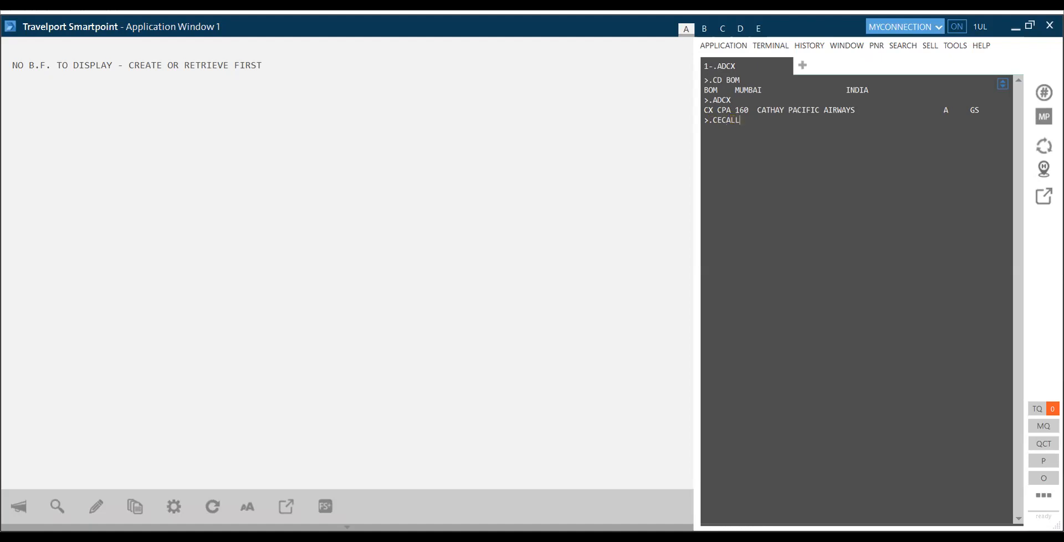
pyautogui.write('U')
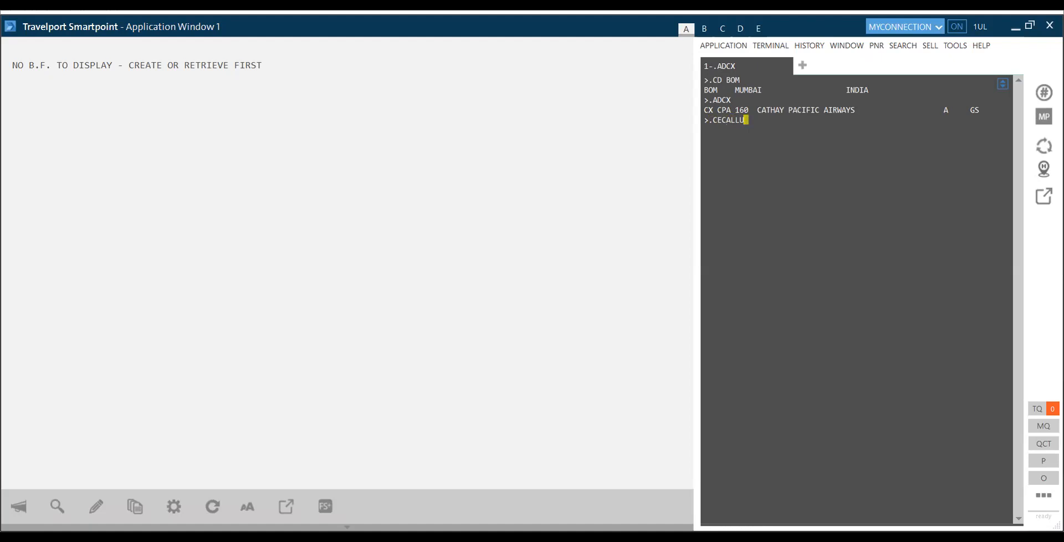
pyautogui.press('Backspace')
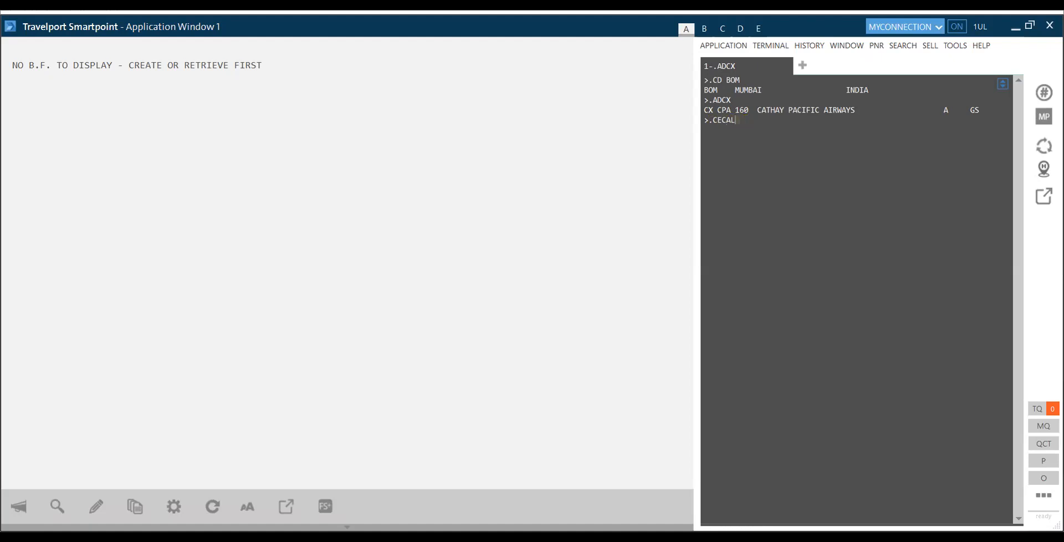
pyautogui.press('BackSpace')
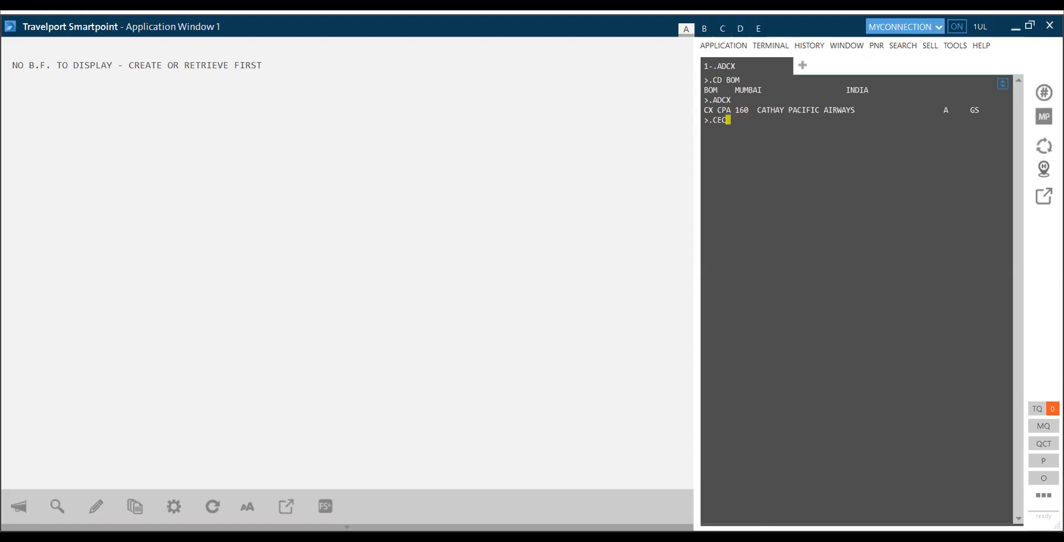
pyautogui.write('O')
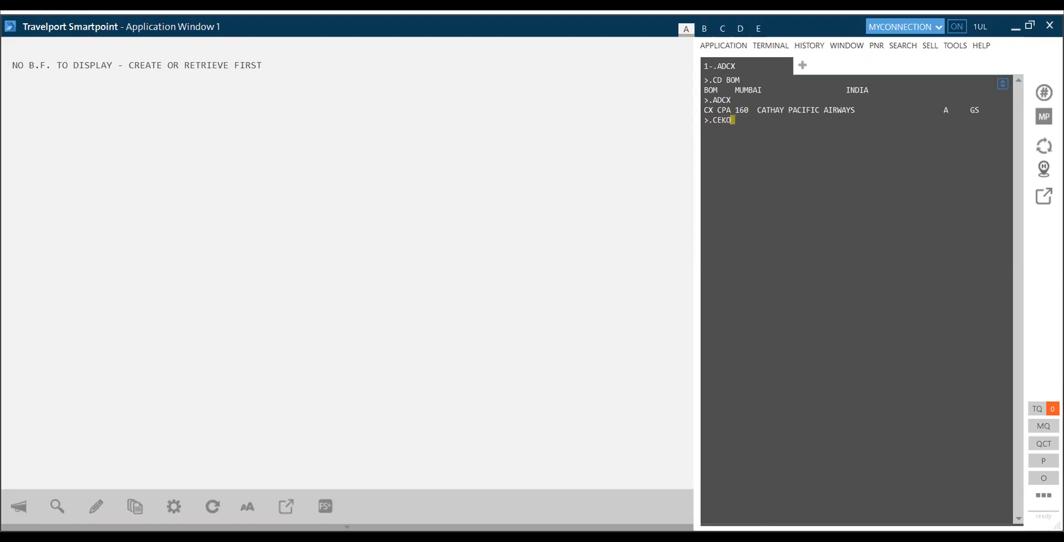
pyautogui.write('L')
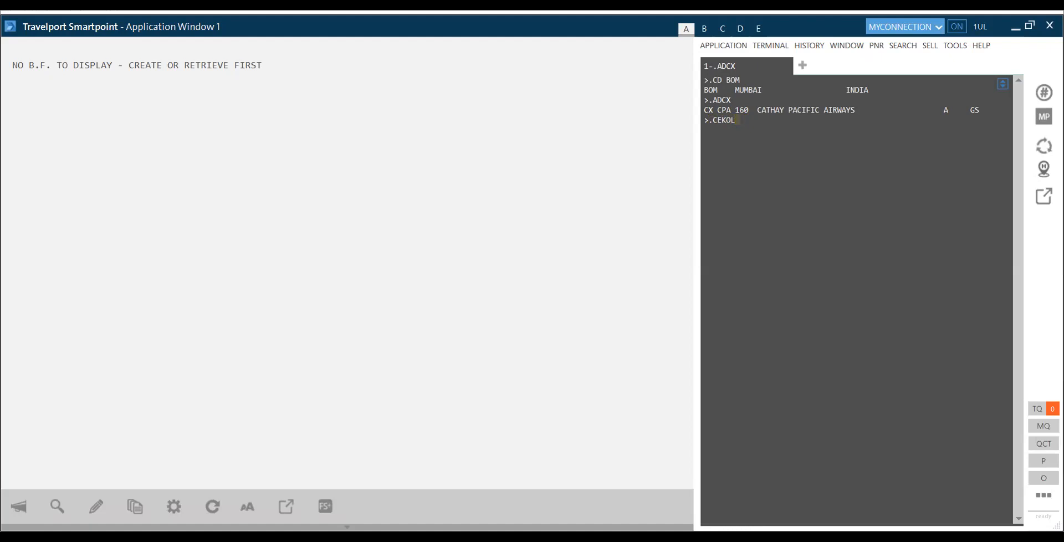
pyautogui.write('CO')
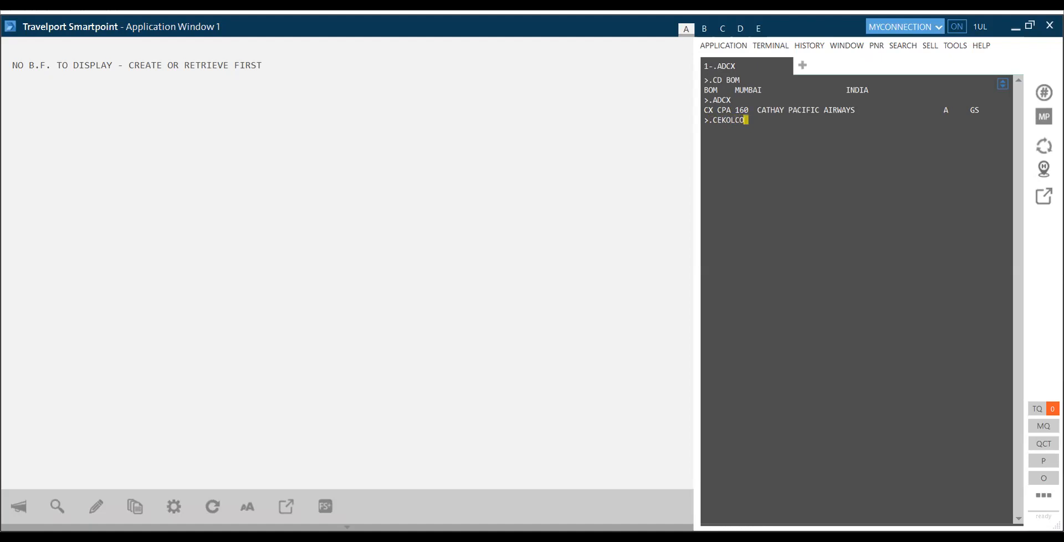
pyautogui.press('Backspace')
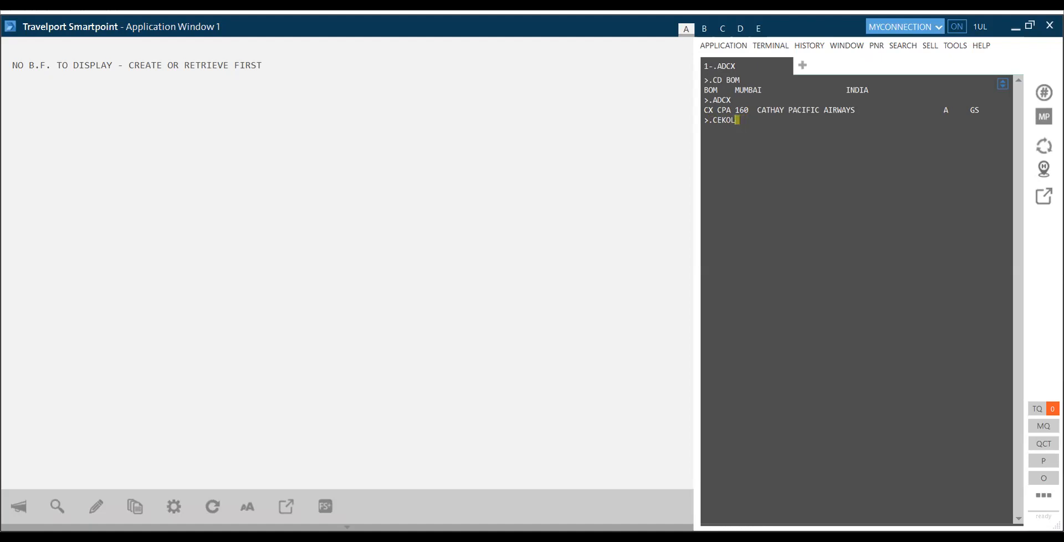
pyautogui.write('KATA')
pyautogui.write('.')
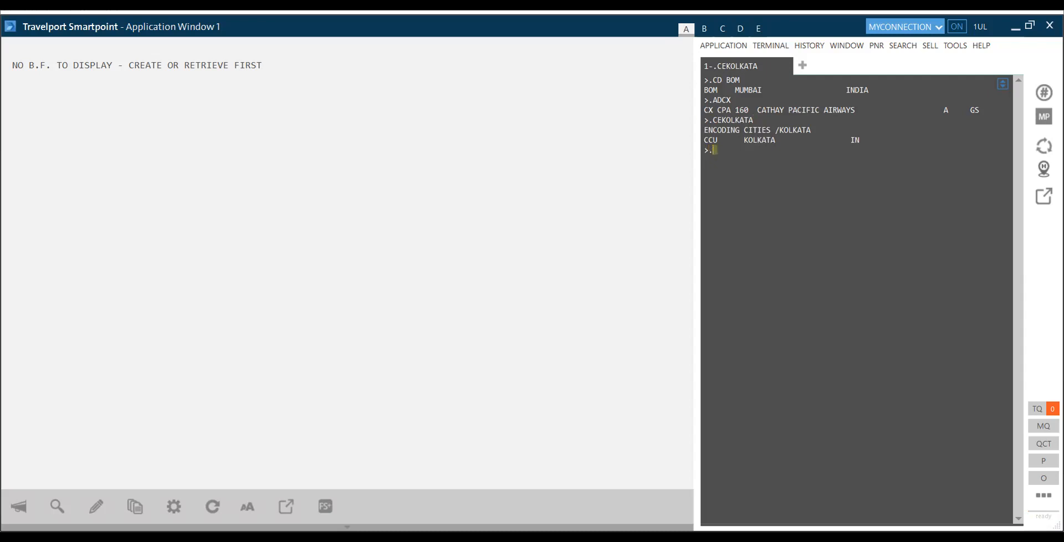
# Run the .CEBANGLORE lookup, which suggests BLR for Bangalore/Bengaluru.
pyautogui.write('CEB')
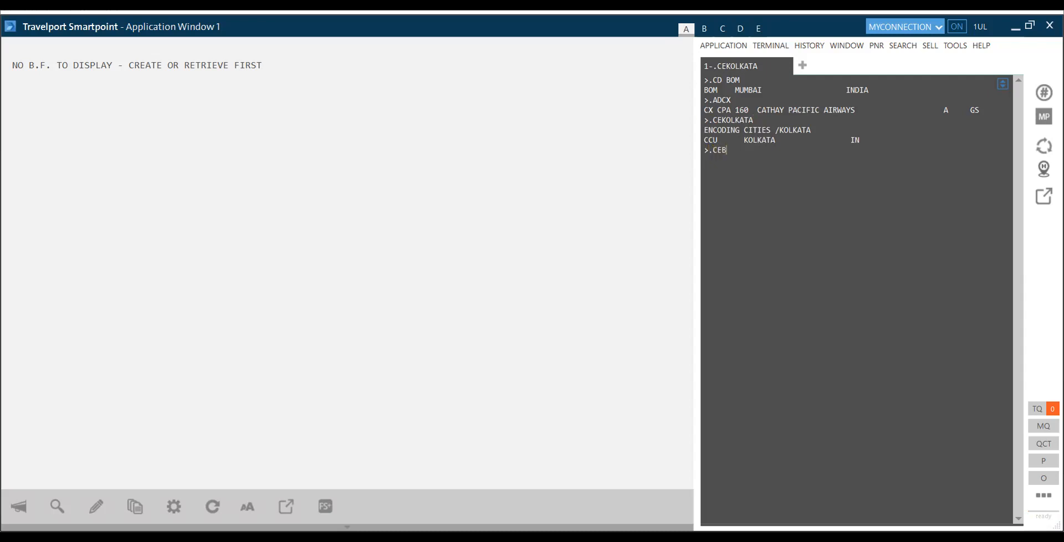
pyautogui.write('ANG')
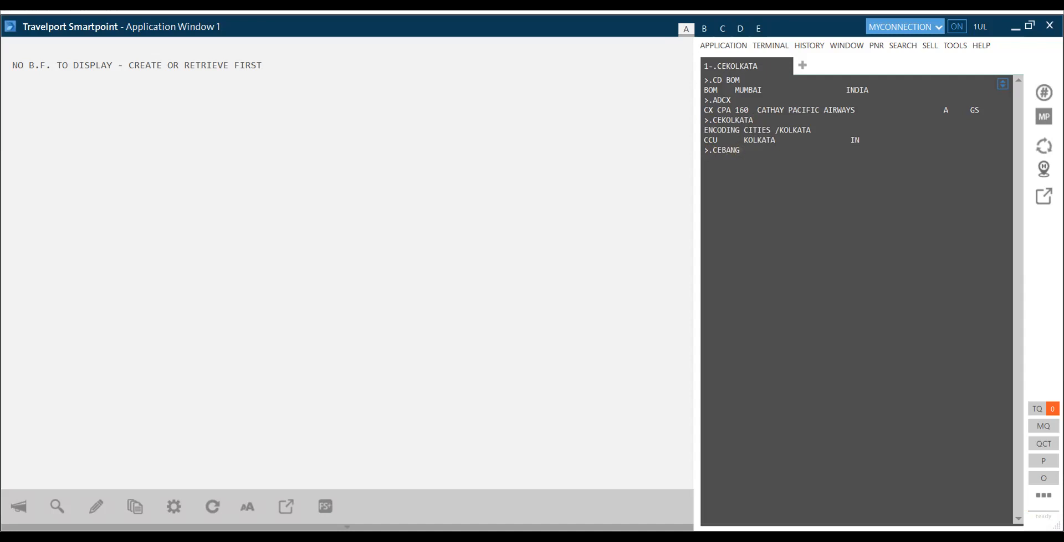
pyautogui.write('LO')
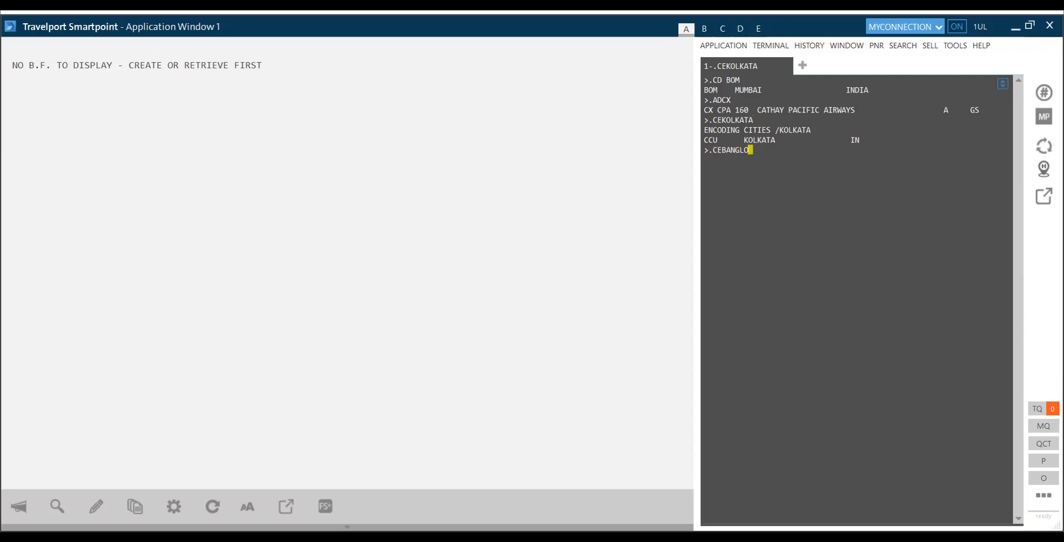
pyautogui.write('RE')
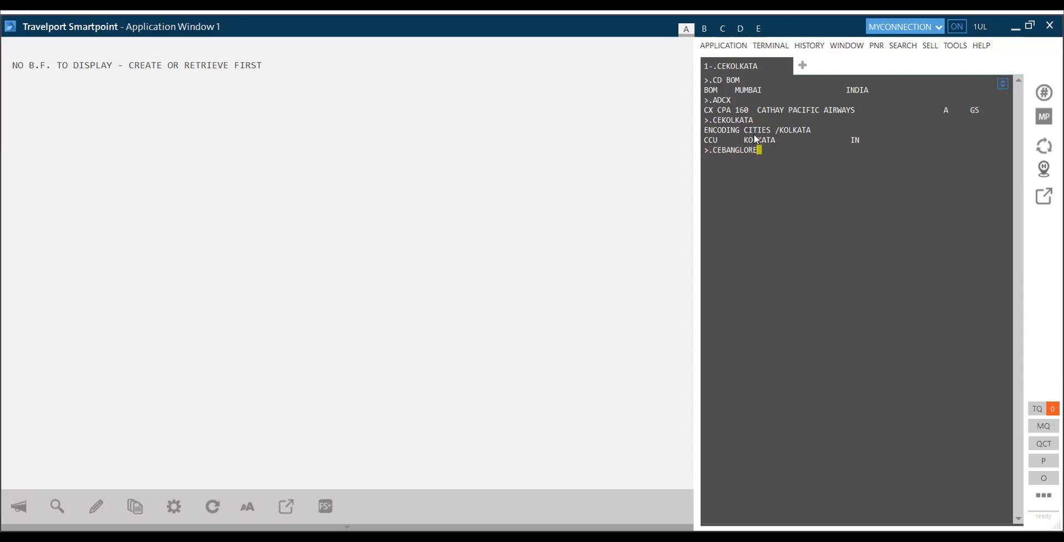
pyautogui.press('Return')
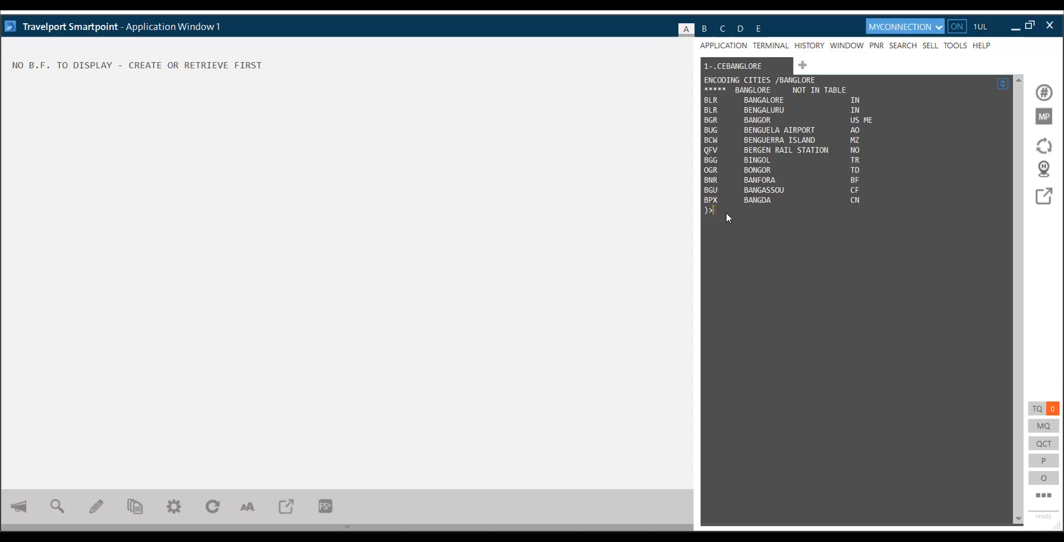
# Submit the .CELAKHNOW lookup, which returns no exact match.
pyautogui.write('.CE')
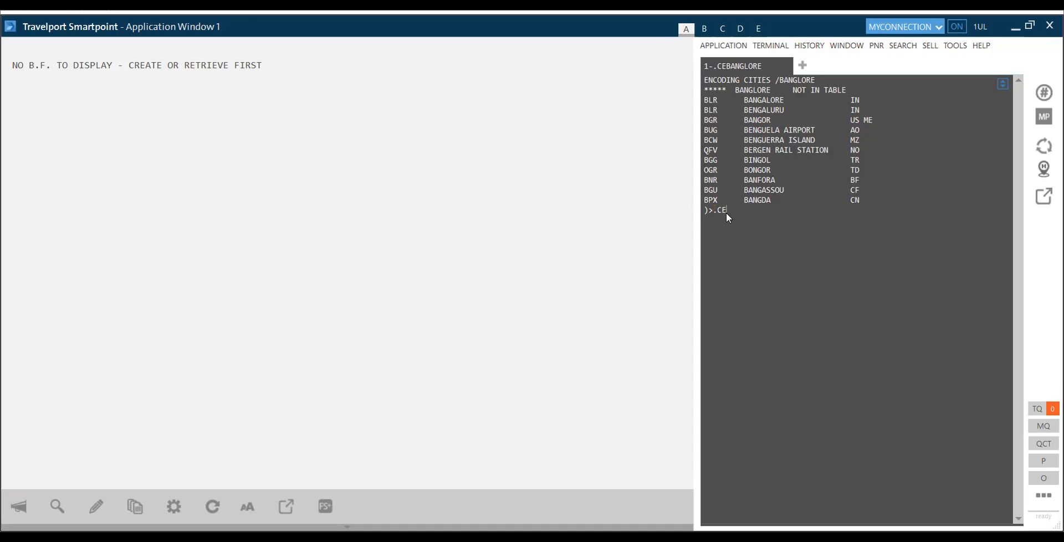
pyautogui.write('L')
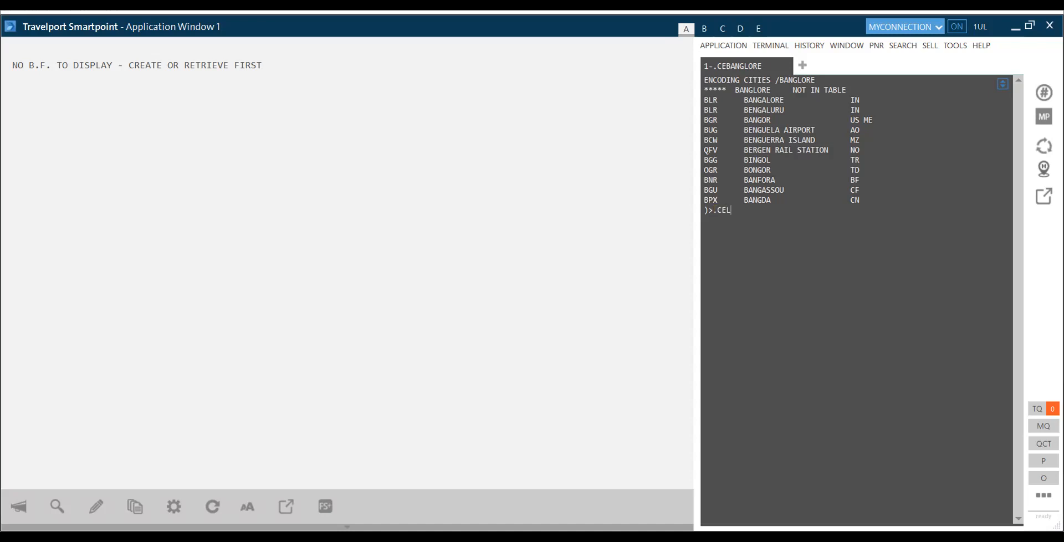
pyautogui.write('AKHNOW')
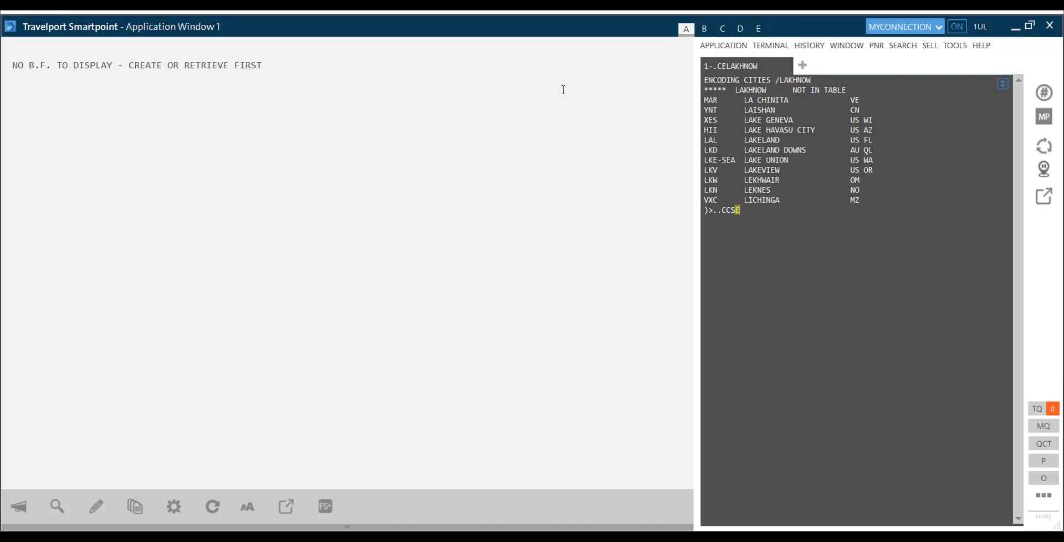
pyautogui.press('Backspace')
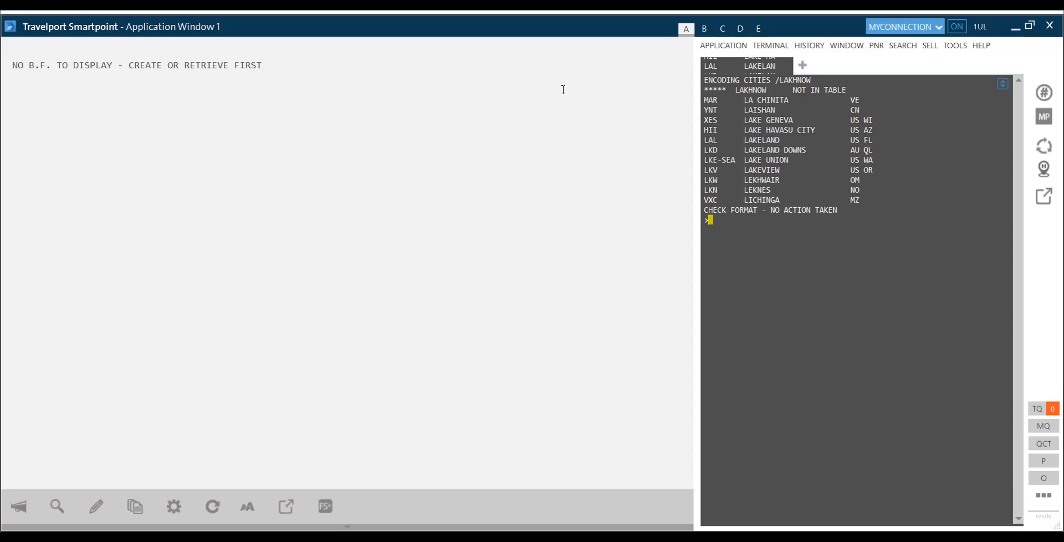
# Enter the corrected lookup .CELUCKNOW, returning code LKO.
pyautogui.write('c')
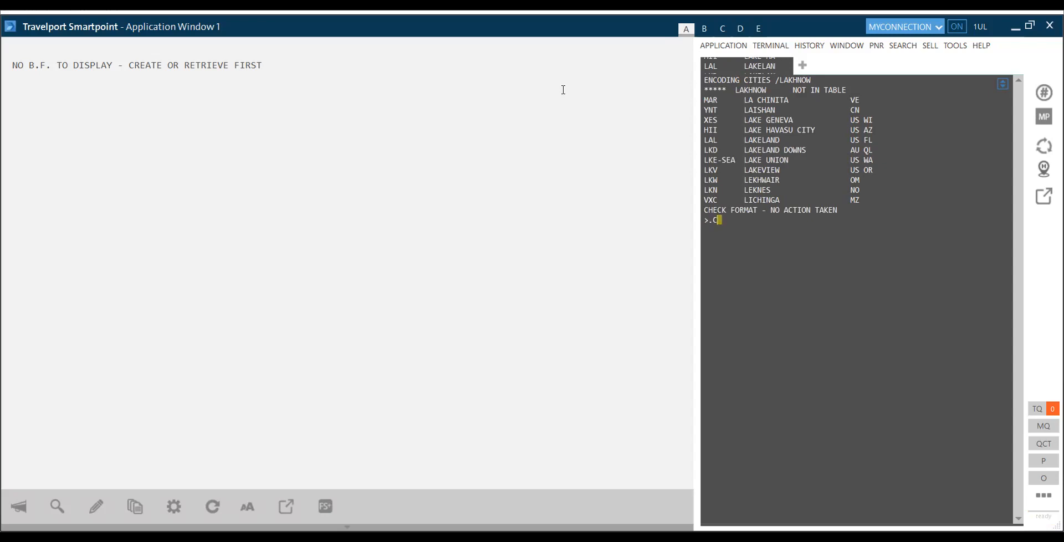
pyautogui.write('E')
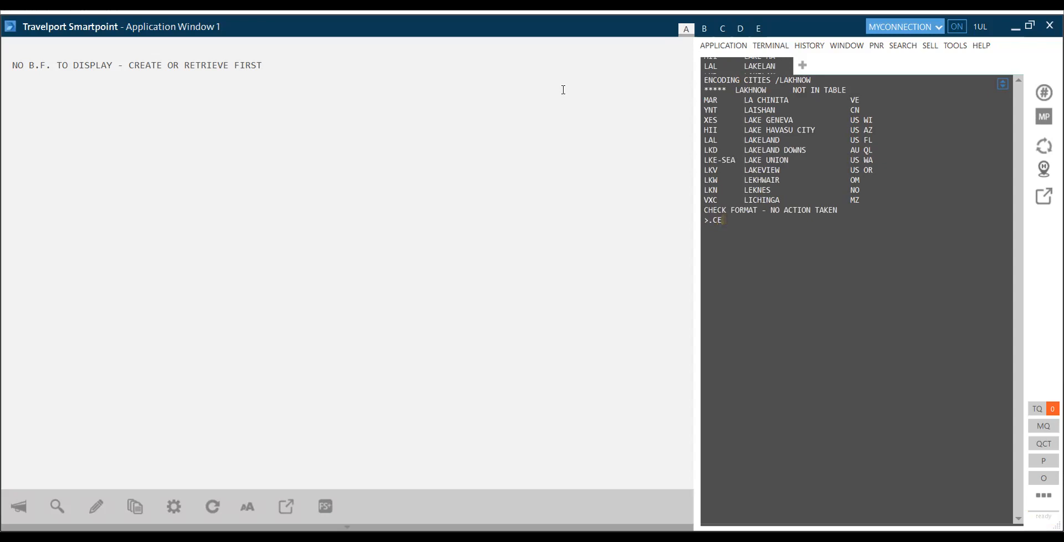
pyautogui.write('LU')
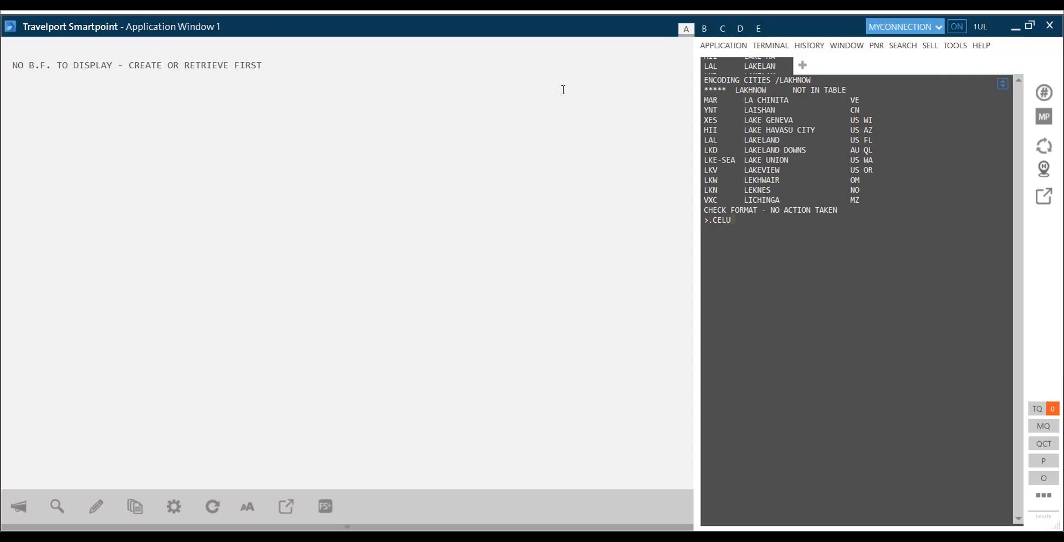
pyautogui.write('C')
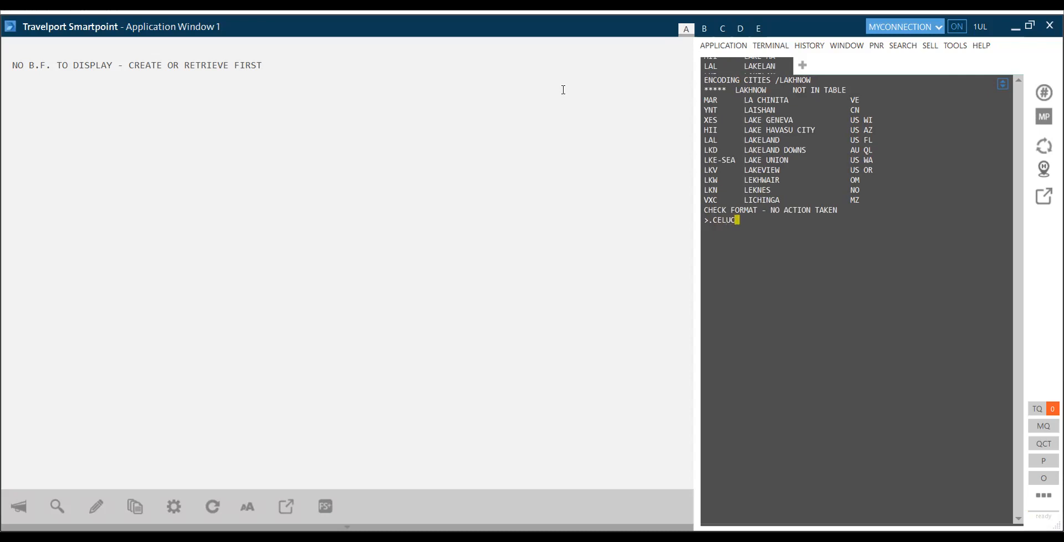
pyautogui.write('K')
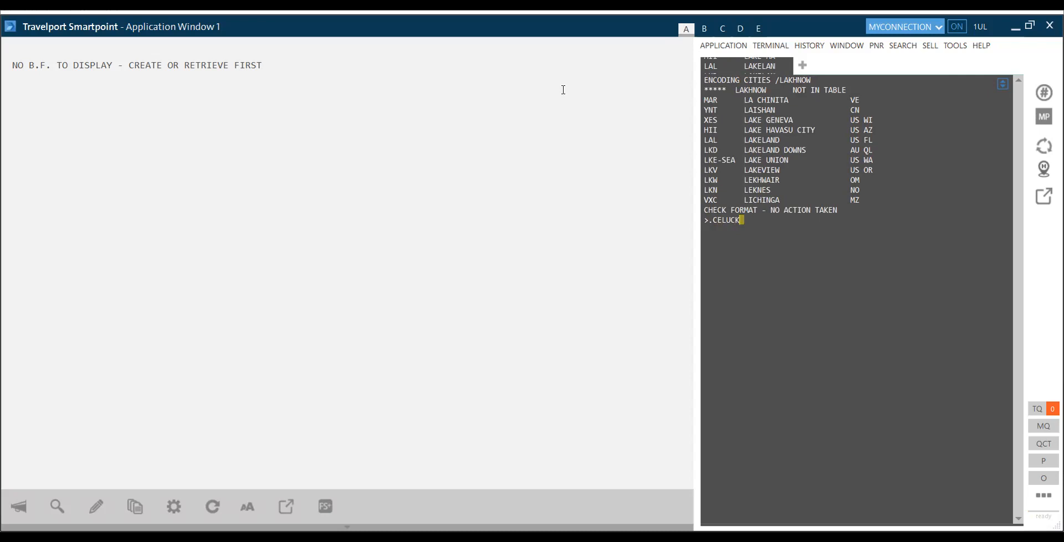
pyautogui.write('NOW')
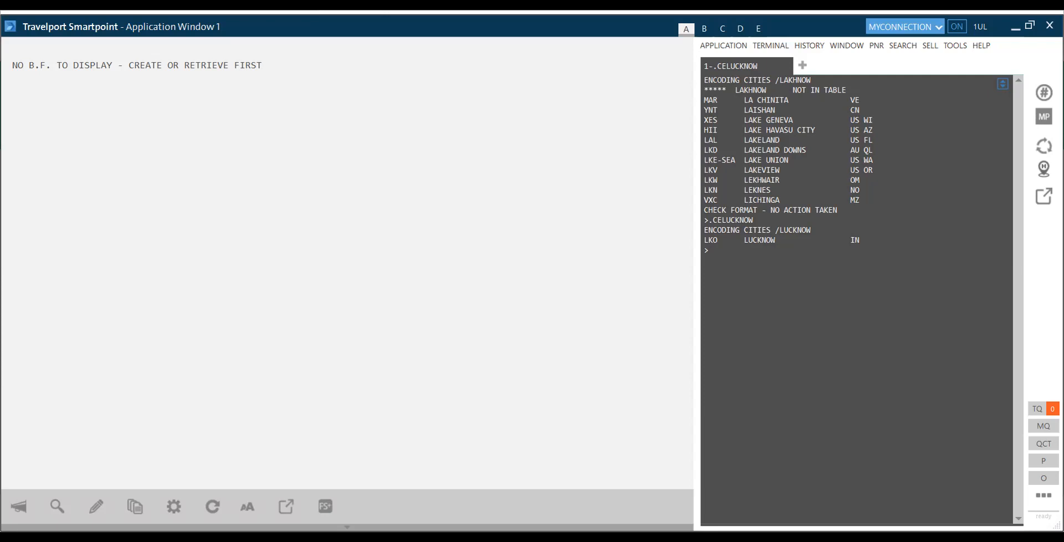
pyautogui.moveTo(240, 431)
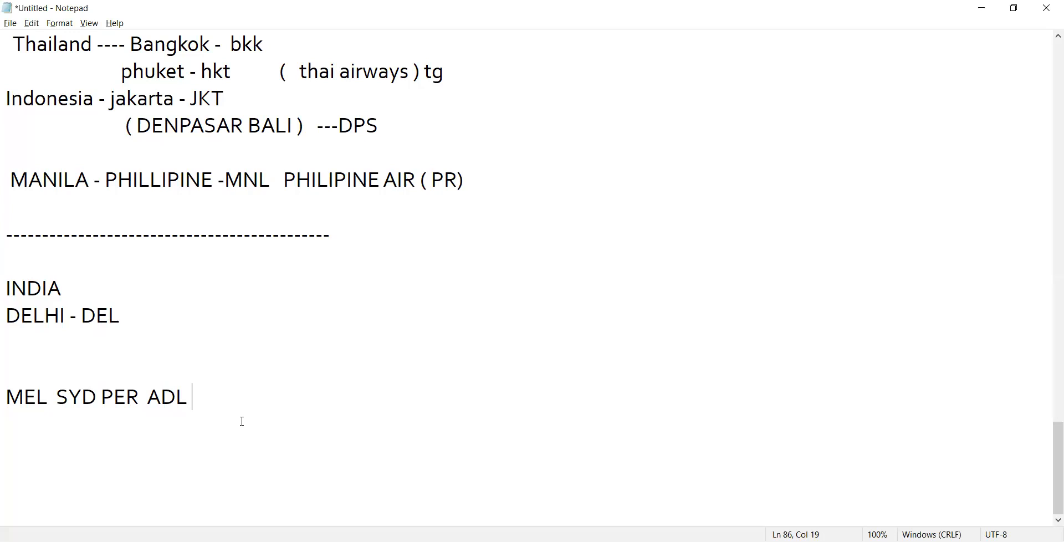
pyautogui.moveTo(483, 90)
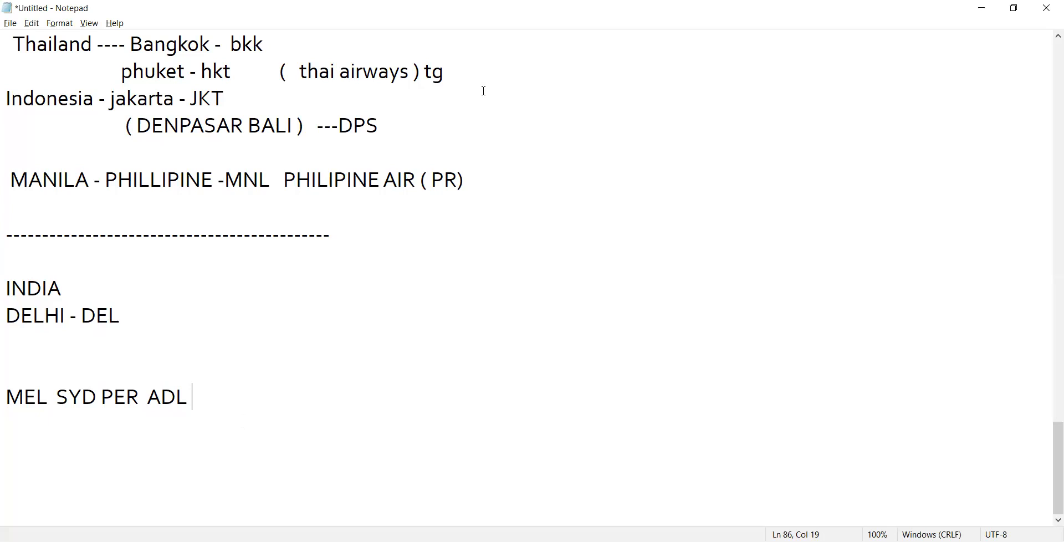
pyautogui.moveTo(209, 395)
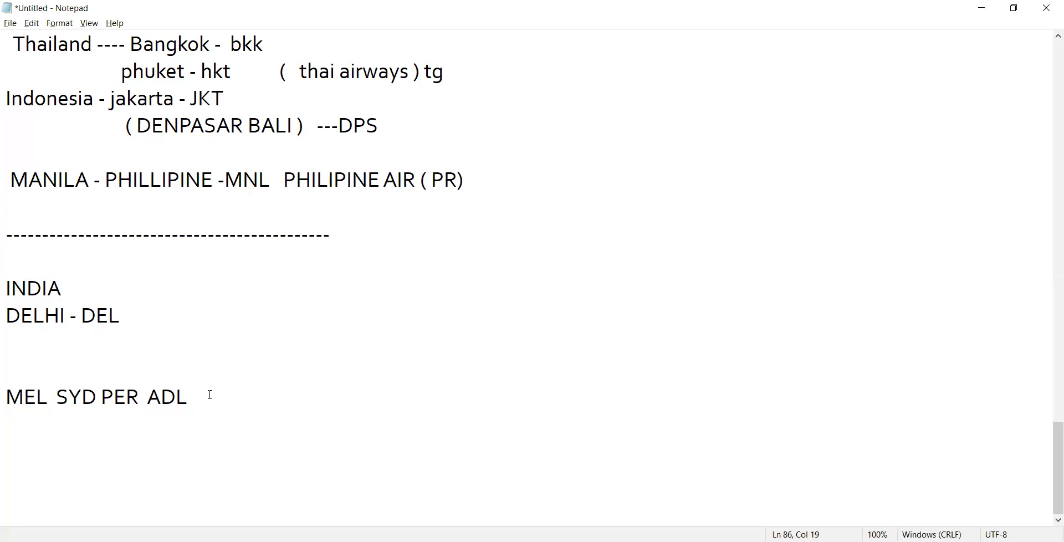
# Add BNE and CBR after ADL on the Australia line and check the two codes.
pyautogui.click(193, 397)
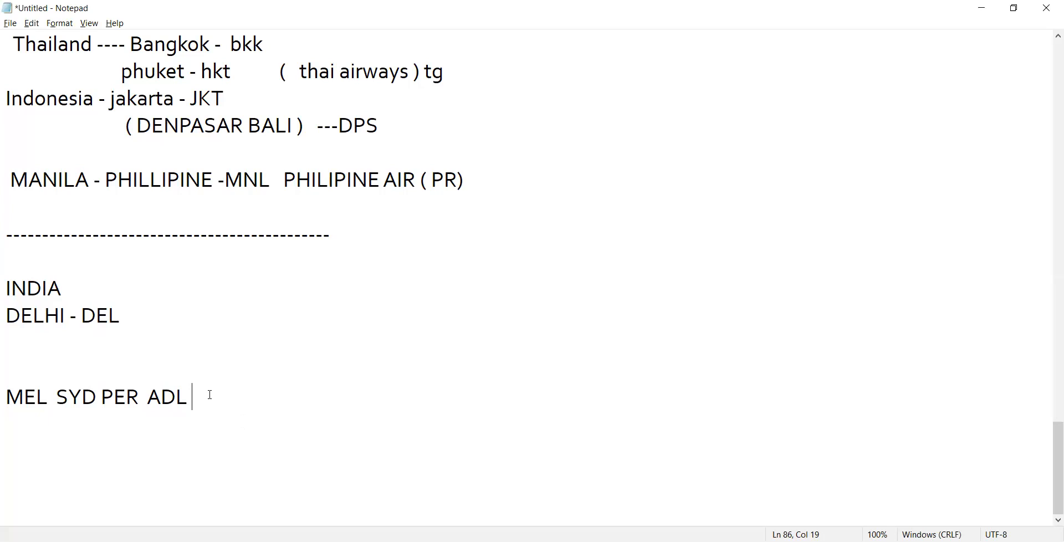
pyautogui.write('BNE')
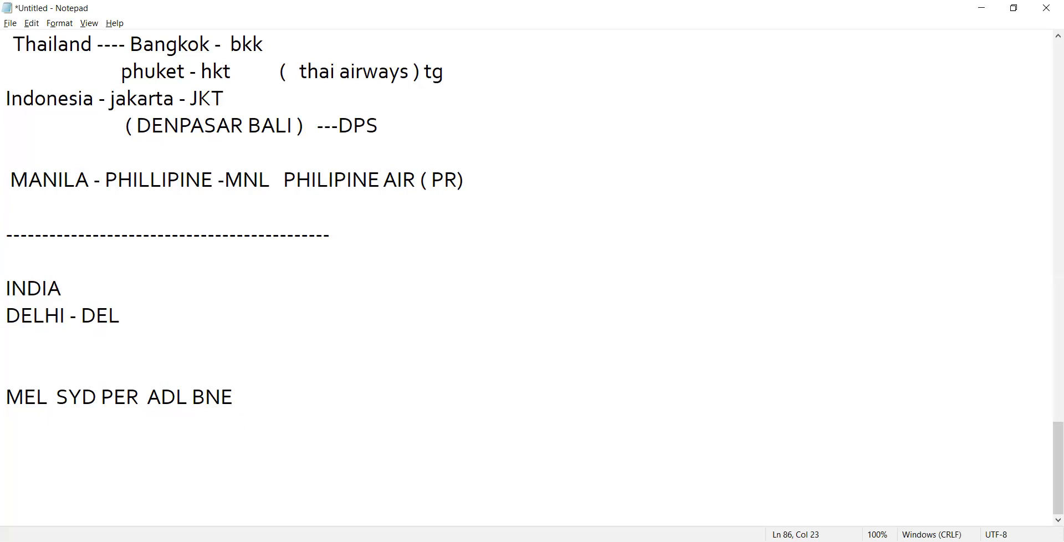
pyautogui.write('CA')
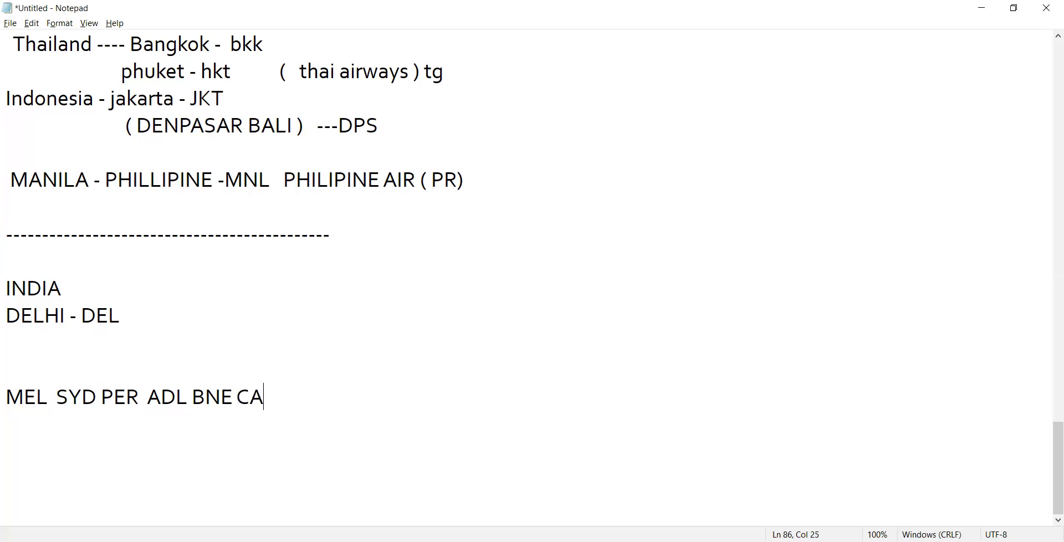
pyautogui.write('N')
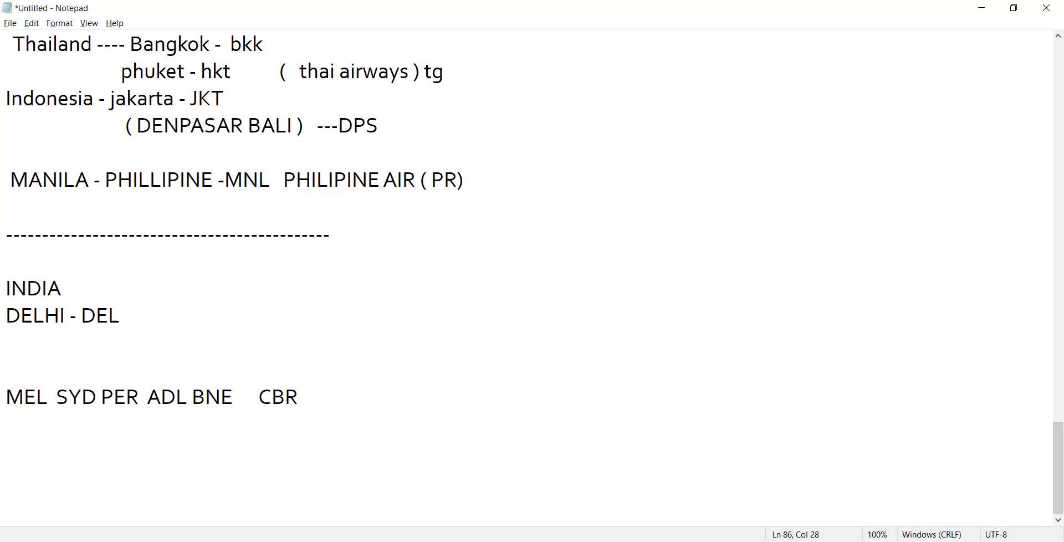
pyautogui.click(258, 397)
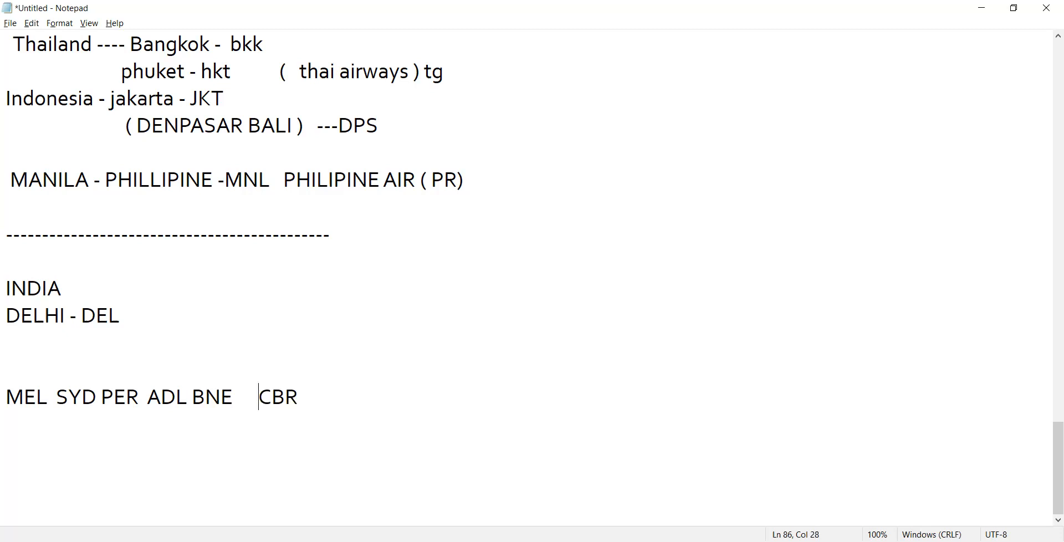
pyautogui.doubleClick(275, 396)
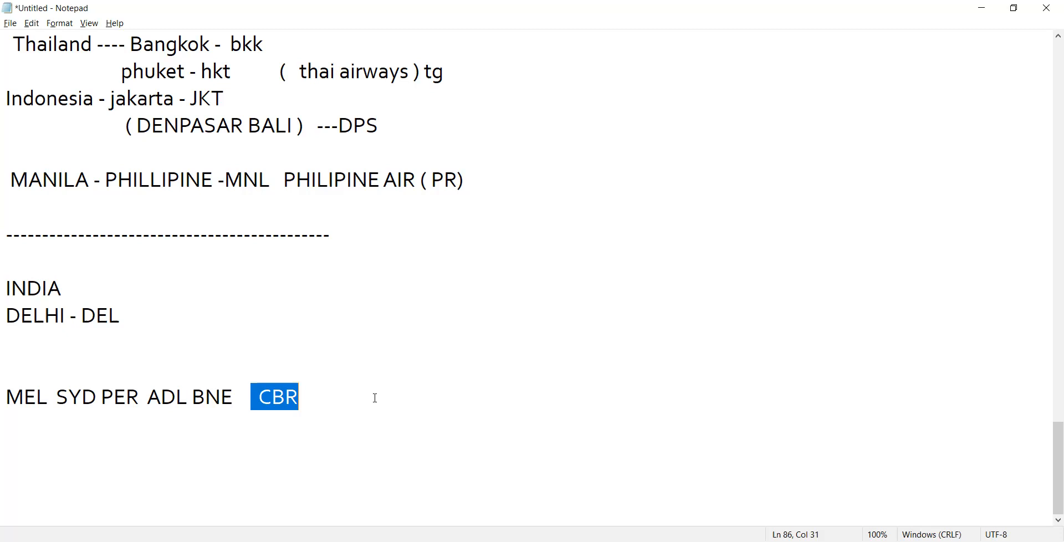
pyautogui.moveTo(198, 401)
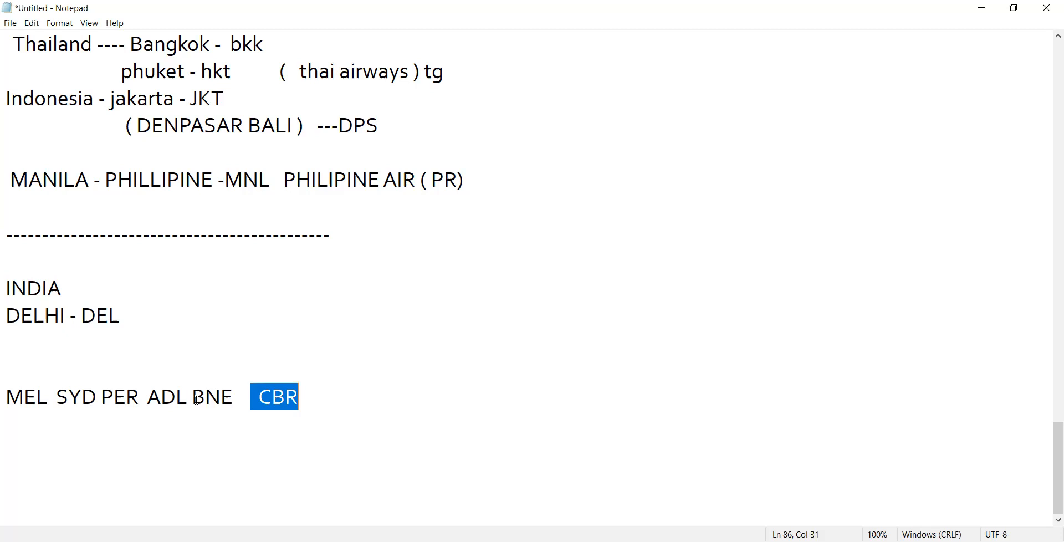
pyautogui.doubleClick(210, 397)
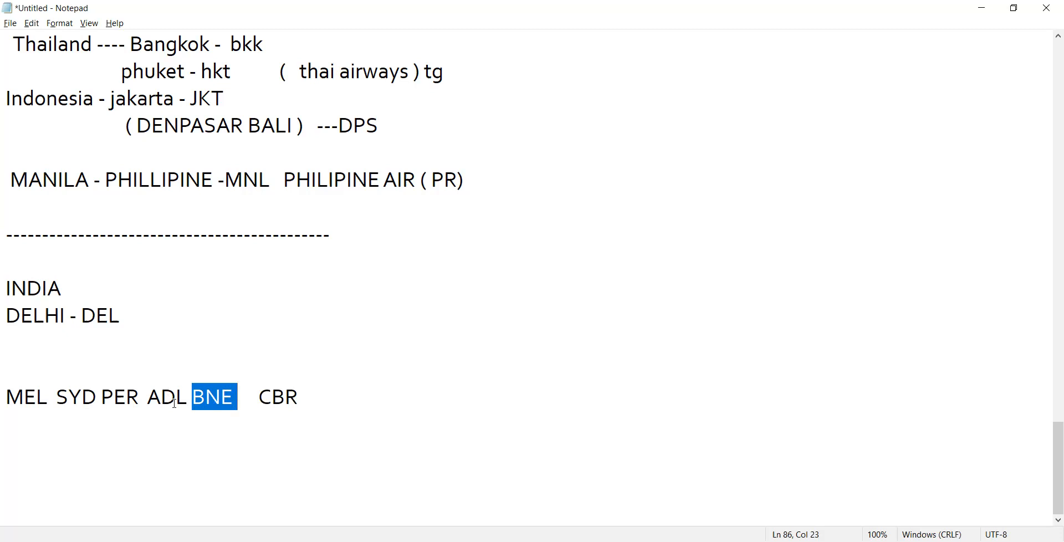
pyautogui.moveTo(301, 395)
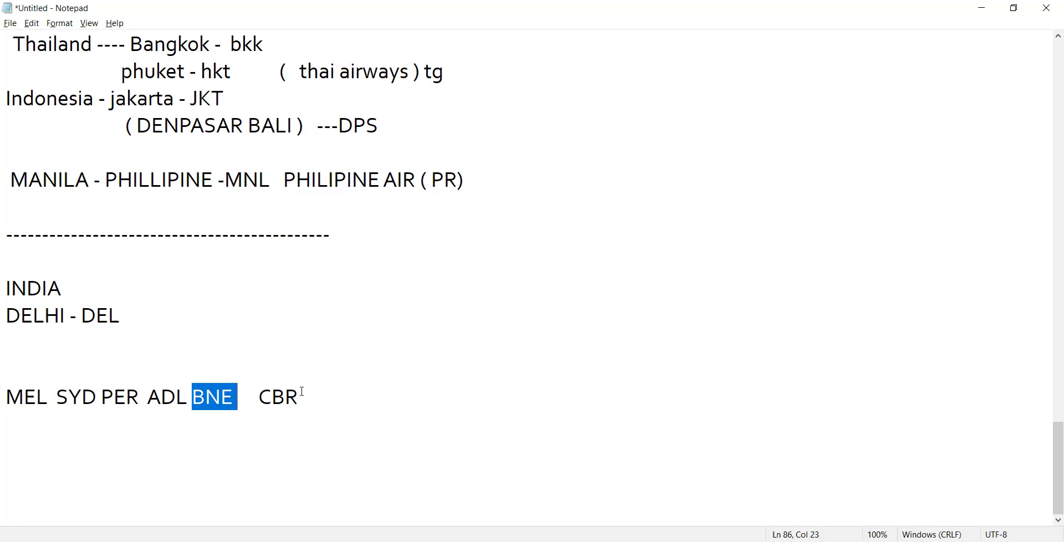
pyautogui.click(297, 397)
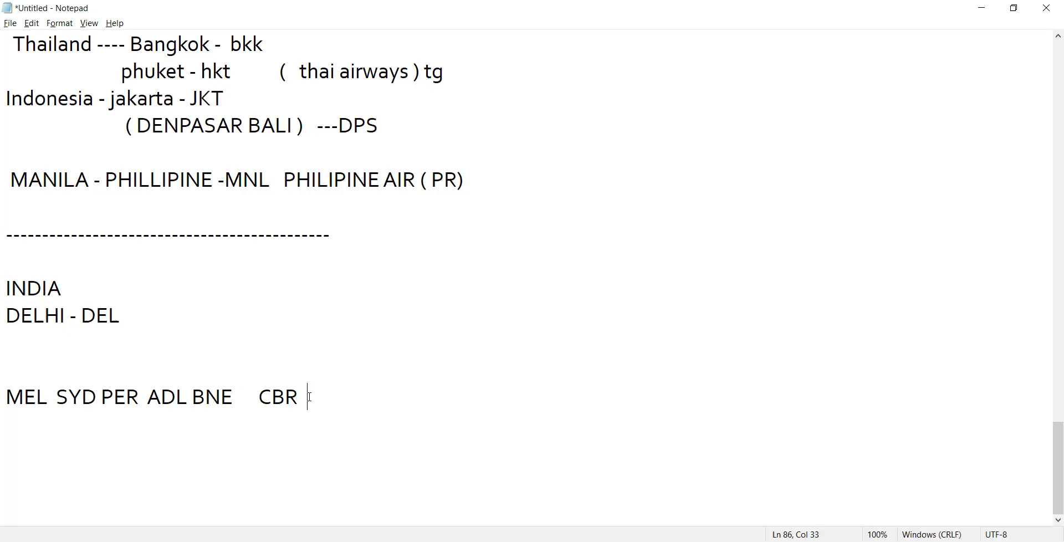
# Append 'QUANTAS AIR (QF)' to the Australia line and start a fresh line below.
pyautogui.write('QU')
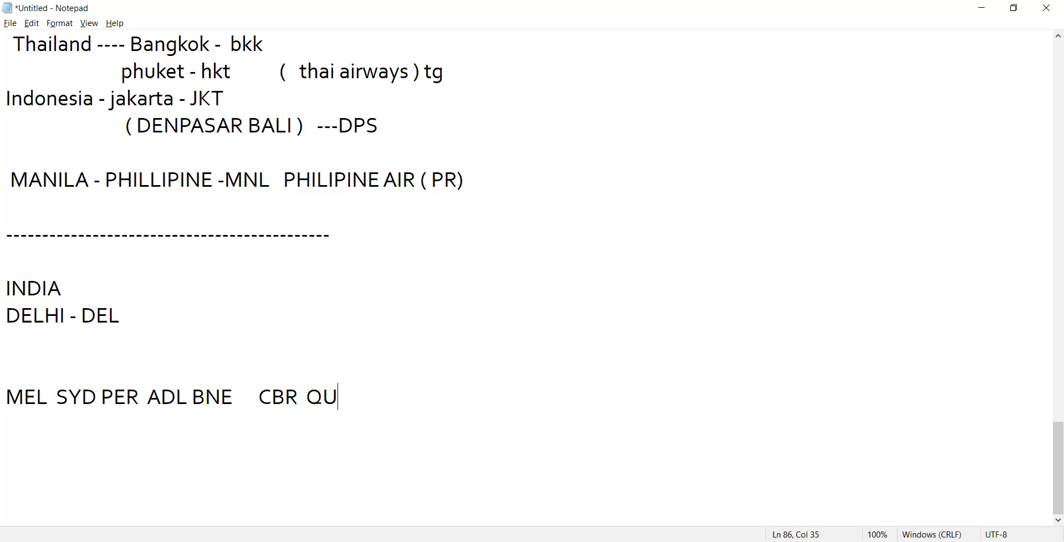
pyautogui.write('ANTAS')
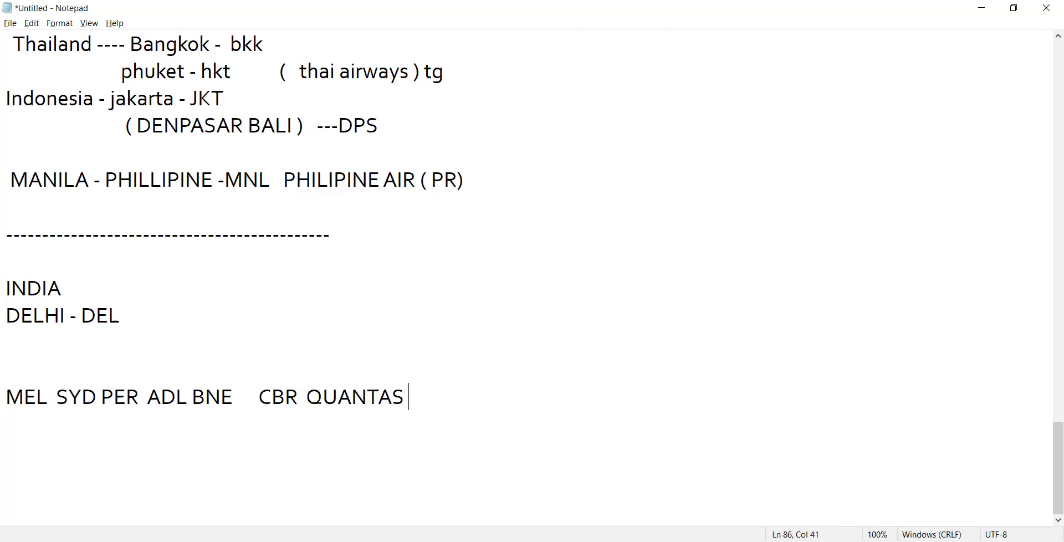
pyautogui.write('AIR')
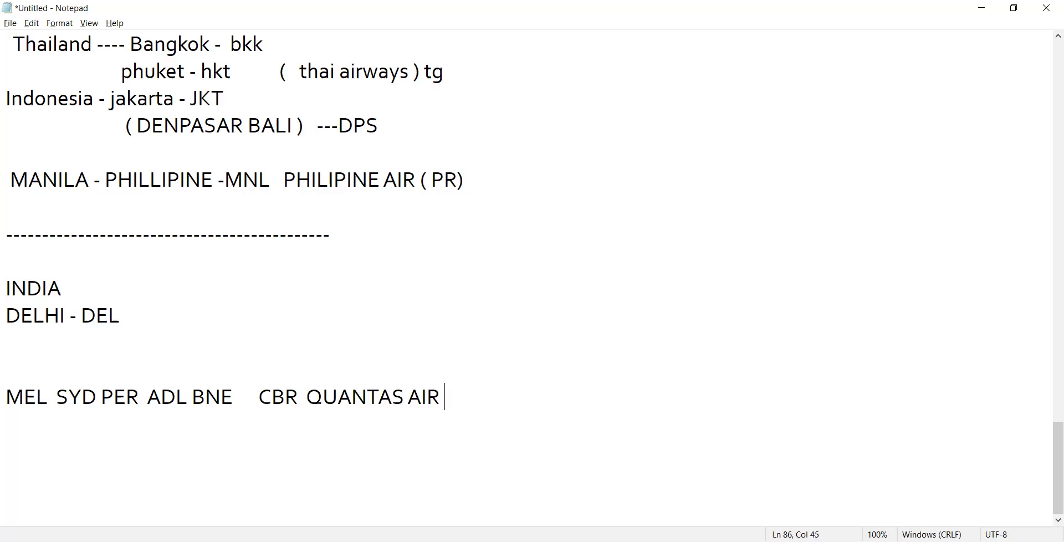
pyautogui.write('(QF')
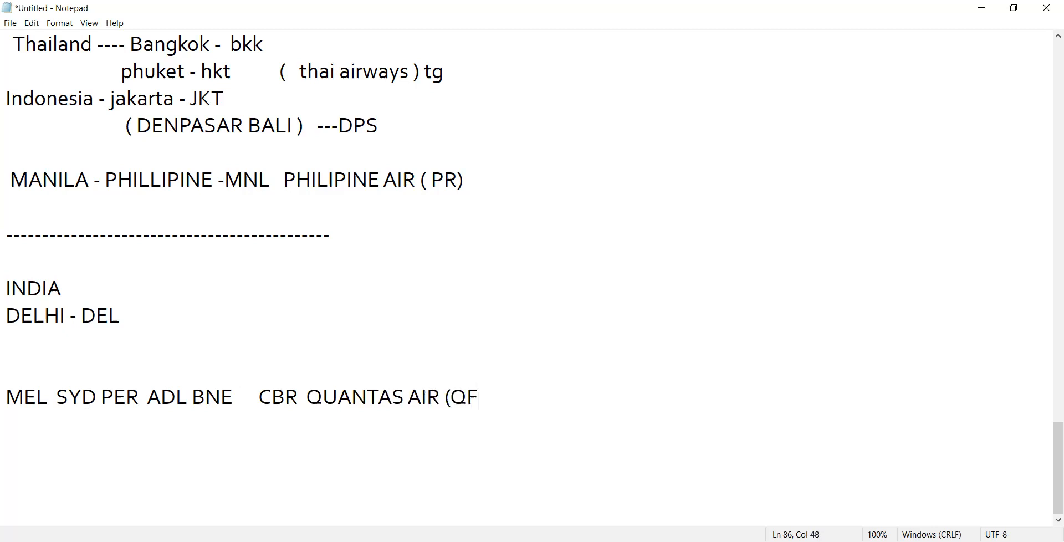
pyautogui.write(')')
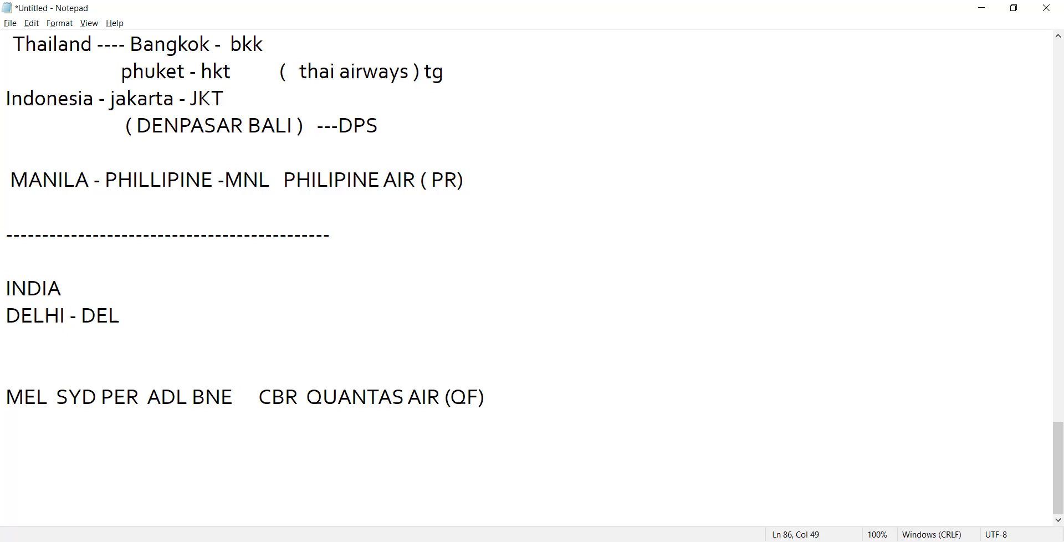
pyautogui.press('Enter')
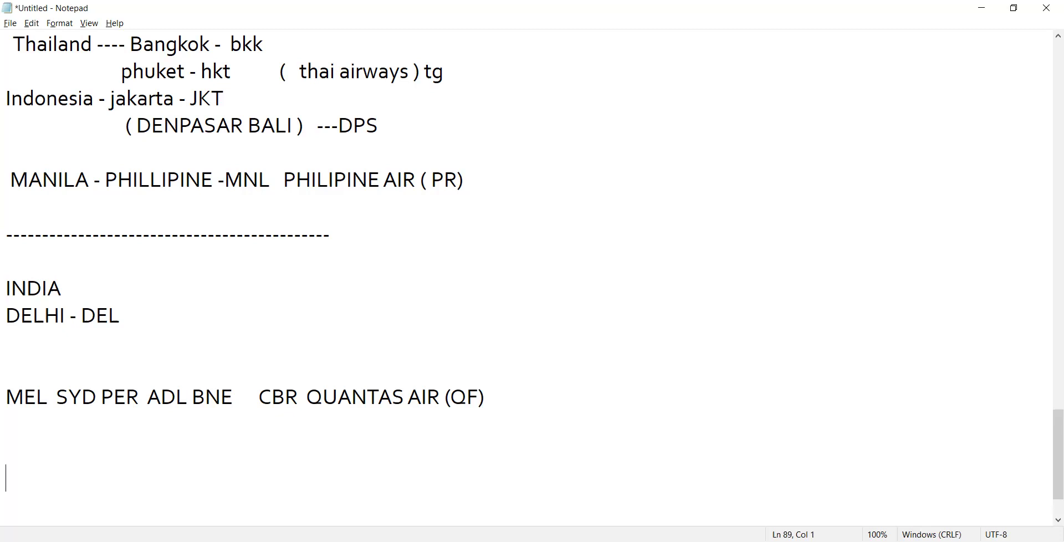
# Add the lines 'AUCKLAND -AKL' and 'CHRISTCHURCH - CHC' below the Qantas entry.
pyautogui.write('A')
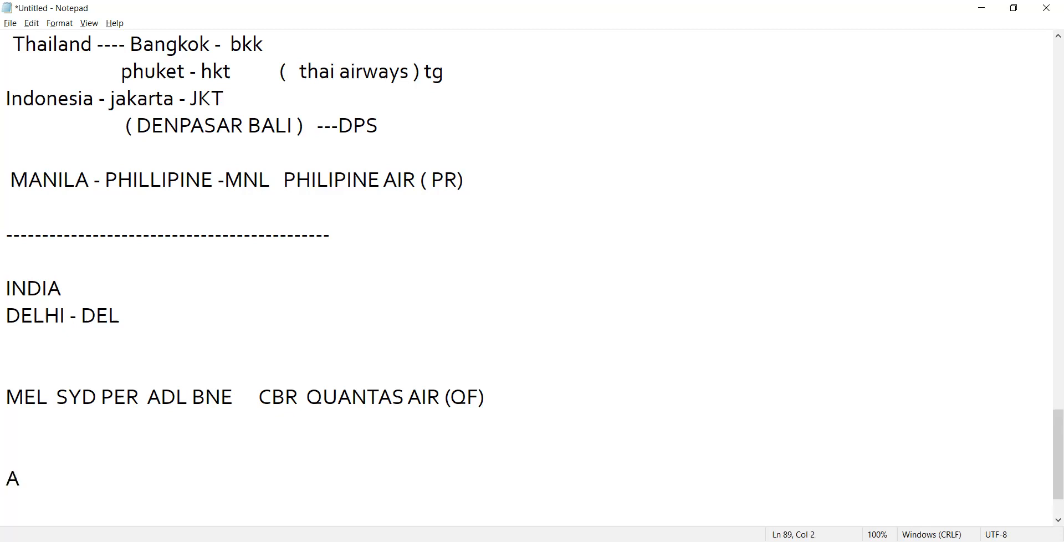
pyautogui.write('UCKL')
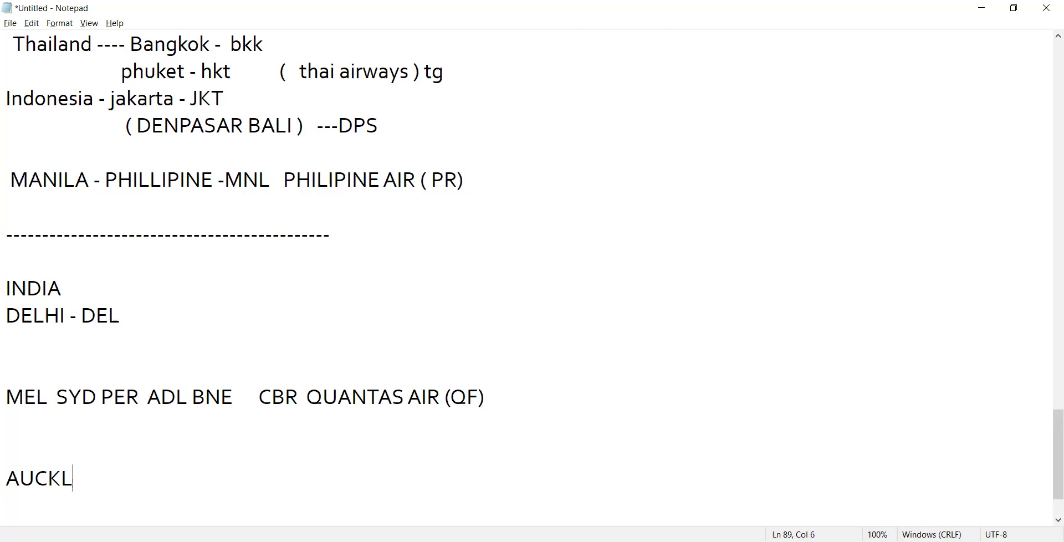
pyautogui.write('AND -AKL')
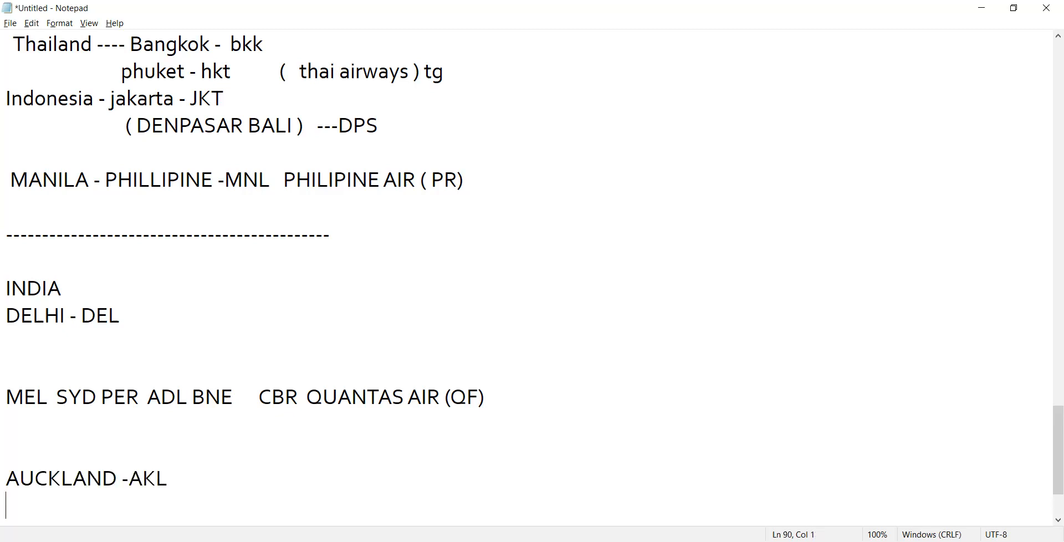
pyautogui.write('CH')
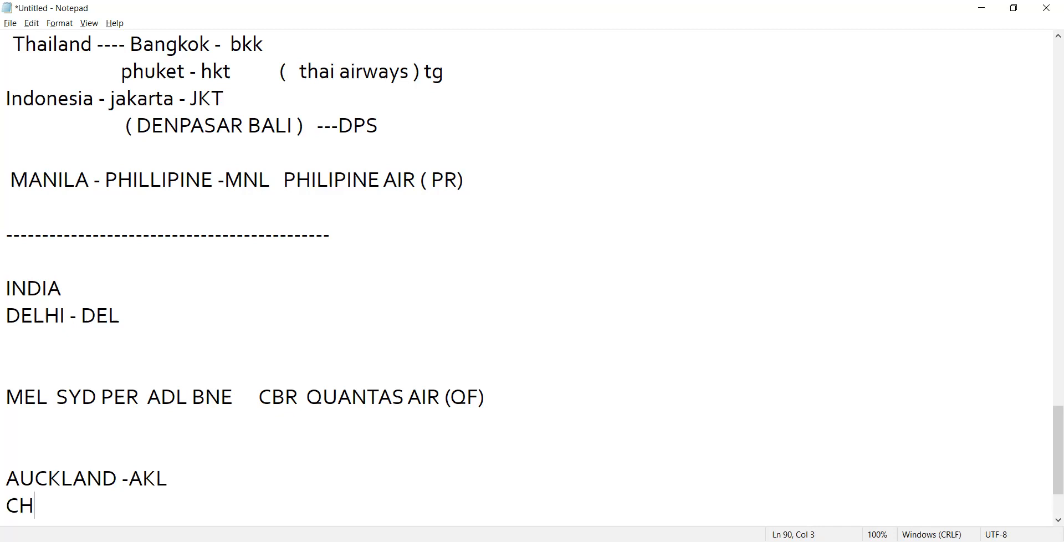
pyautogui.write('RIST')
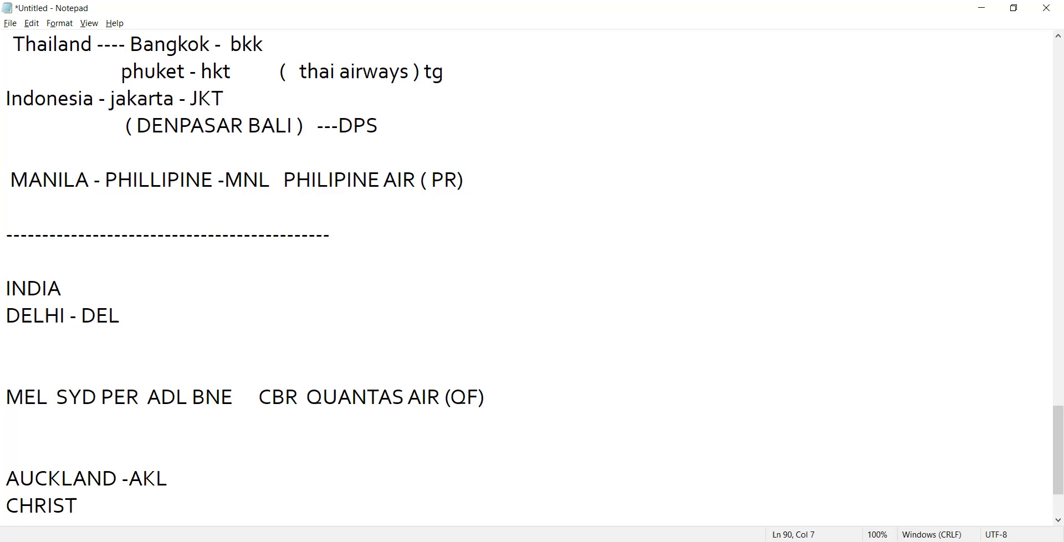
pyautogui.write('CHURCH  - CH')
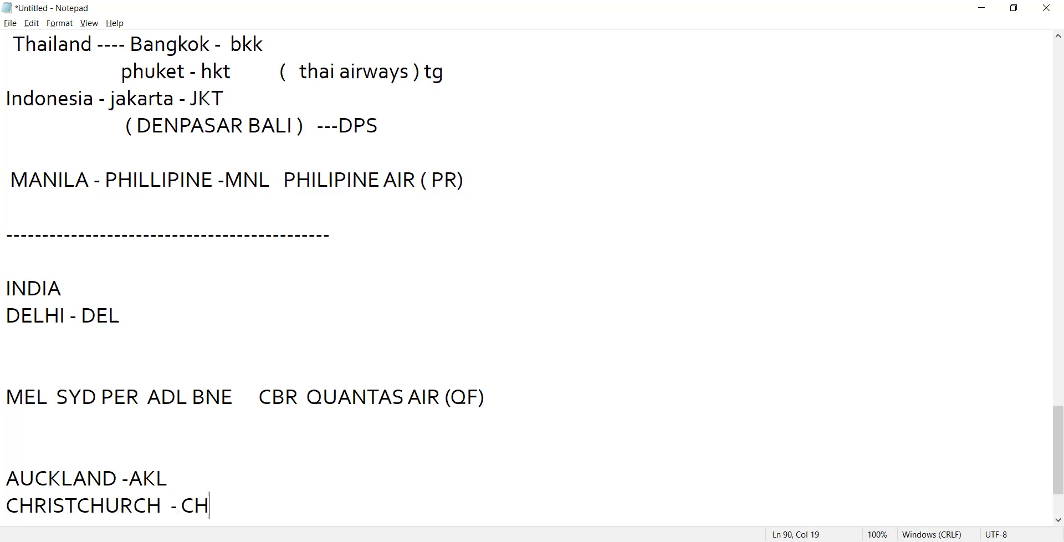
pyautogui.write('C')
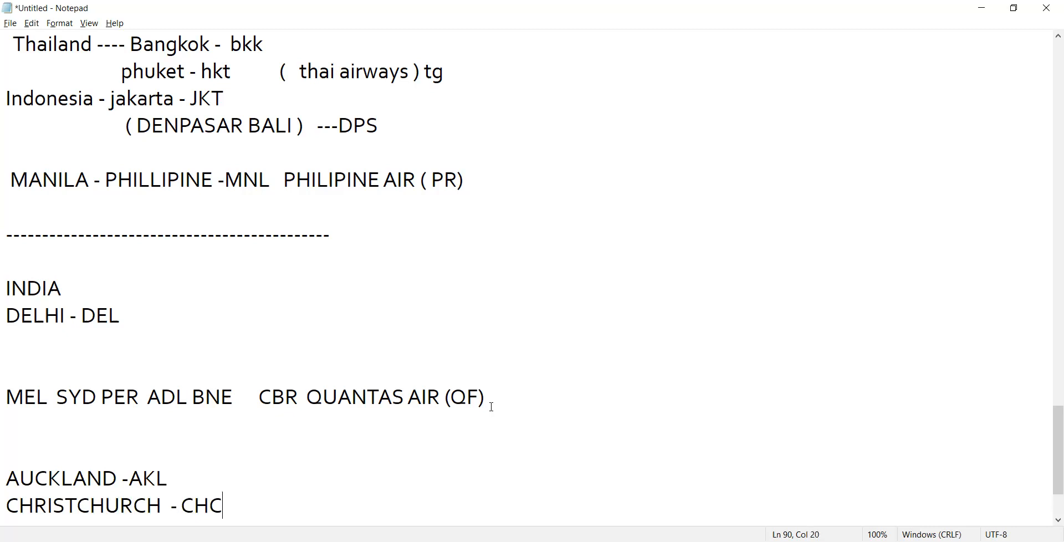
pyautogui.moveTo(594, 177)
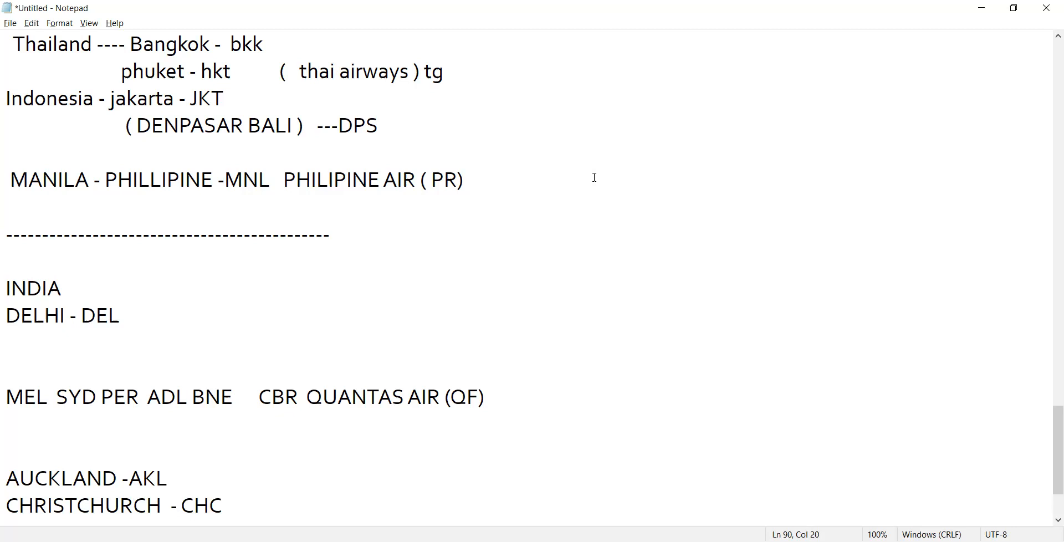
pyautogui.moveTo(746, 263)
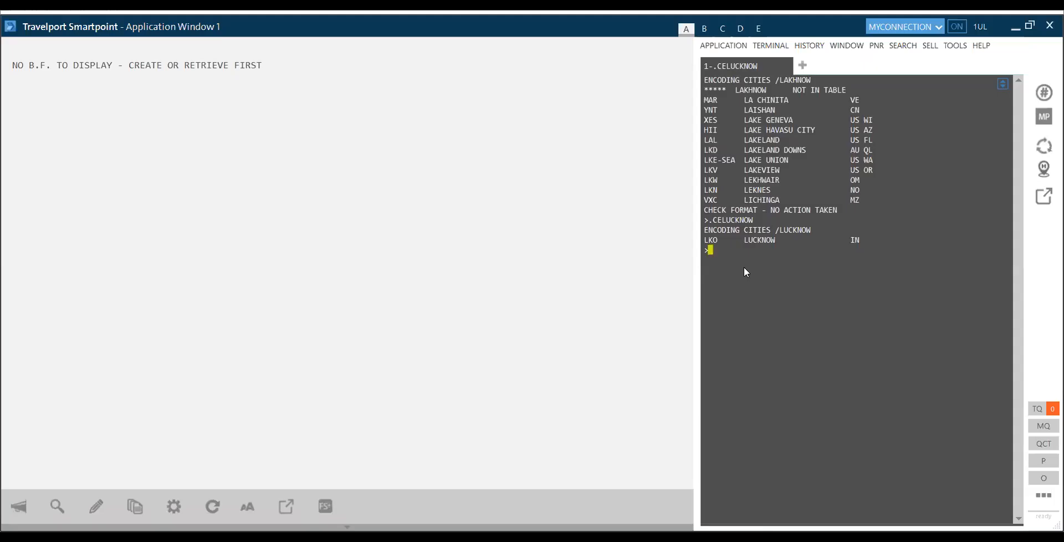
# Enter the city decode command .CDCHC in the Smartpoint terminal.
pyautogui.write('CDC')
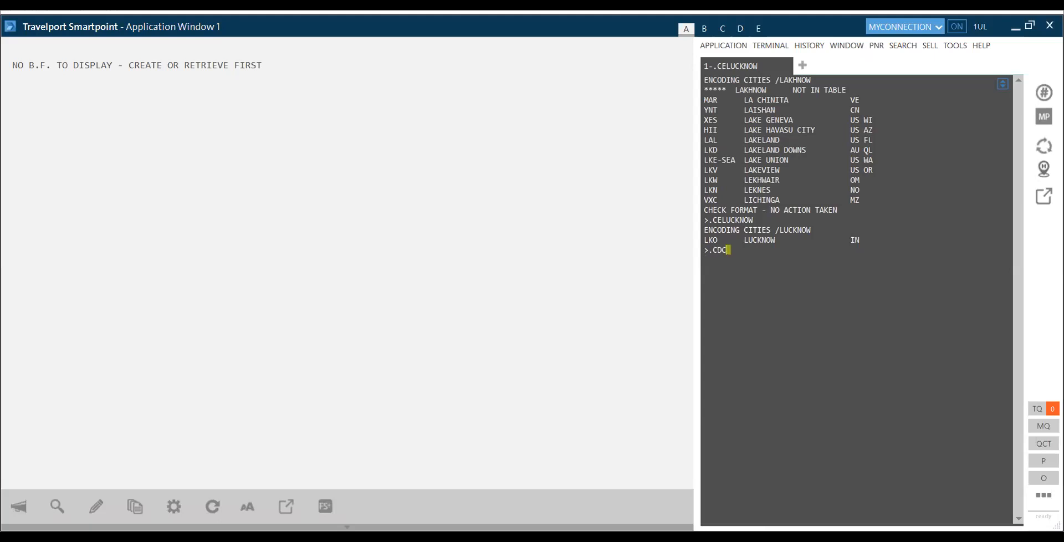
pyautogui.write('HC')
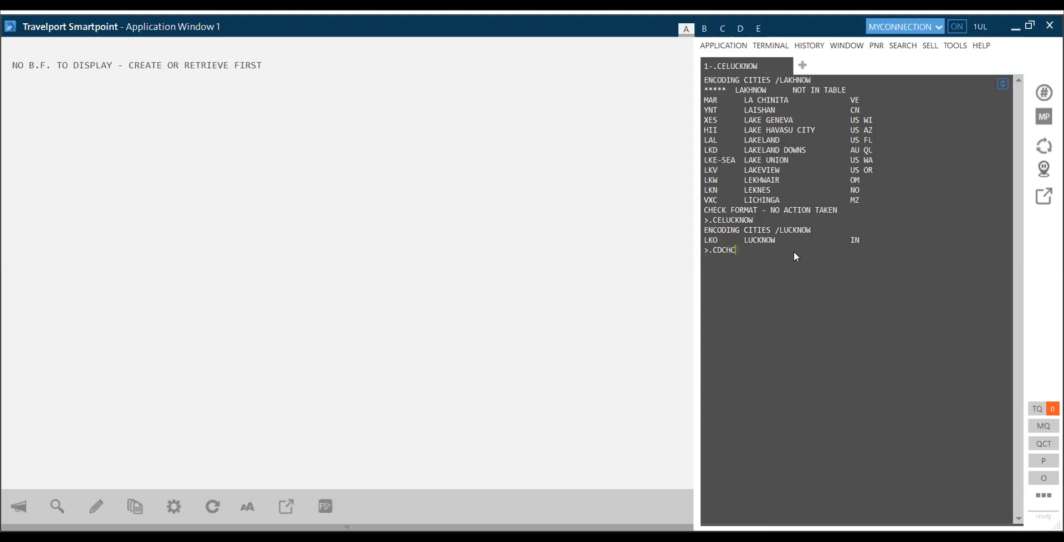
pyautogui.moveTo(781, 262)
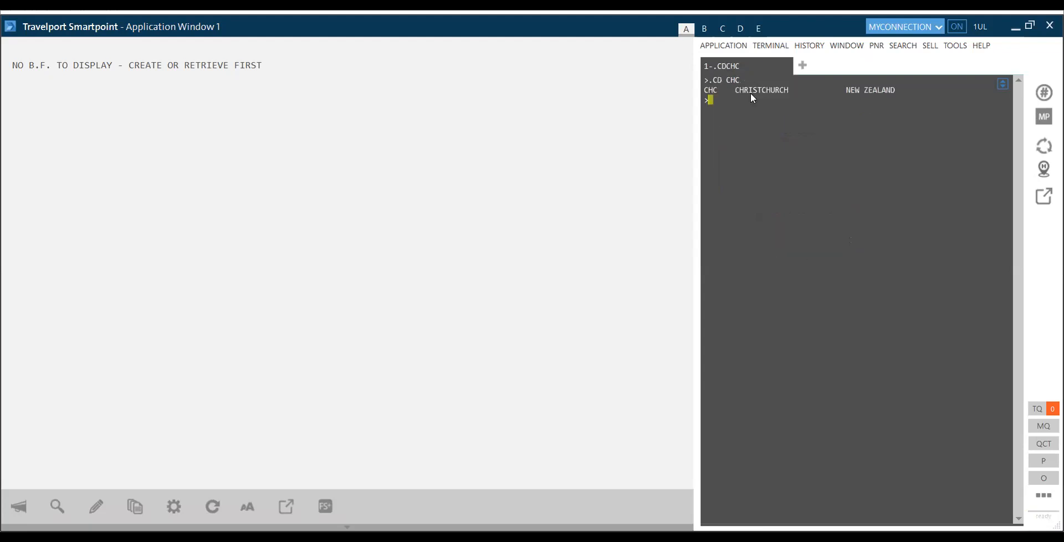
pyautogui.moveTo(767, 96)
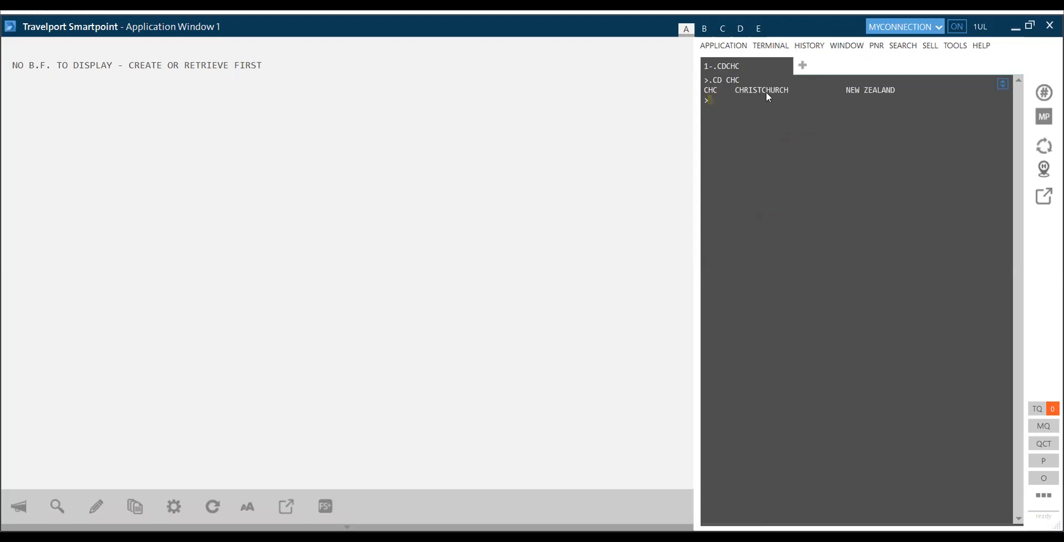
pyautogui.moveTo(486, 136)
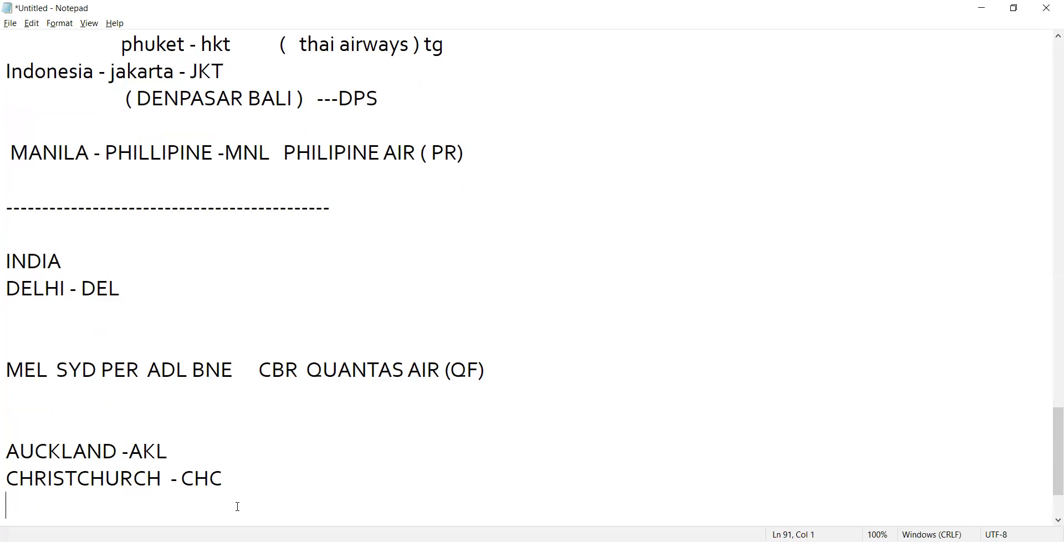
# Add the line 'WELLINGTON -WLG AIR NEWZEALAND - NZ' below Christchurch.
pyautogui.write('WELLINGT')
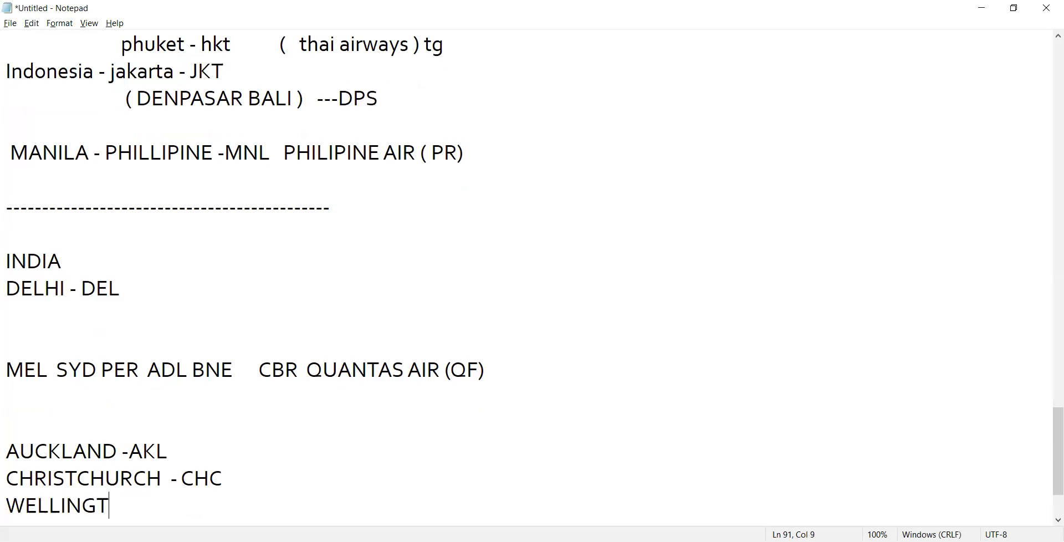
pyautogui.write('ON -')
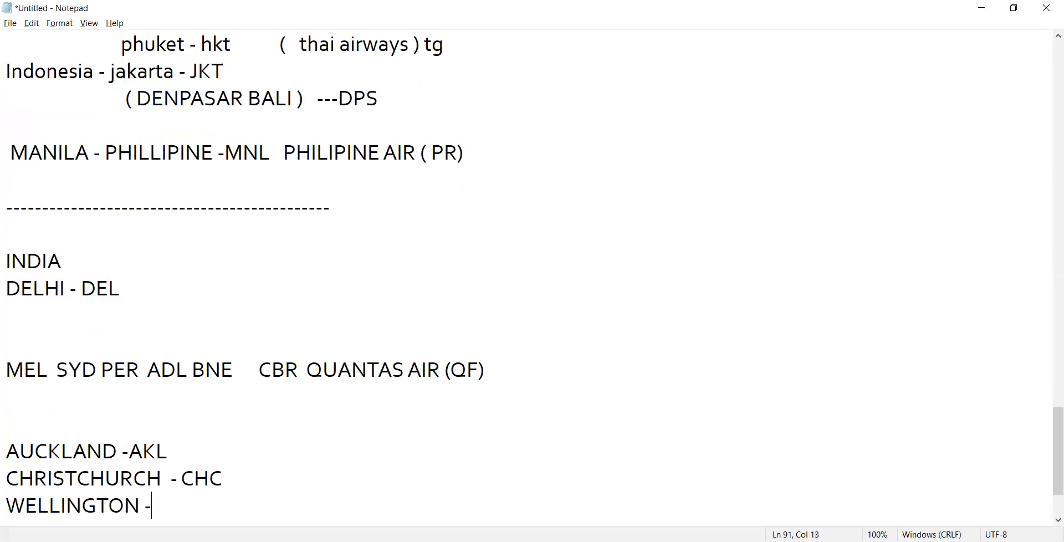
pyautogui.write('WLG')
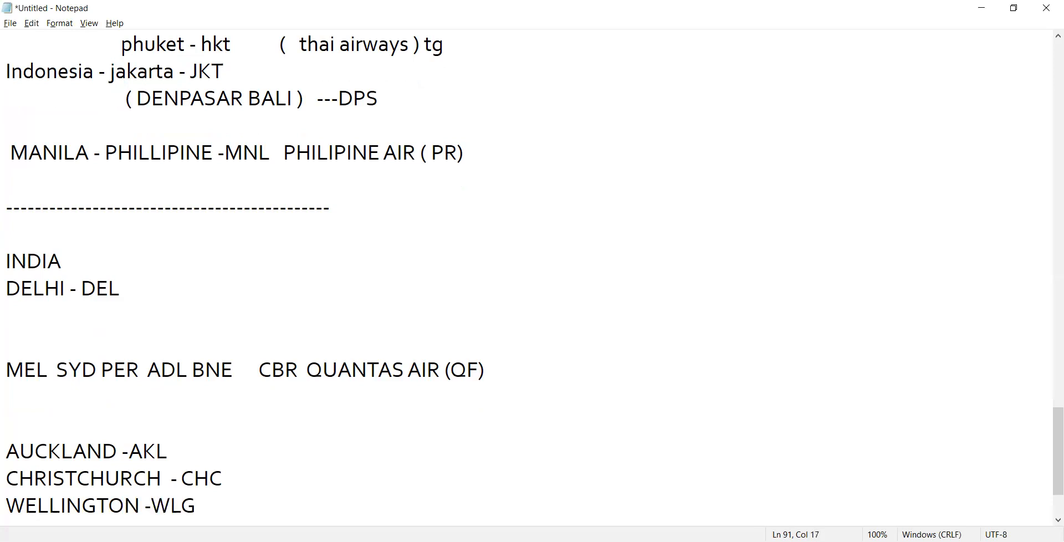
pyautogui.write('AI')
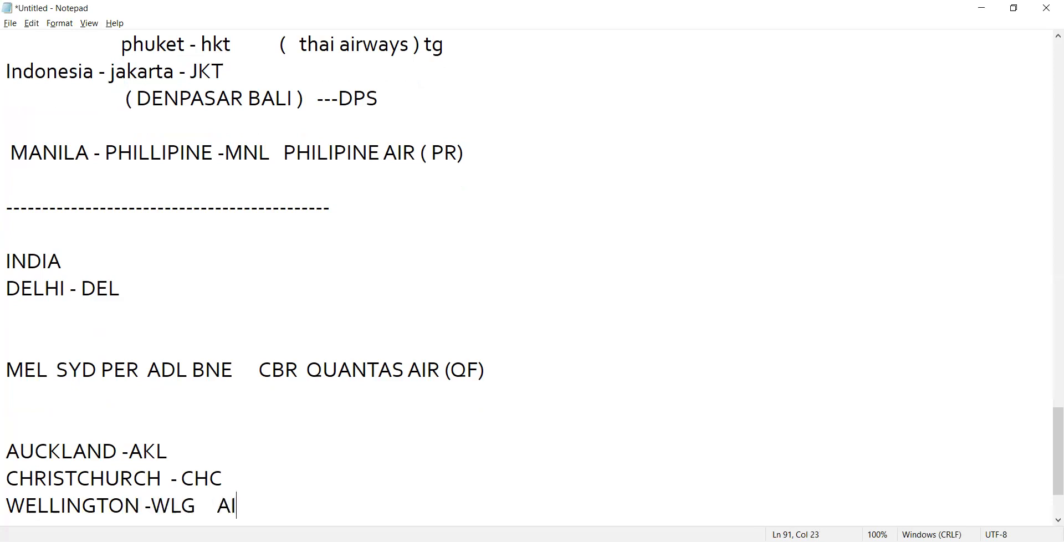
pyautogui.write('R NEW')
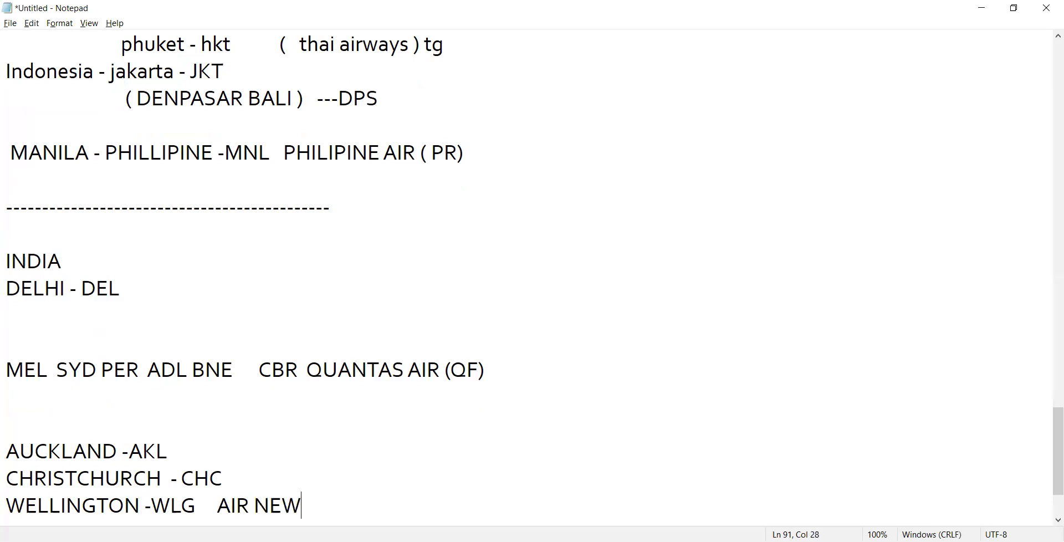
pyautogui.write('ZEA')
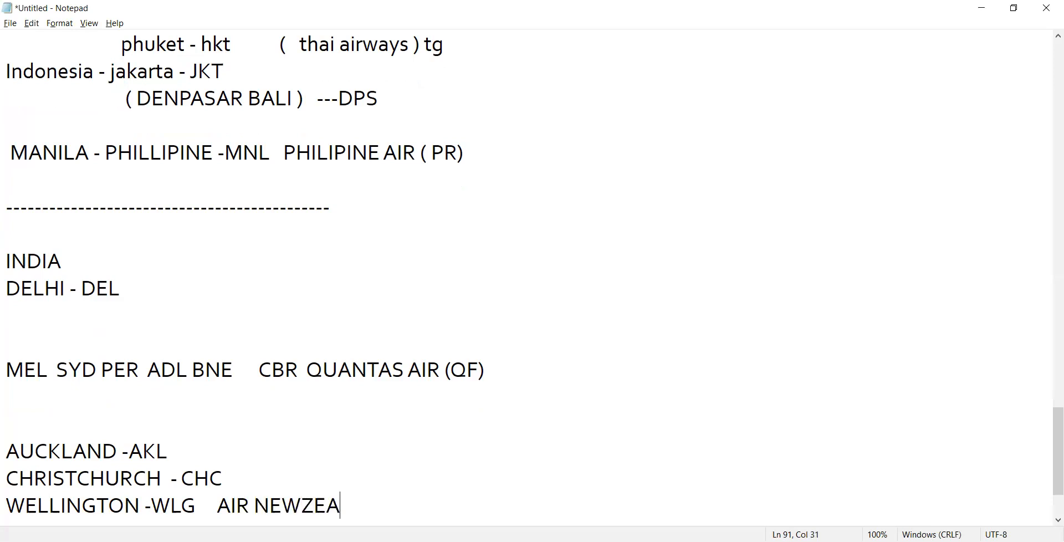
pyautogui.write('LAND')
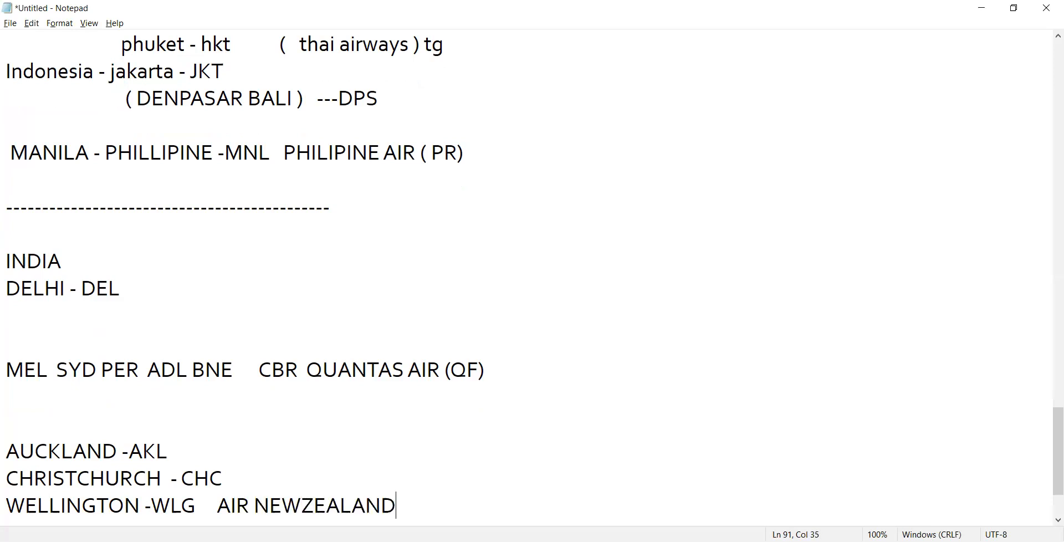
pyautogui.write('- NZ')
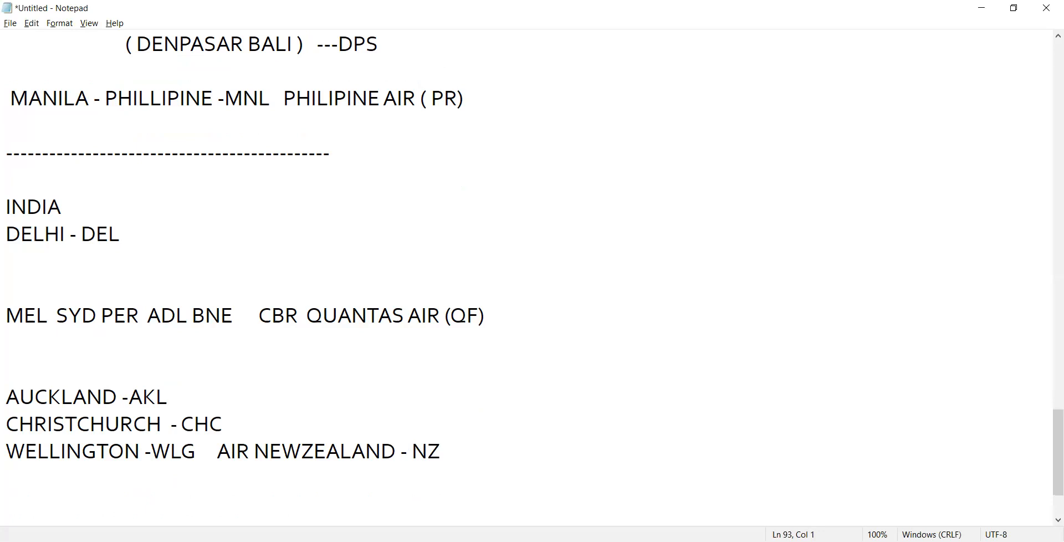
# Write 'IF ANY INDIAN PASSPORT HOLDER TRAVELLING TO SY AUSTRLAI' as a new note.
pyautogui.write('IF ANY')
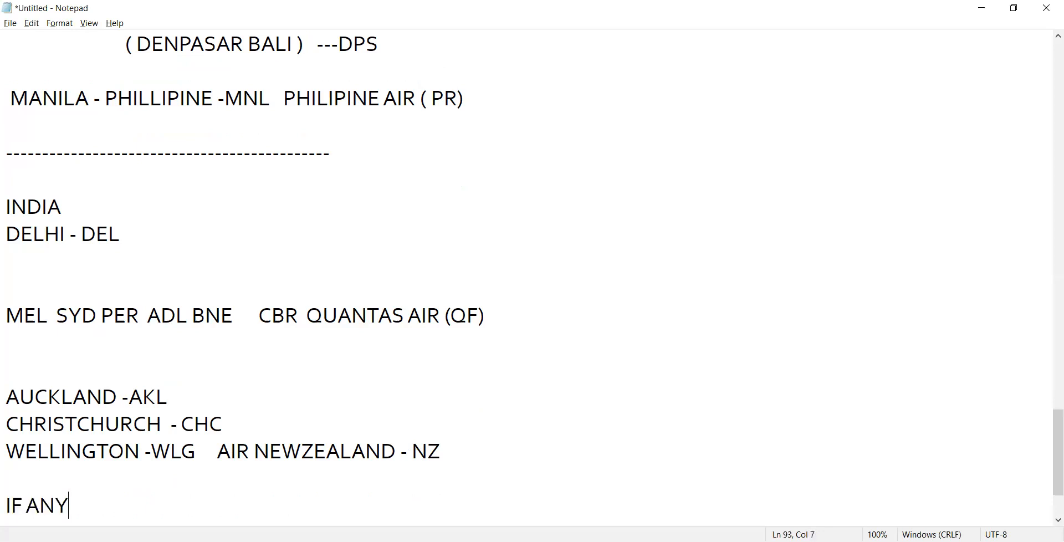
pyautogui.write('INDIAN')
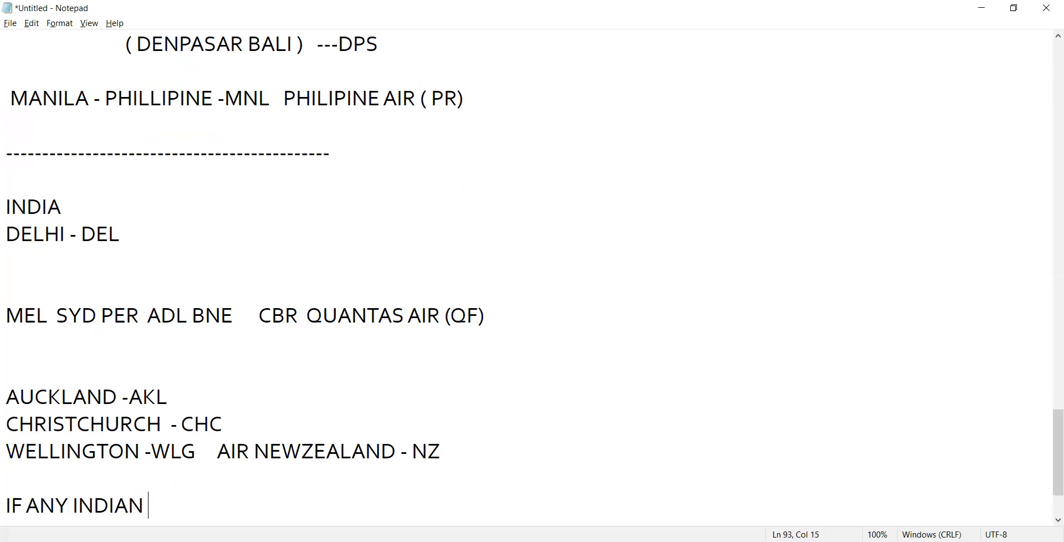
pyautogui.write('PASSPORT HOLFDER')
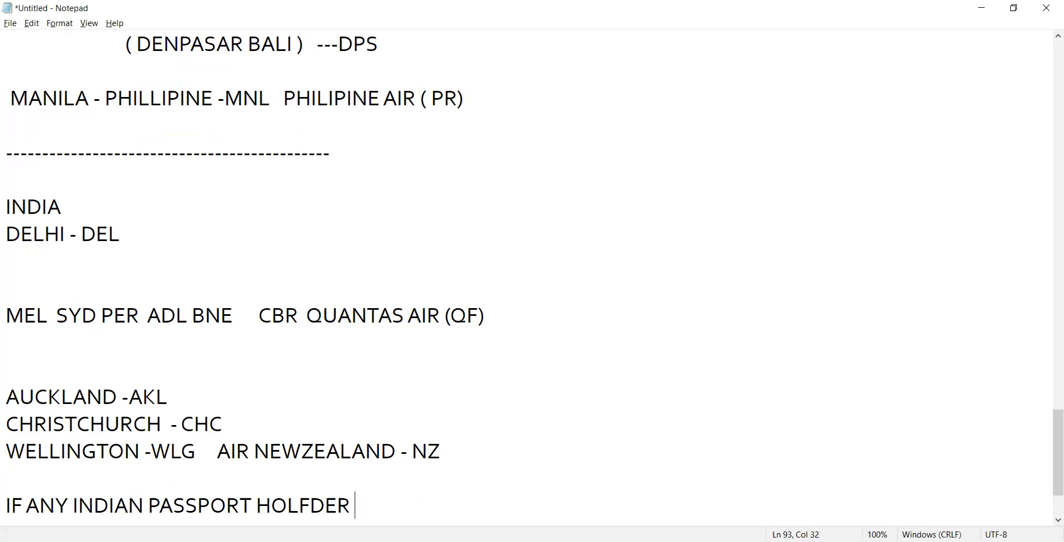
pyautogui.press('Backspace')
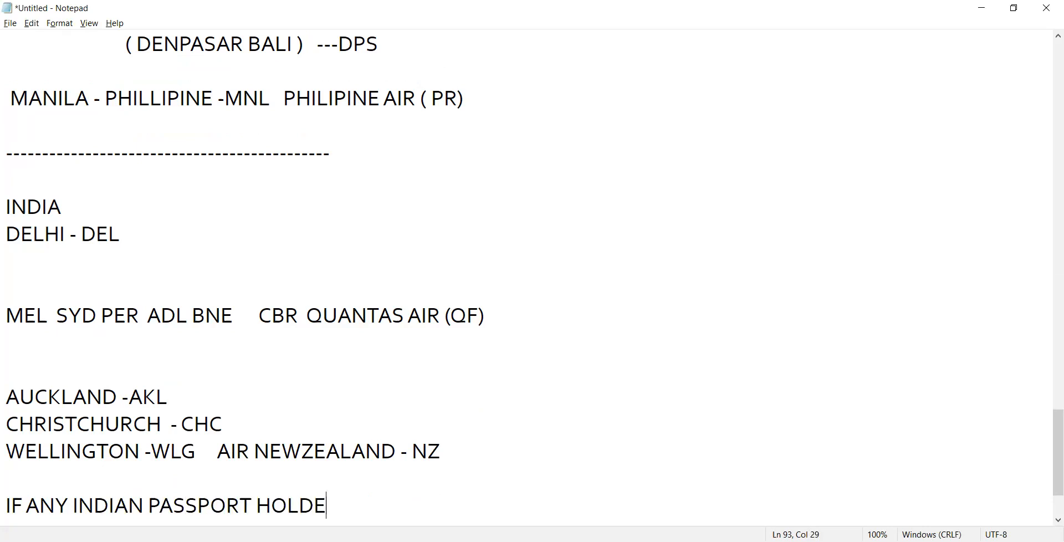
pyautogui.write('R TRA')
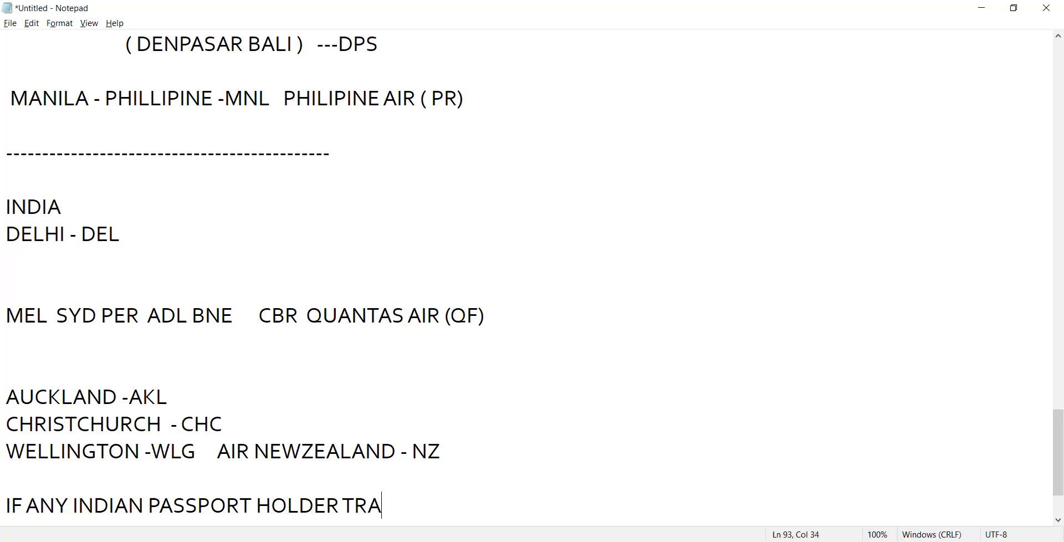
pyautogui.write('VELLING TO')
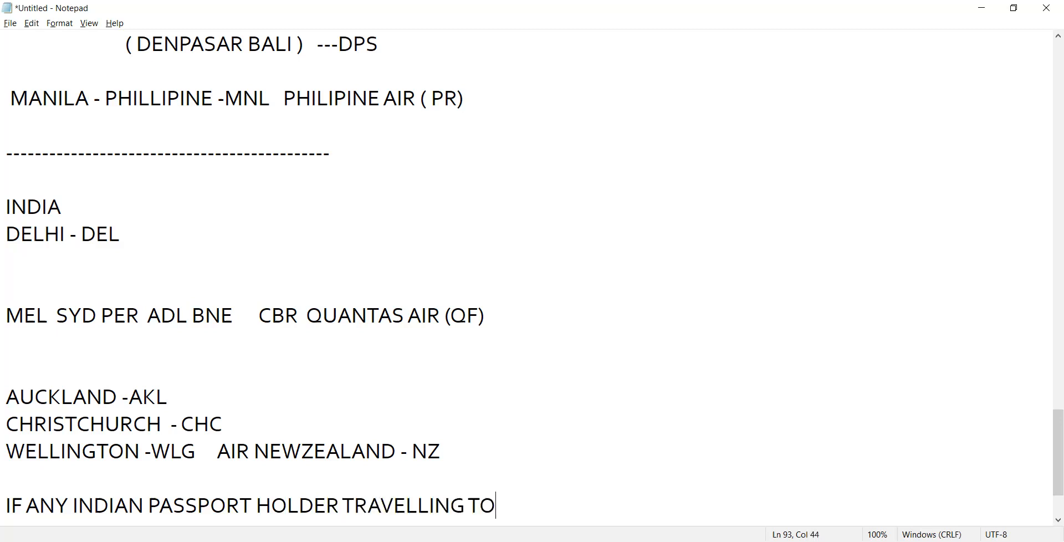
pyautogui.write('SY')
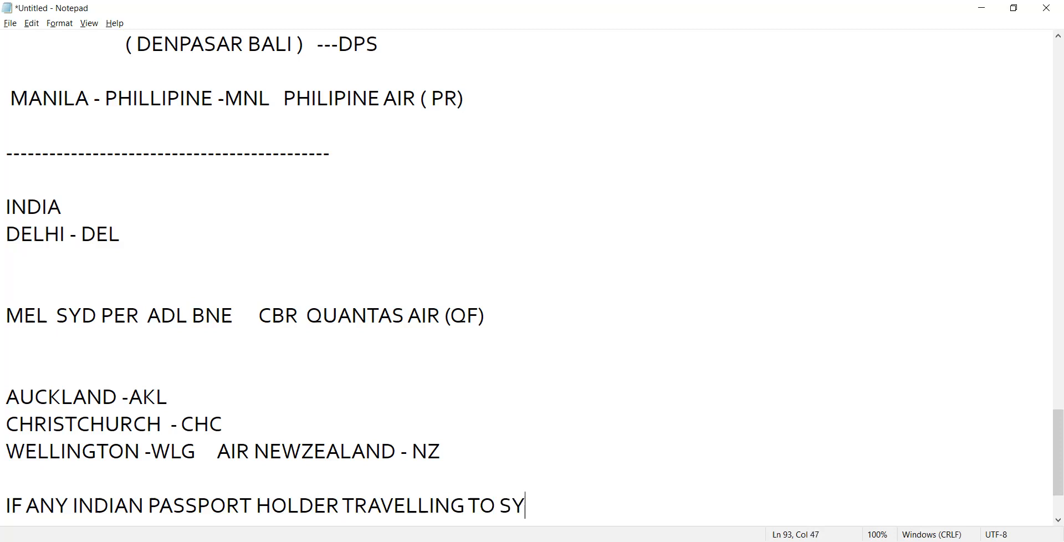
pyautogui.write('AU')
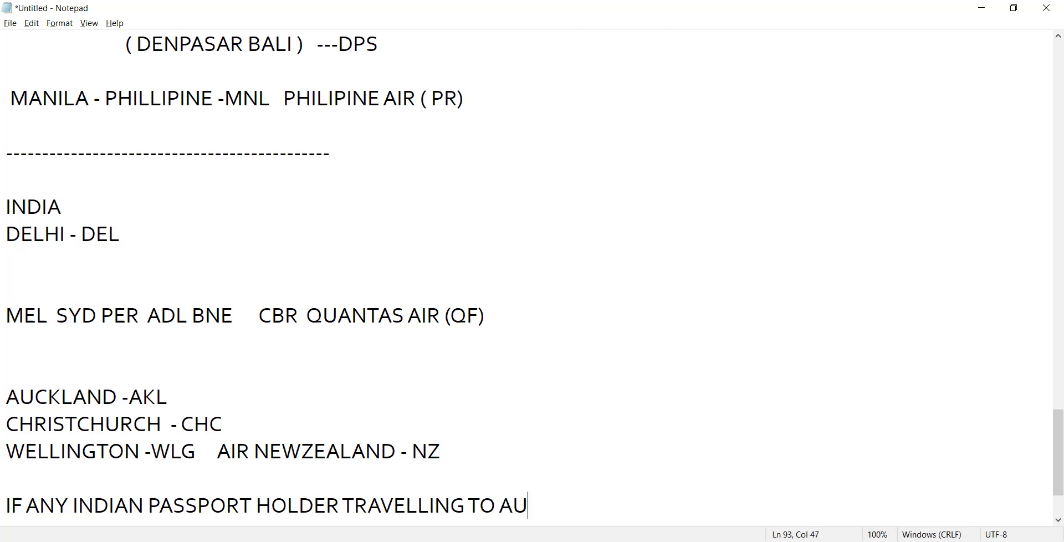
pyautogui.write('STR')
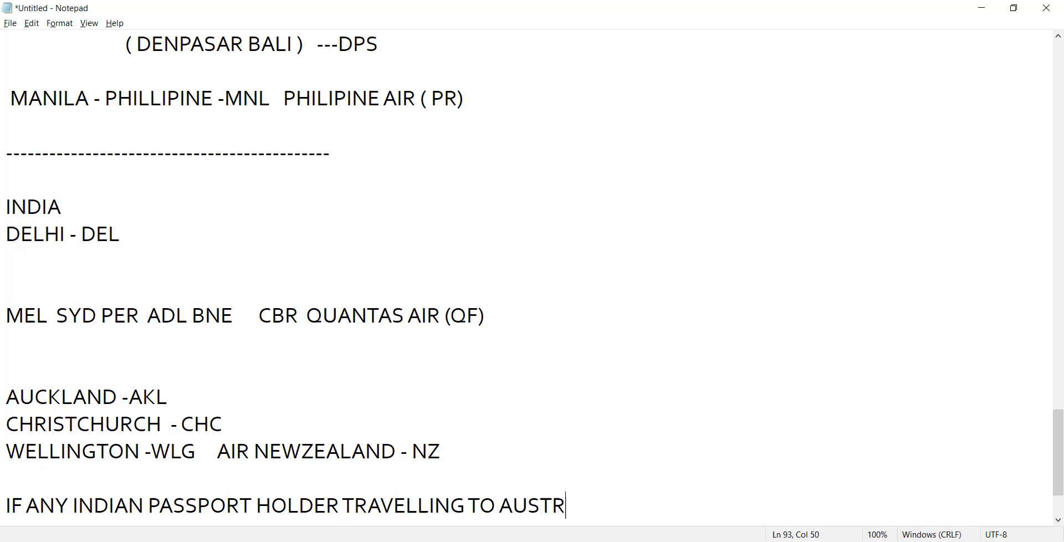
pyautogui.write('LAI')
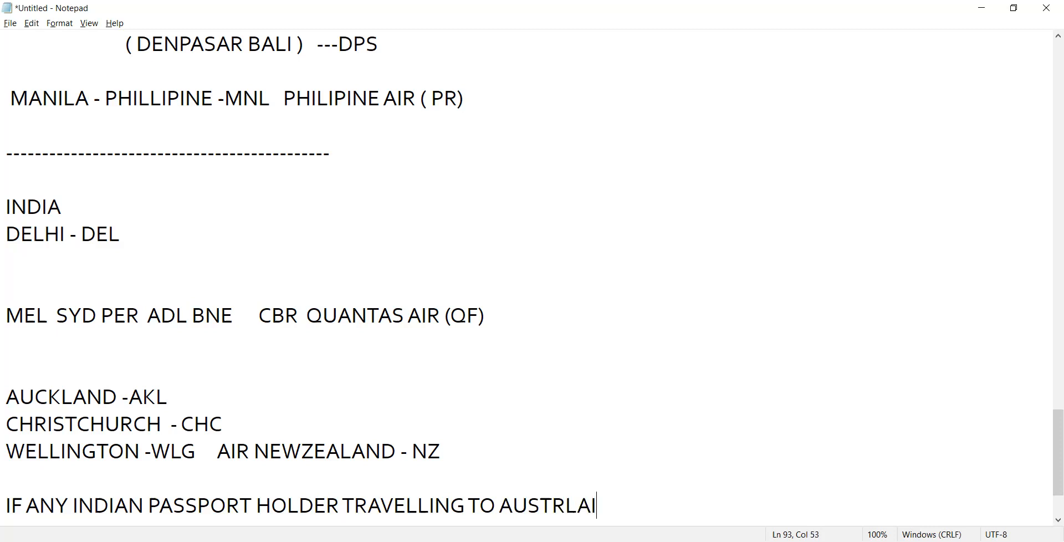
# Finish the note with '( WE CAN NOT TAKE FLIGHT VIA (NEWZEALND)'.
pyautogui.write('( WE CAN N')
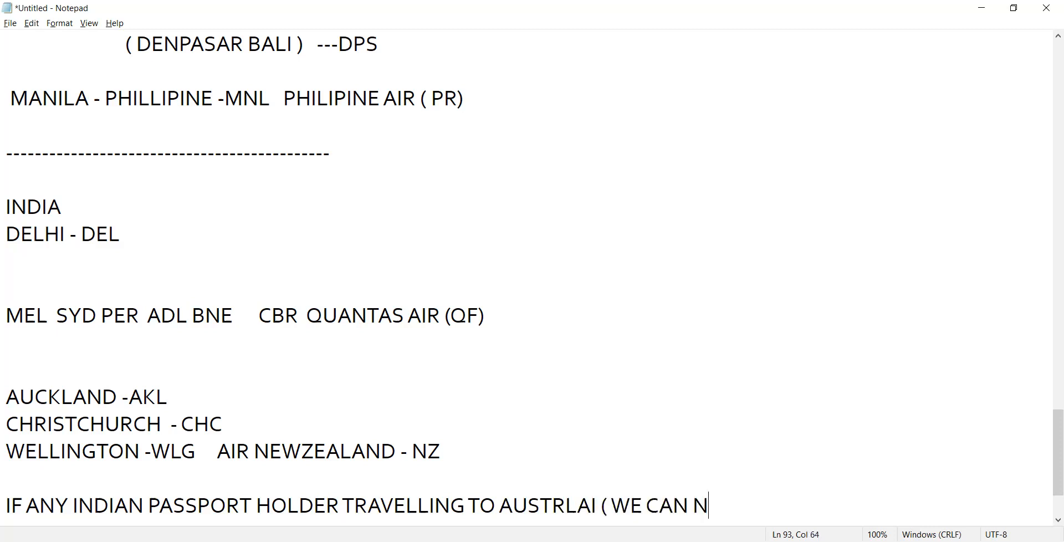
pyautogui.write('OT TAKE')
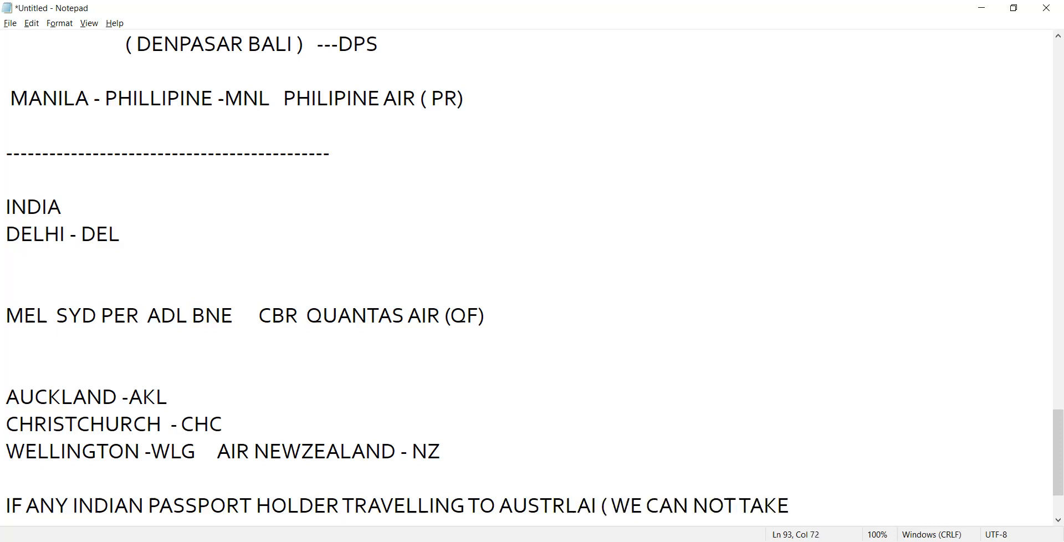
pyautogui.write('FL')
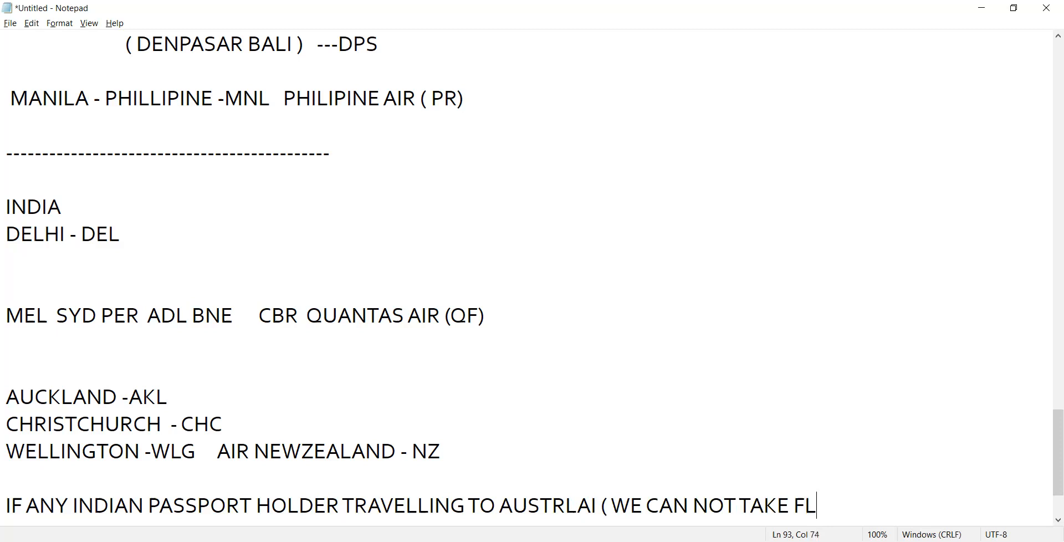
pyautogui.write('IGHT VIA (')
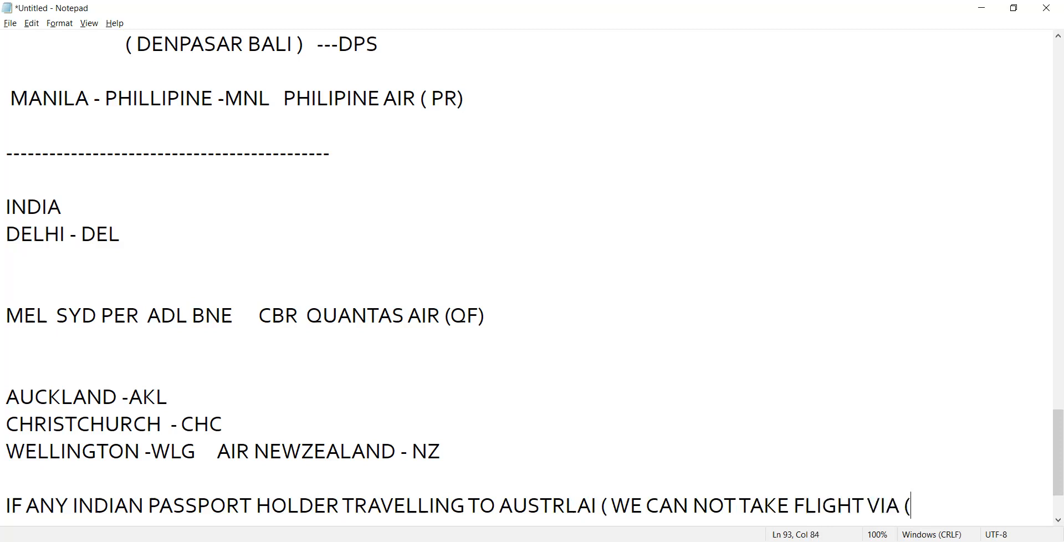
pyautogui.write('NE')
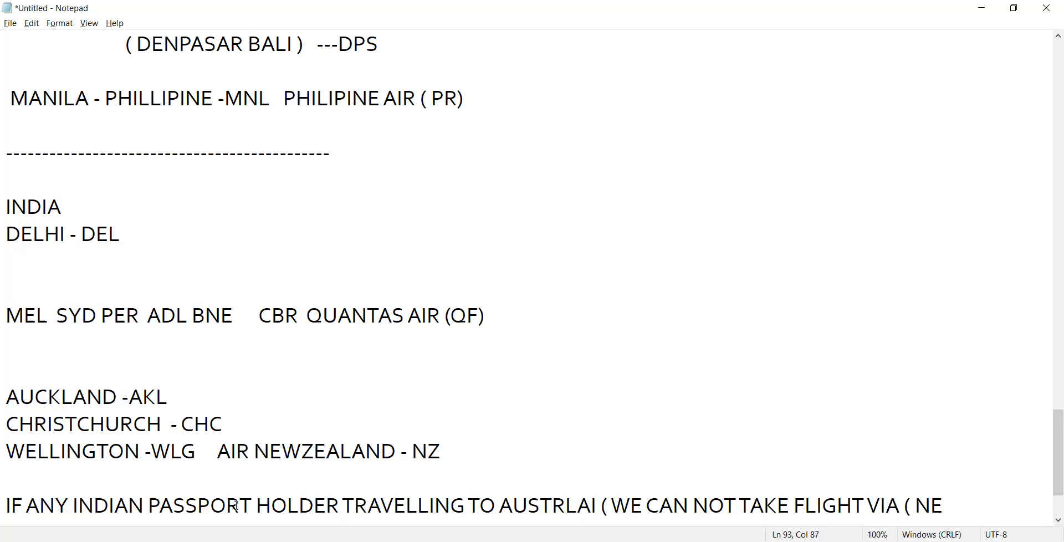
pyautogui.write('W')
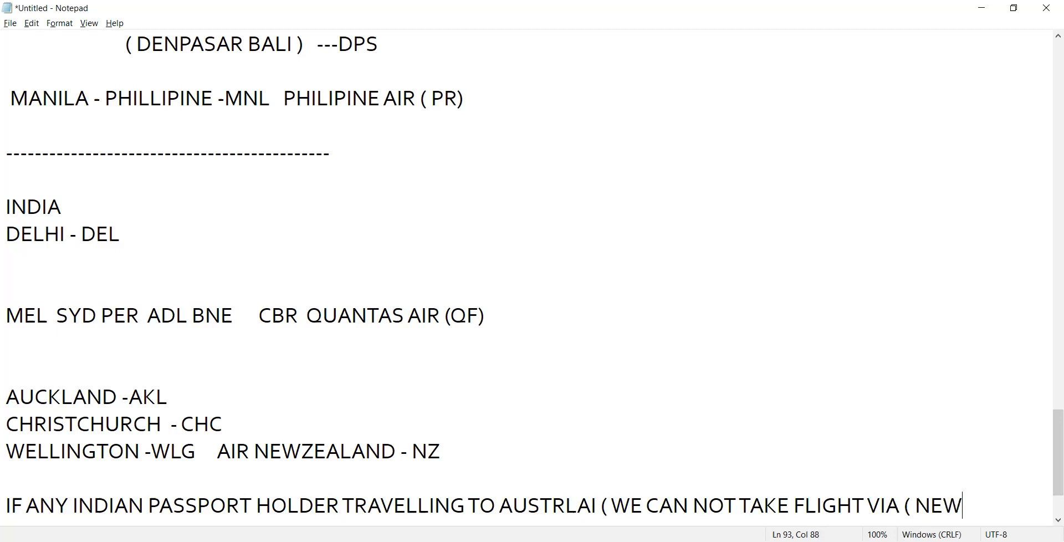
pyautogui.write('ZEAL')
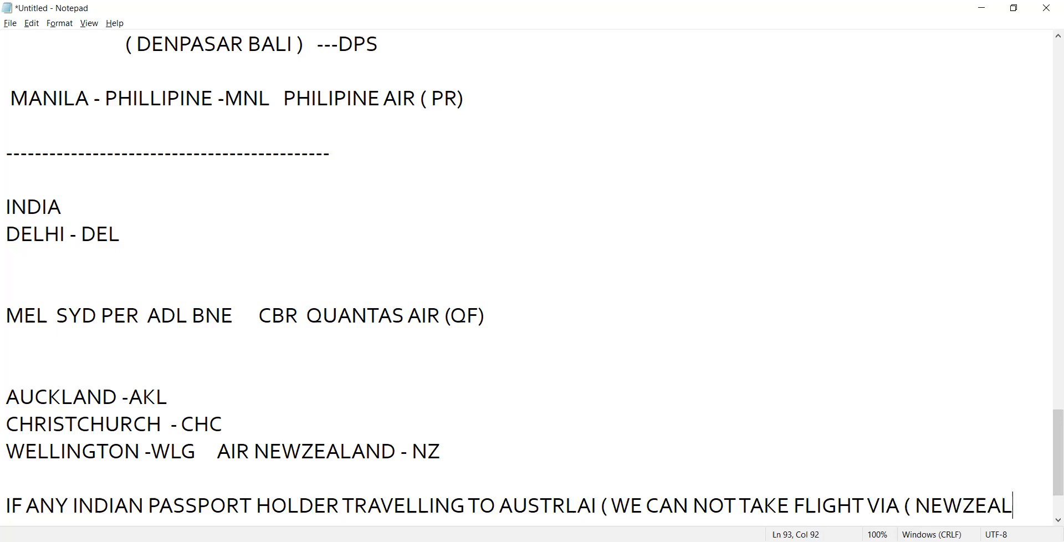
pyautogui.write('ND)')
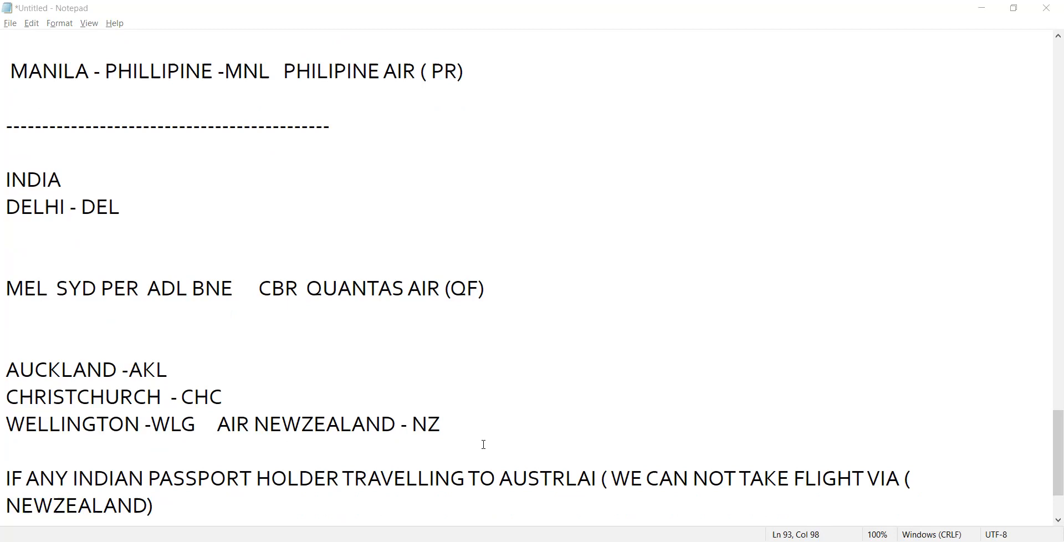
pyautogui.moveTo(482, 445)
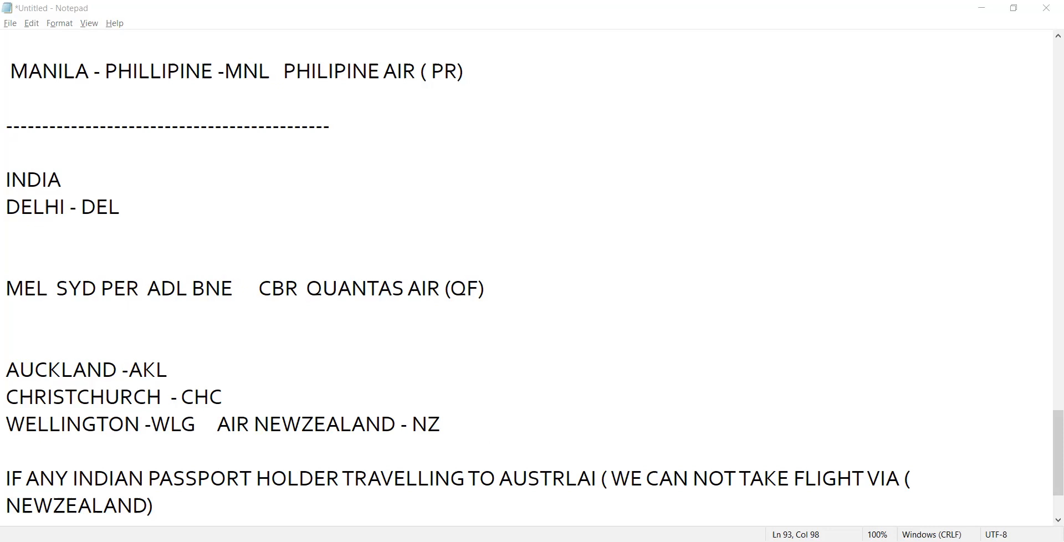
pyautogui.moveTo(268, 468)
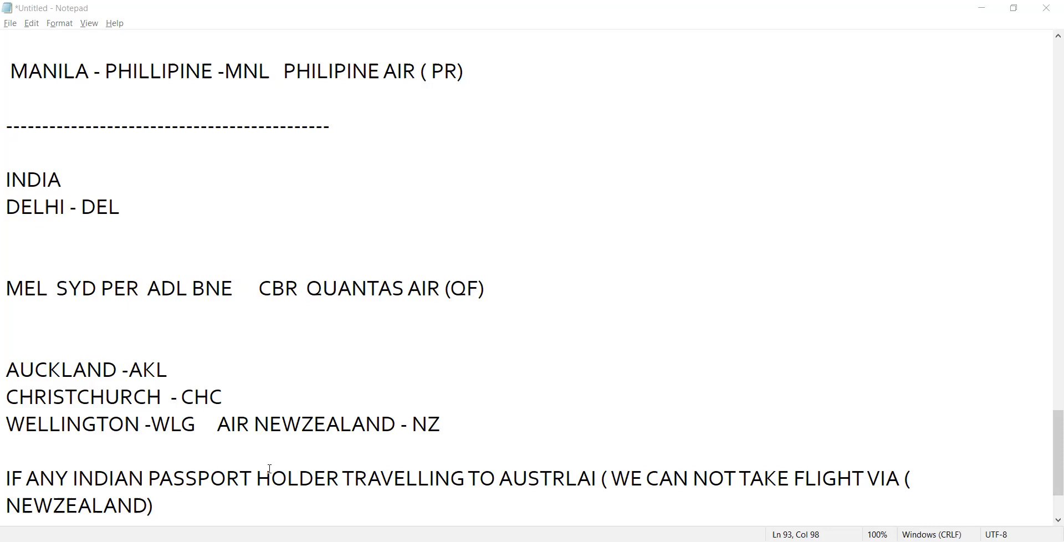
pyautogui.moveTo(595, 470)
pyautogui.write('I')
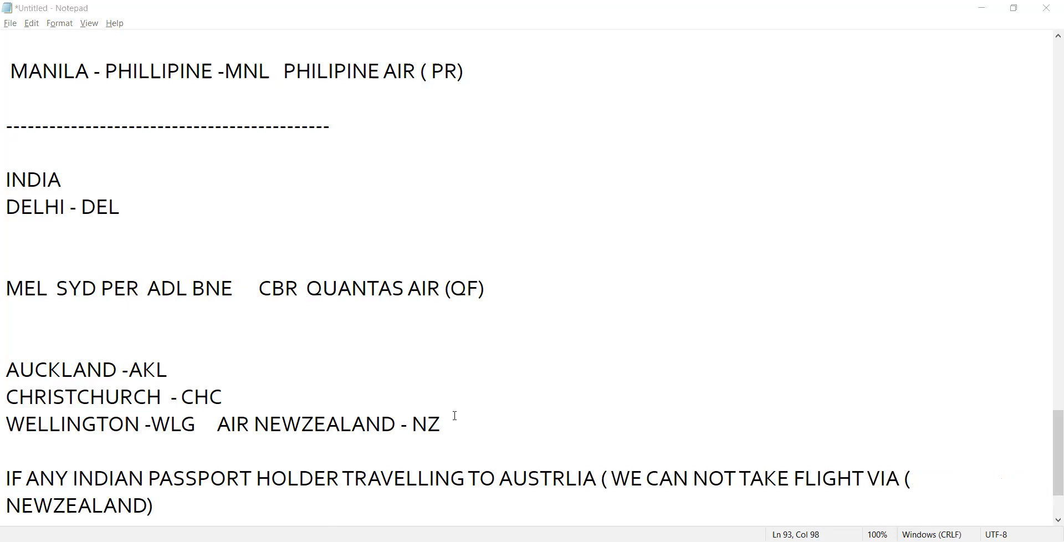
pyautogui.moveTo(817, 332)
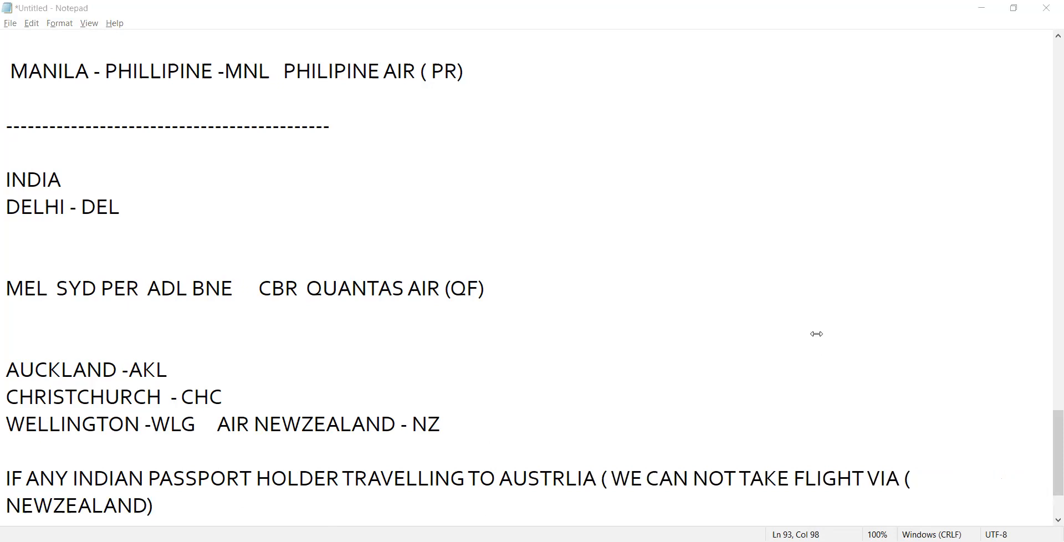
pyautogui.moveTo(824, 417)
pyautogui.write('A')
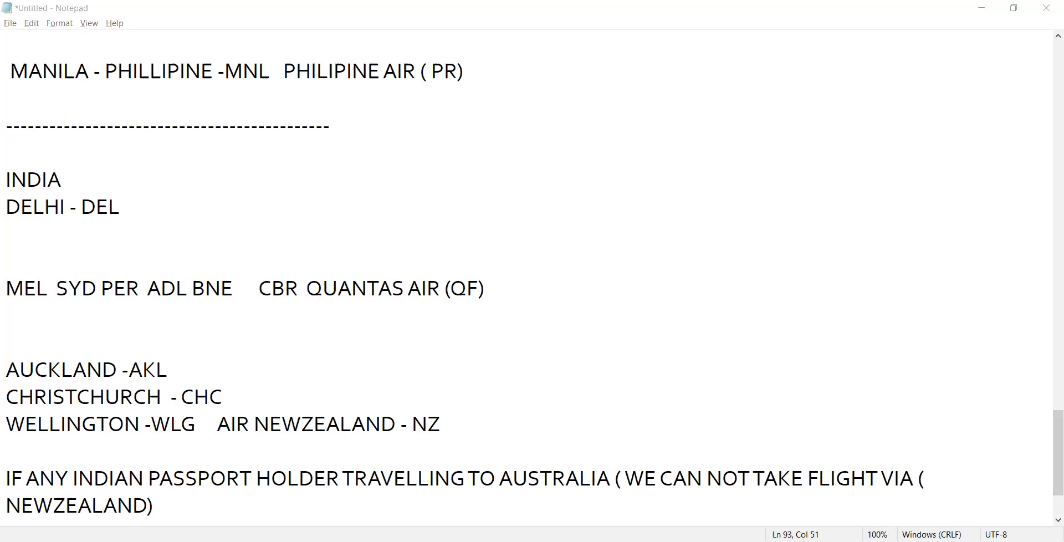
pyautogui.moveTo(869, 230)
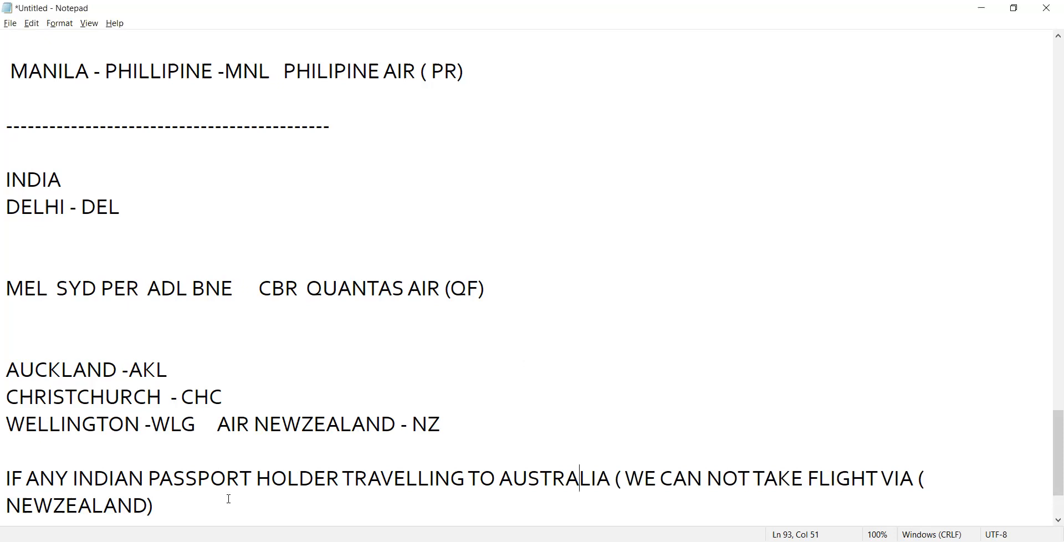
# Trail the Australia transit rule sentence with dots after NEWZEALAND).
pyautogui.write('.....')
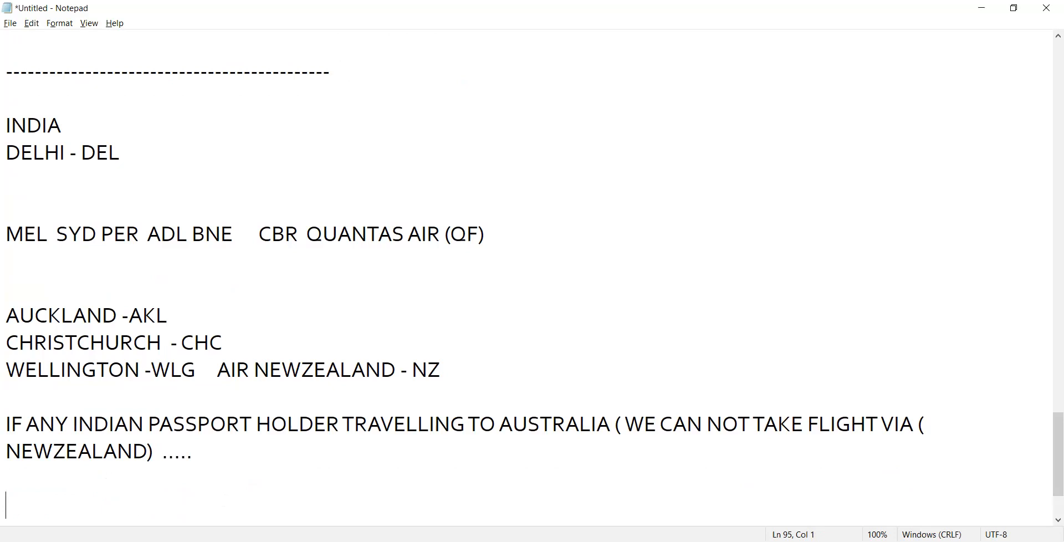
pyautogui.moveTo(253, 471)
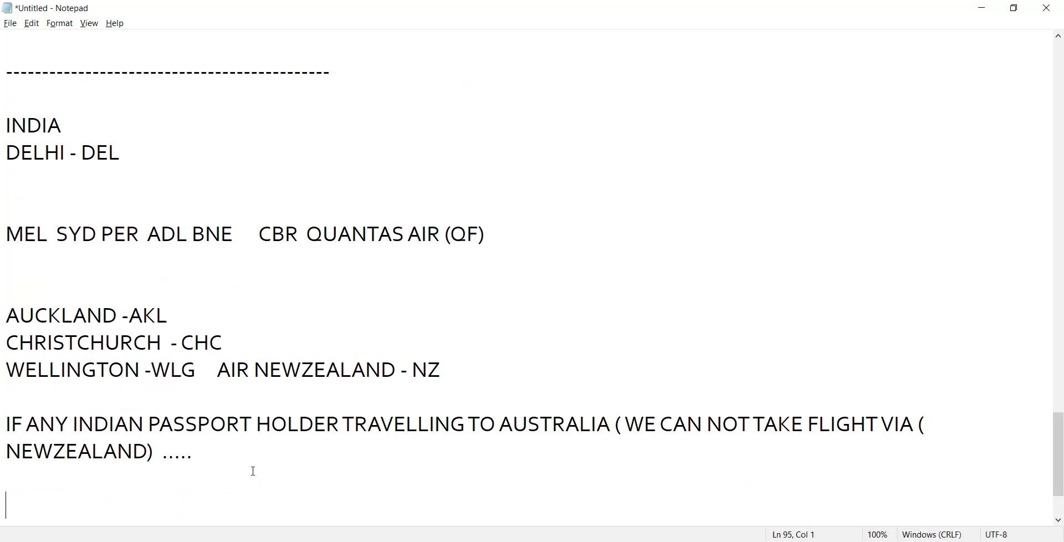
# Start a new note with 'IF' below the rule and return to the THREE AREAS section at top.
pyautogui.write('IF')
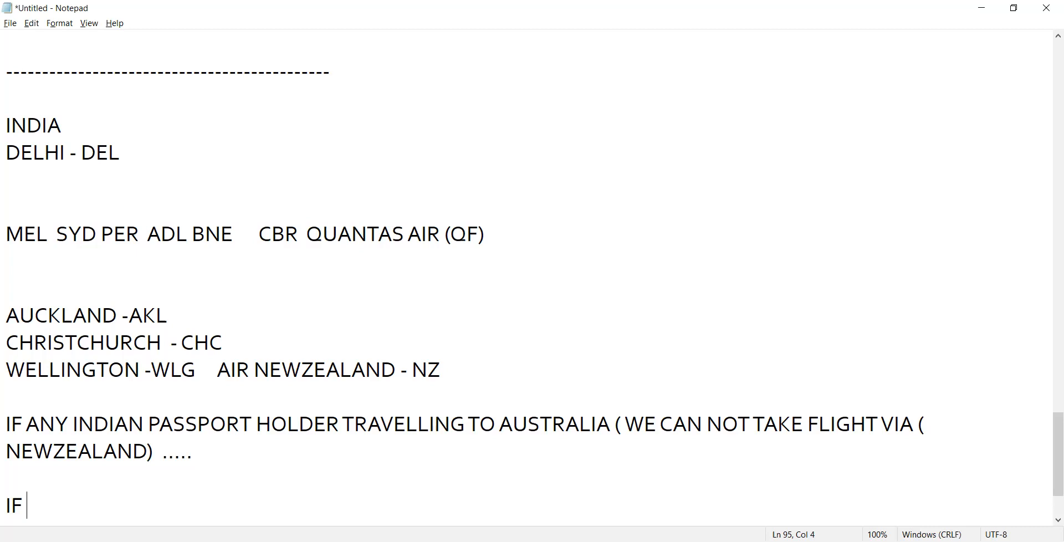
pyautogui.moveTo(697, 423)
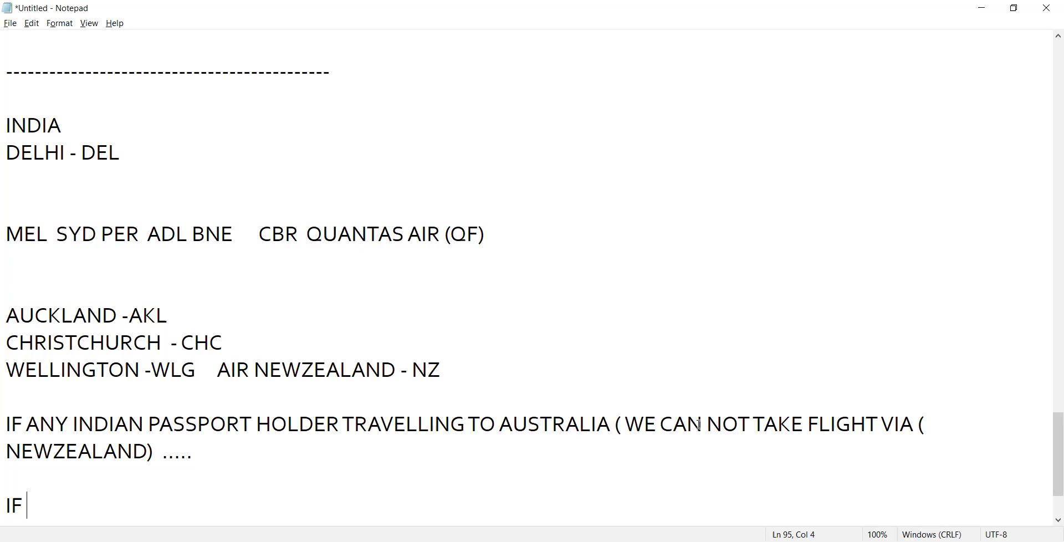
pyautogui.scroll(3)
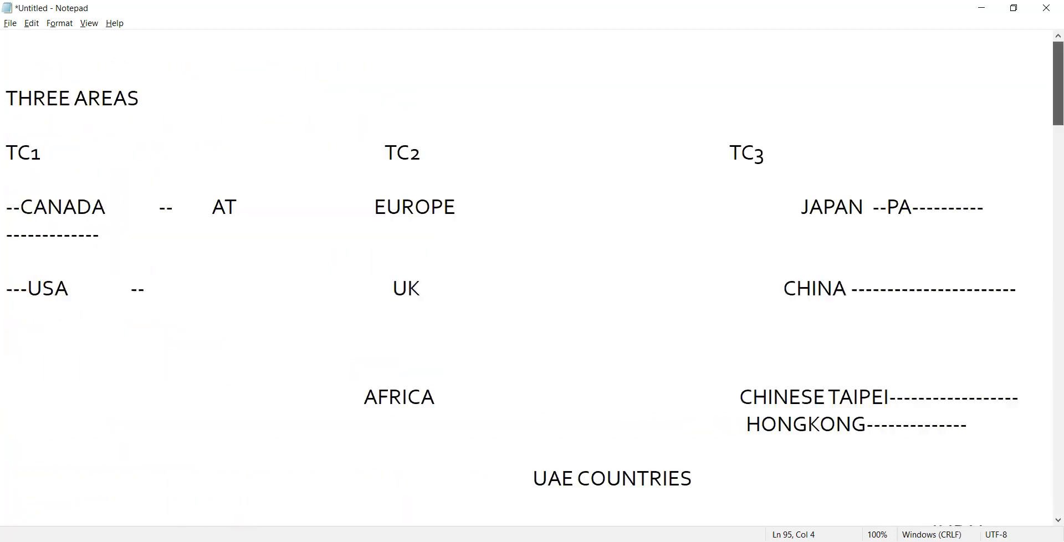
pyautogui.moveTo(735, 139)
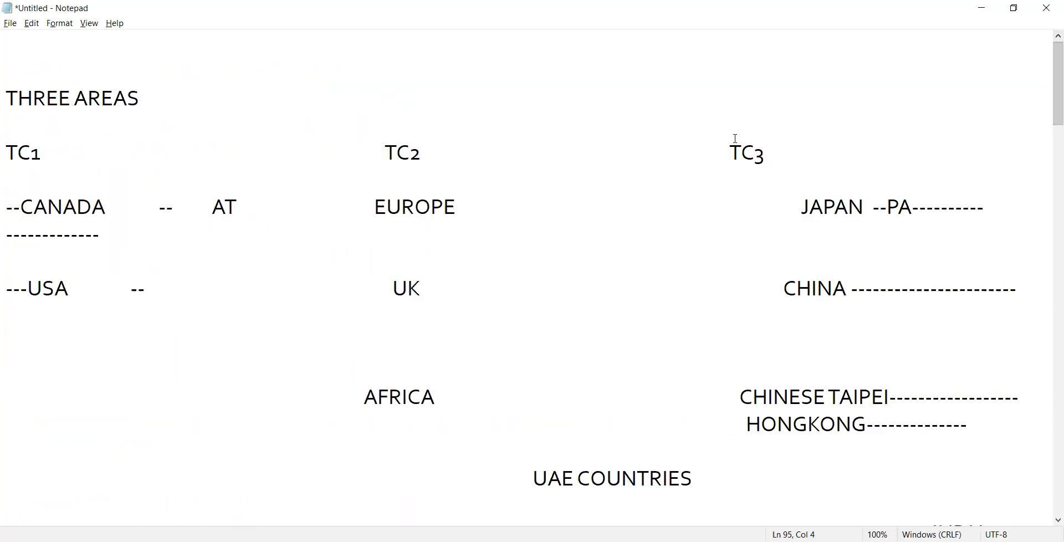
pyautogui.moveTo(729, 152); pyautogui.dragTo(696, 478)
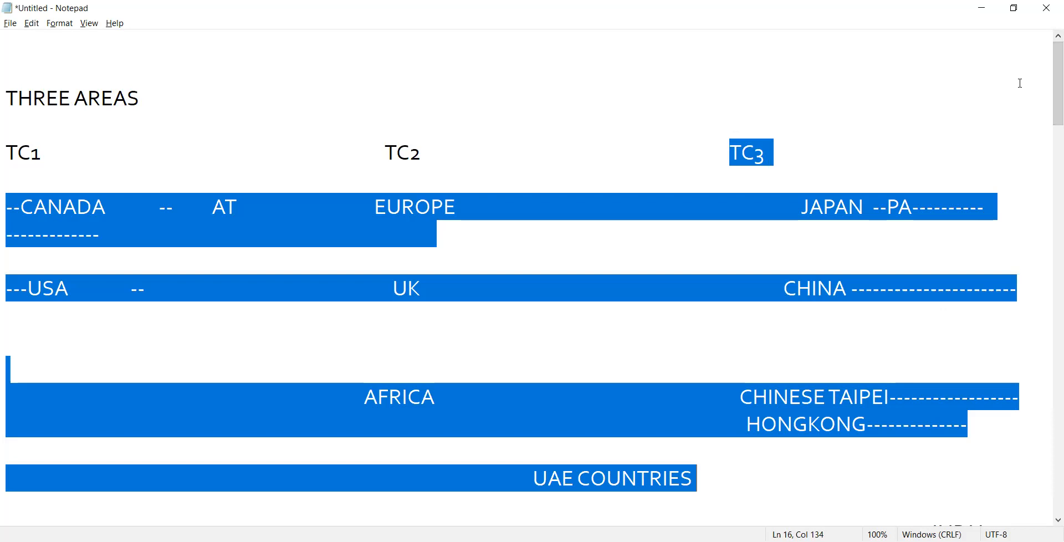
pyautogui.scroll(-3)
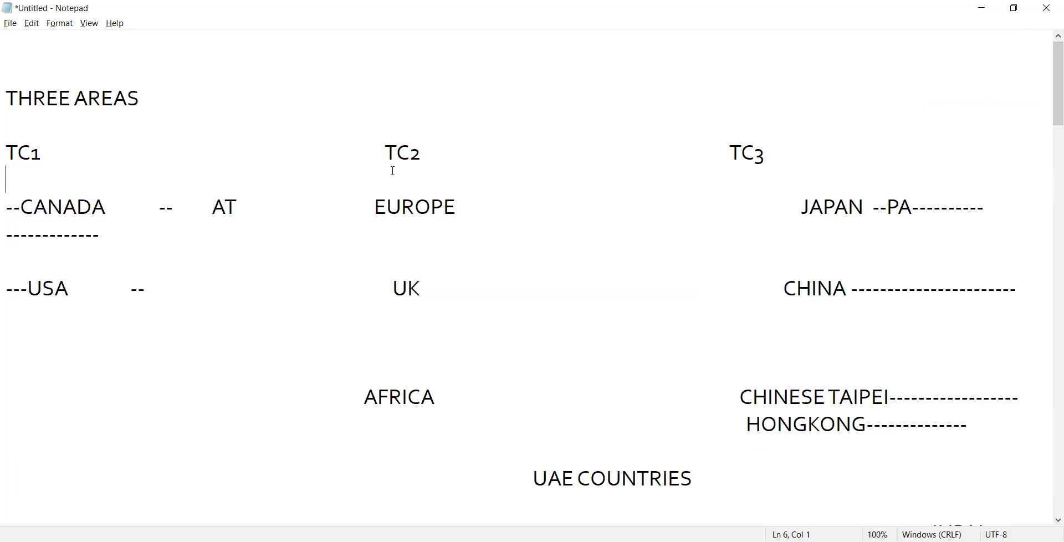
pyautogui.moveTo(365, 152); pyautogui.dragTo(457, 397)
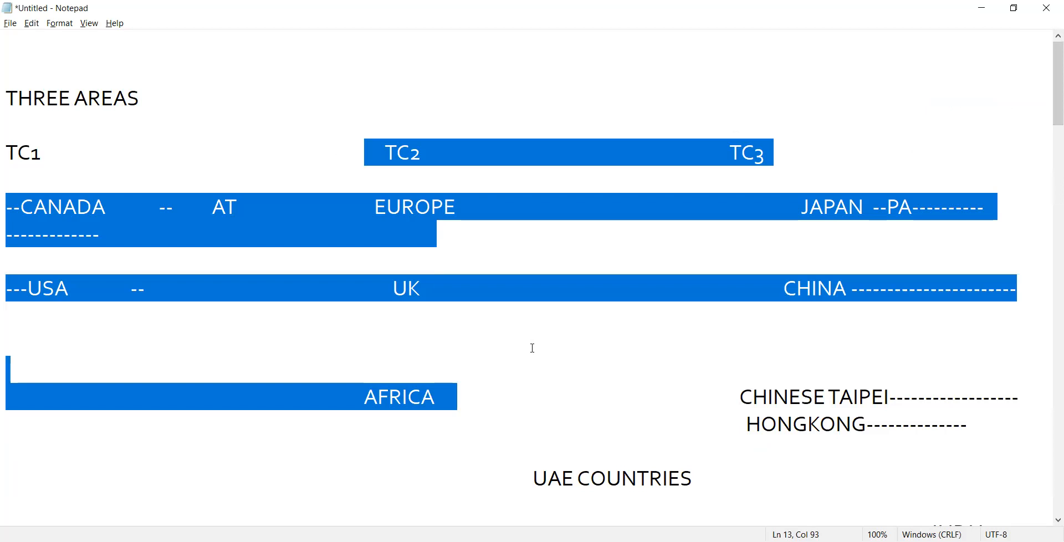
pyautogui.moveTo(564, 130)
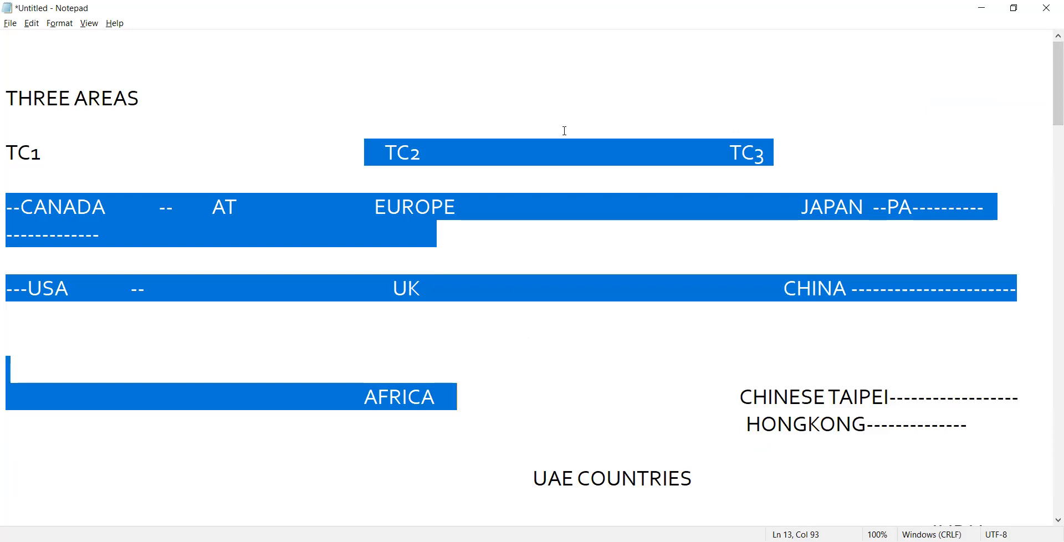
pyautogui.moveTo(606, 66)
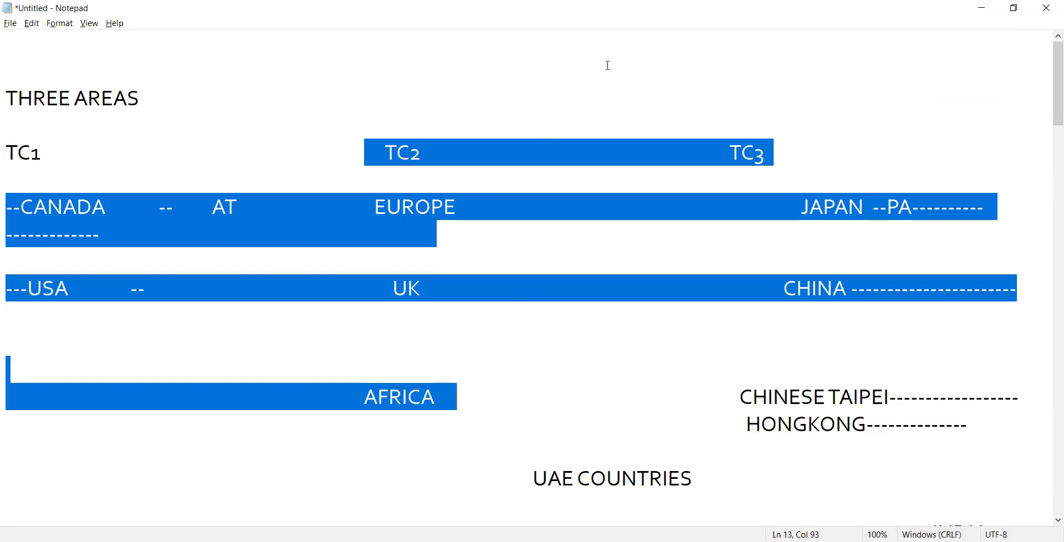